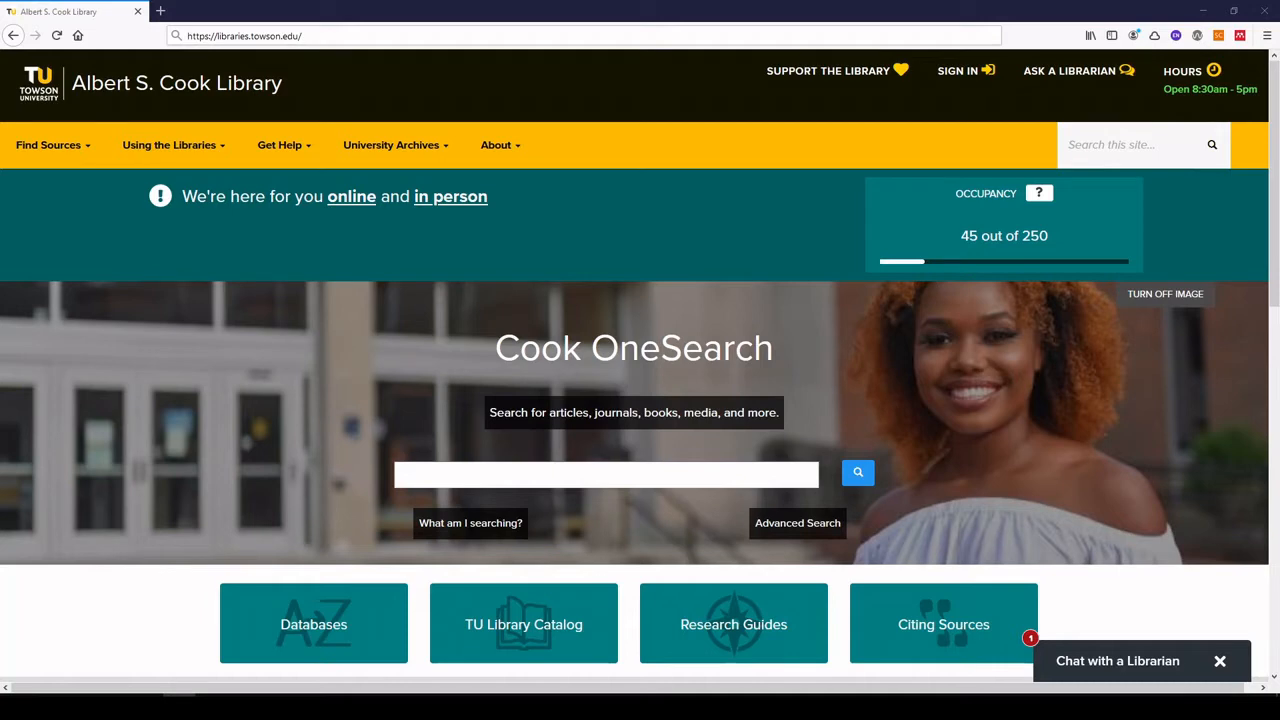
pyautogui.moveTo(205, 575)
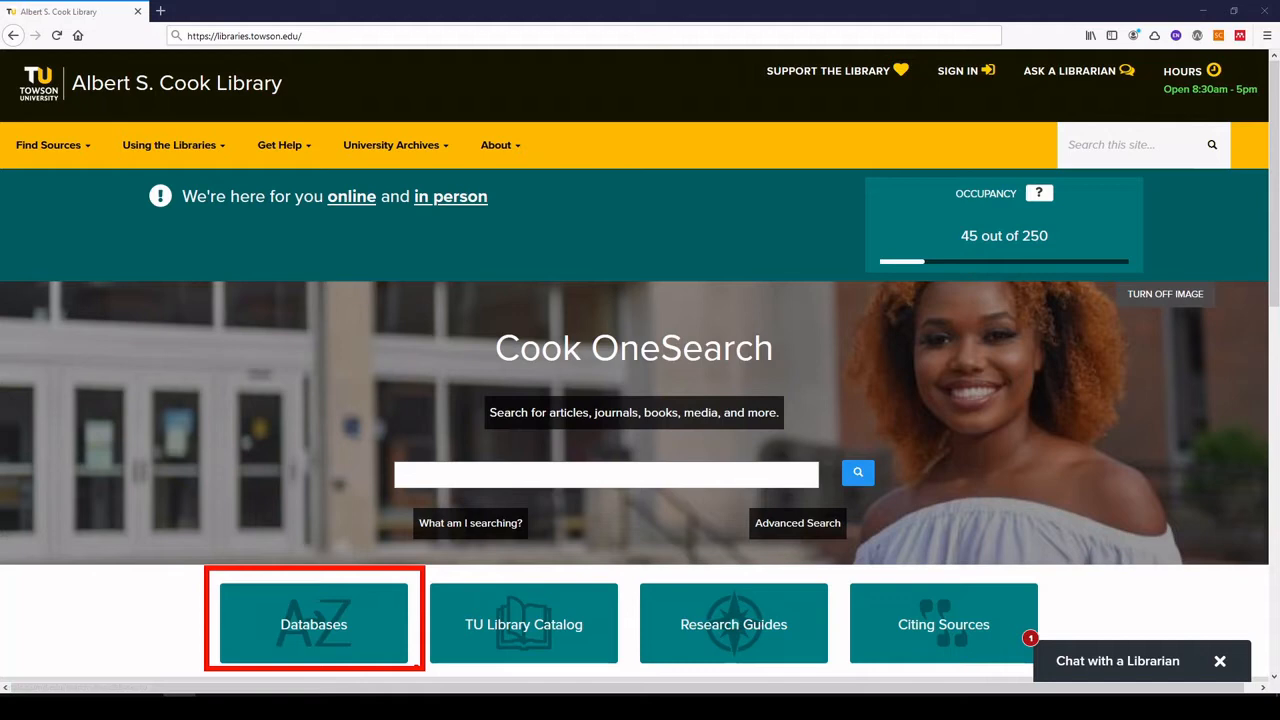
# Search the library's A-Z databases for 'pubmed' and open PubMed.
pyautogui.click(313, 623)
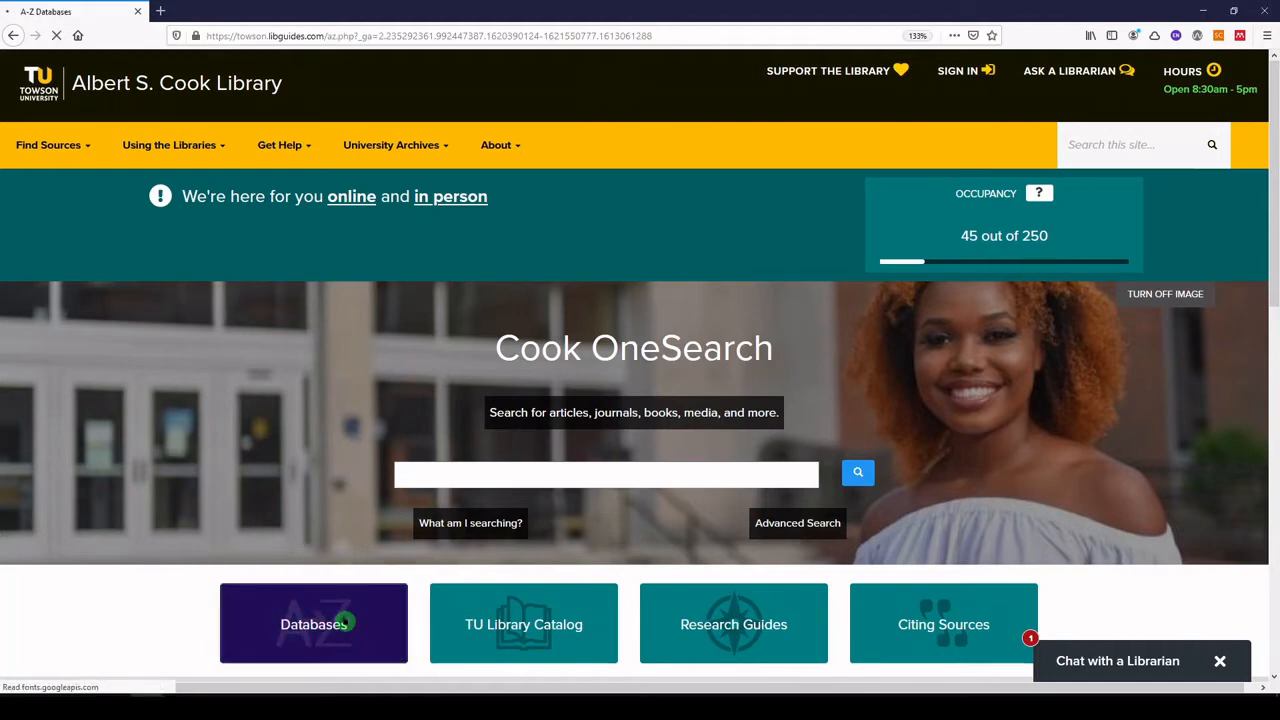
pyautogui.click(313, 622)
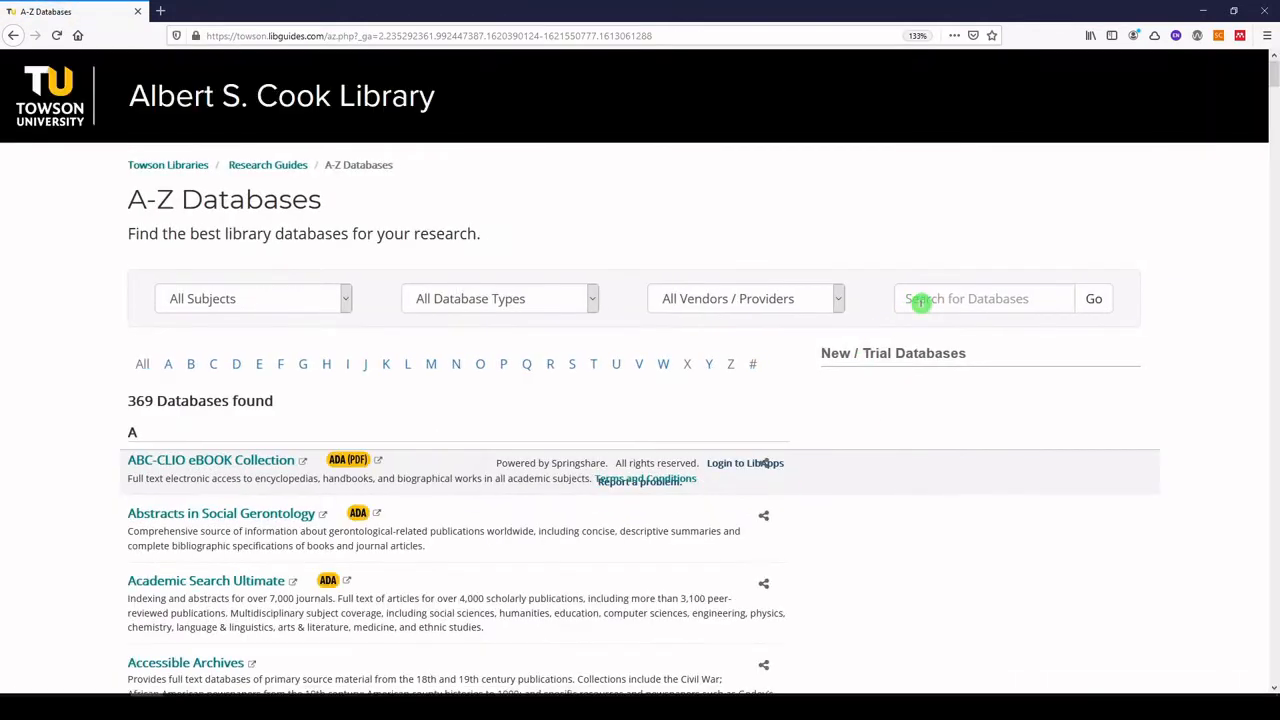
pyautogui.write('pubmed')
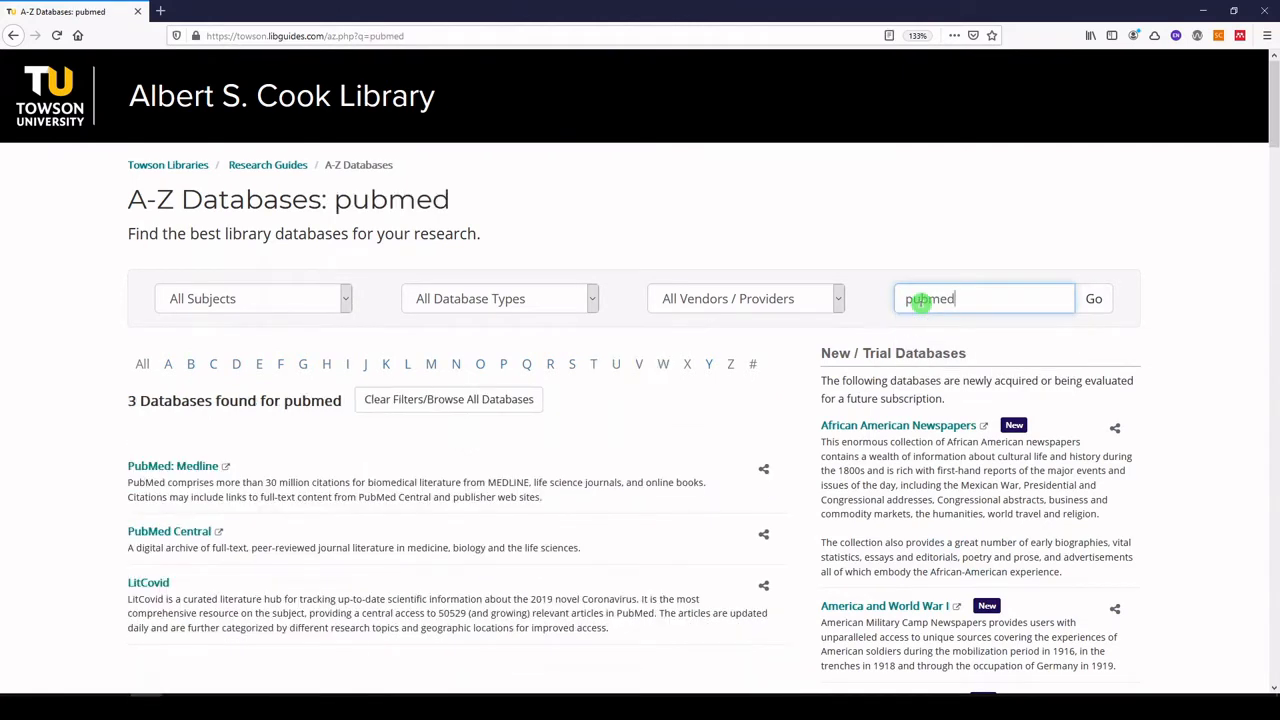
pyautogui.click(171, 465)
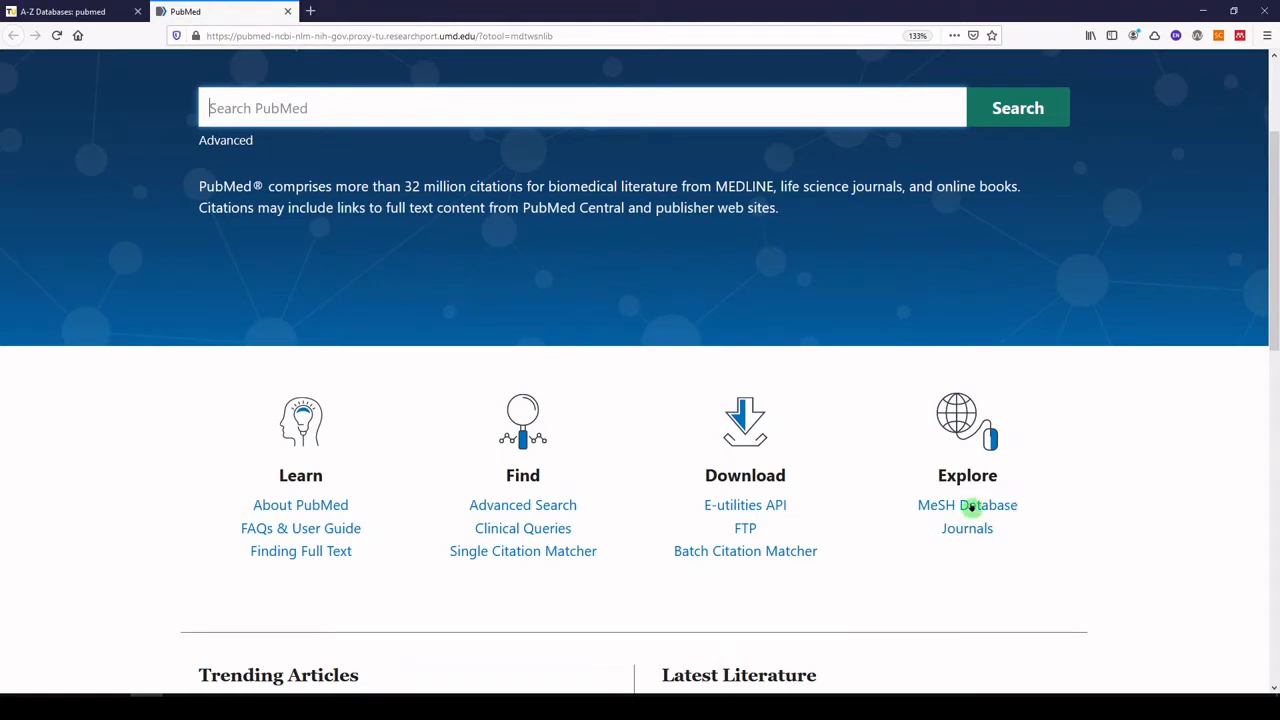
pyautogui.moveTo(975, 508)
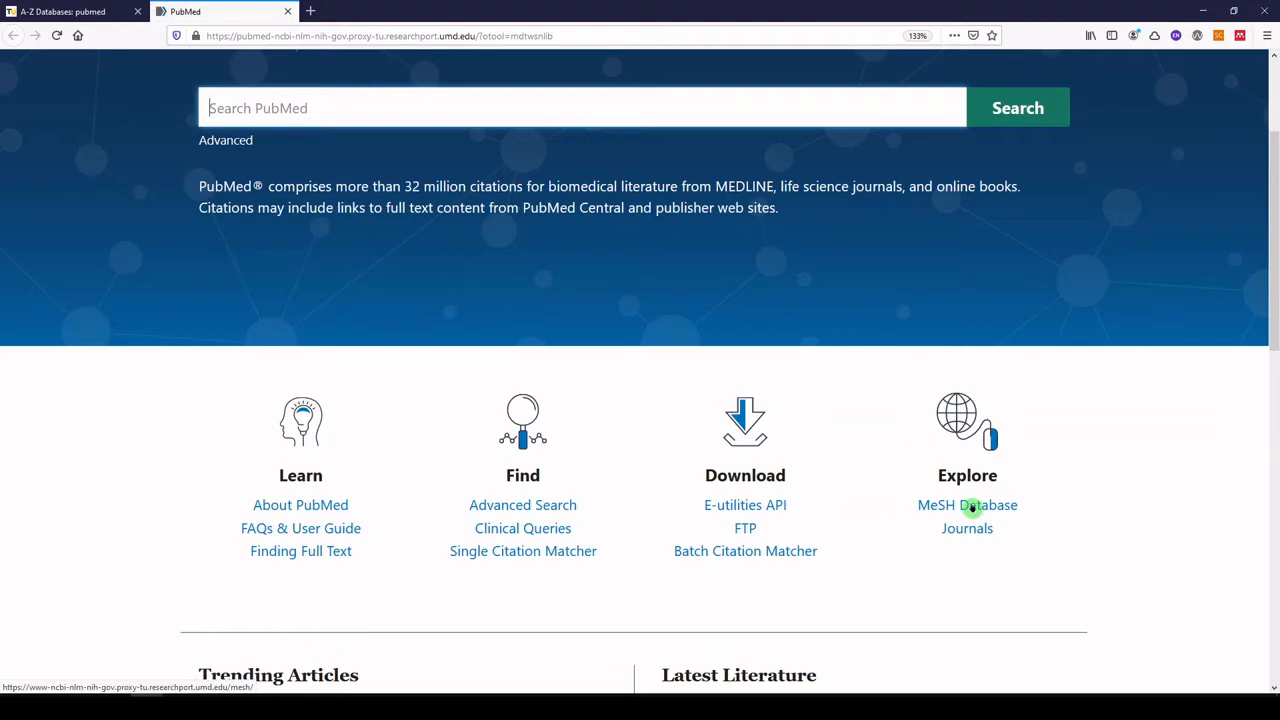
# Follow PubMed's MeSH Database link under Explore.
pyautogui.click(967, 505)
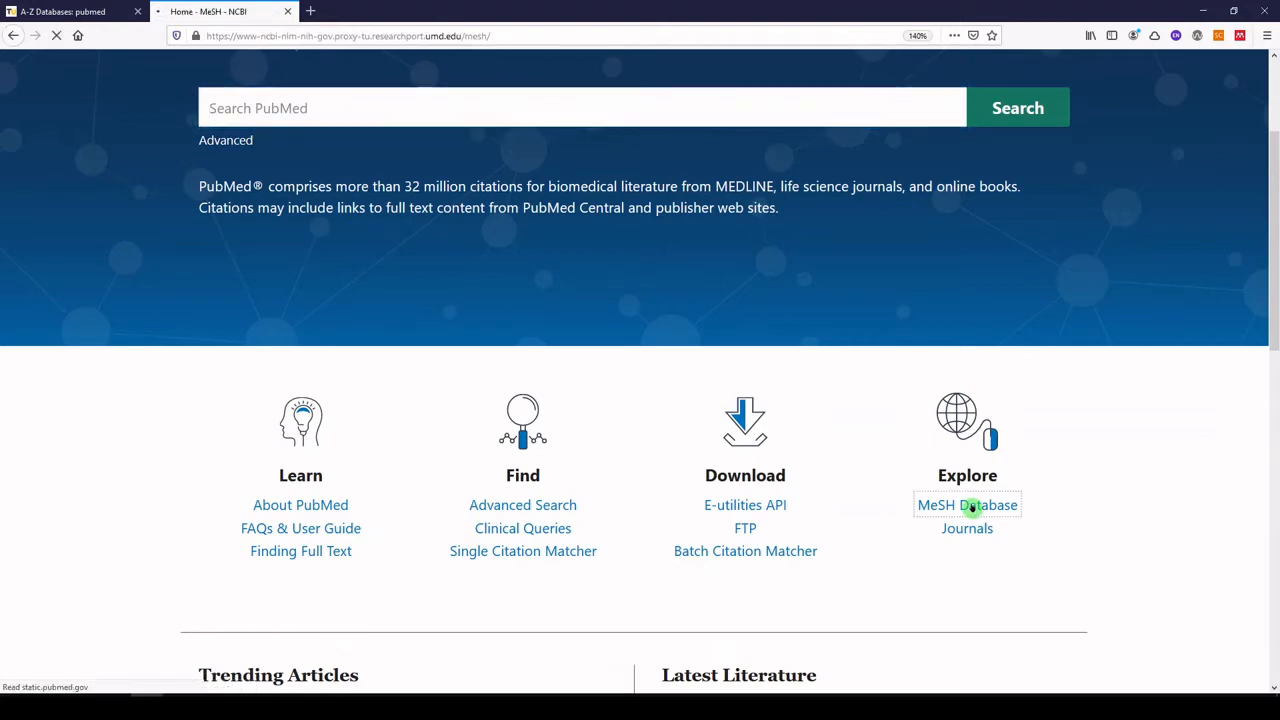
pyautogui.click(967, 505)
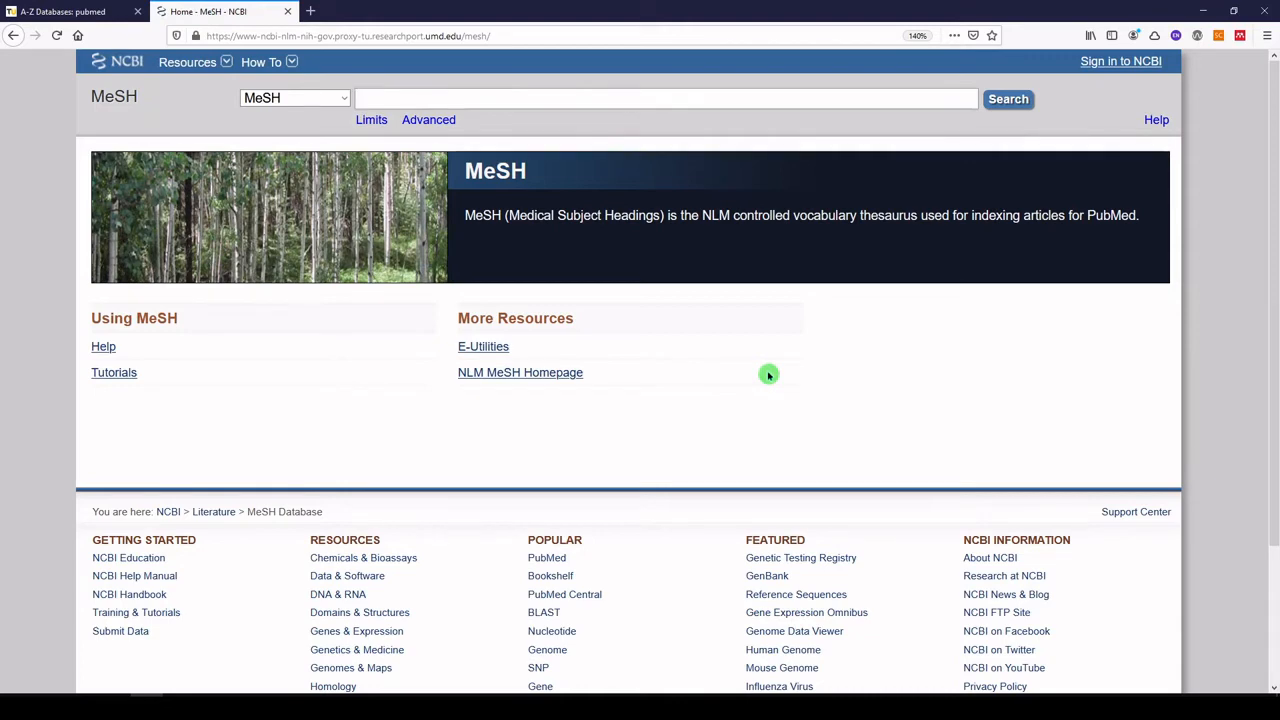
pyautogui.moveTo(492, 133)
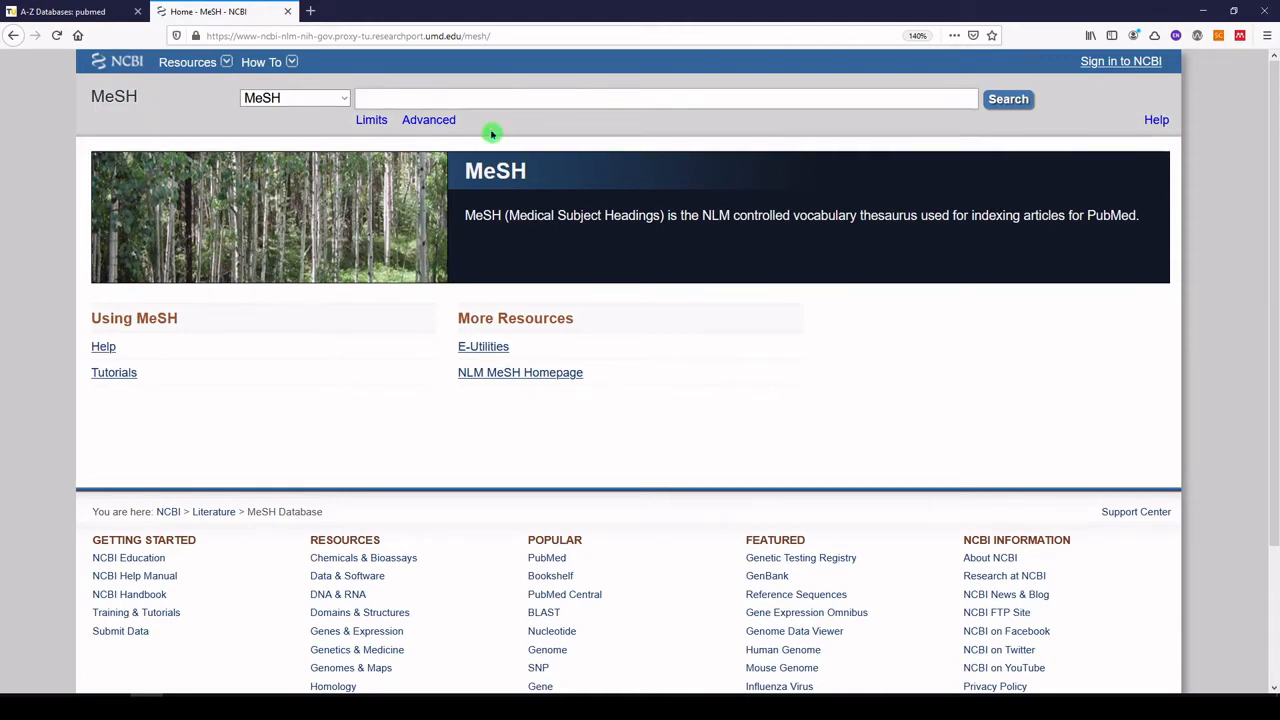
# Search MeSH for 'hearing loss', browse the 59 headings, and select Hearing Loss.
pyautogui.write('hearing loss')
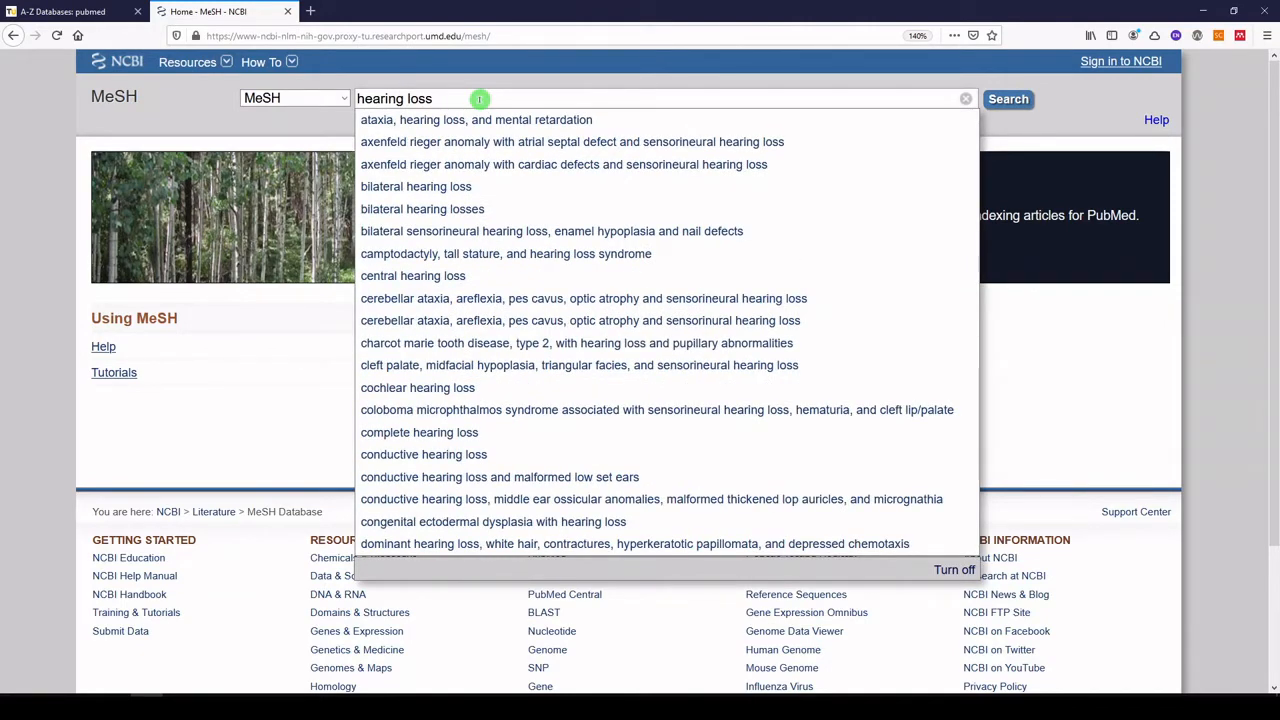
pyautogui.moveTo(485, 148)
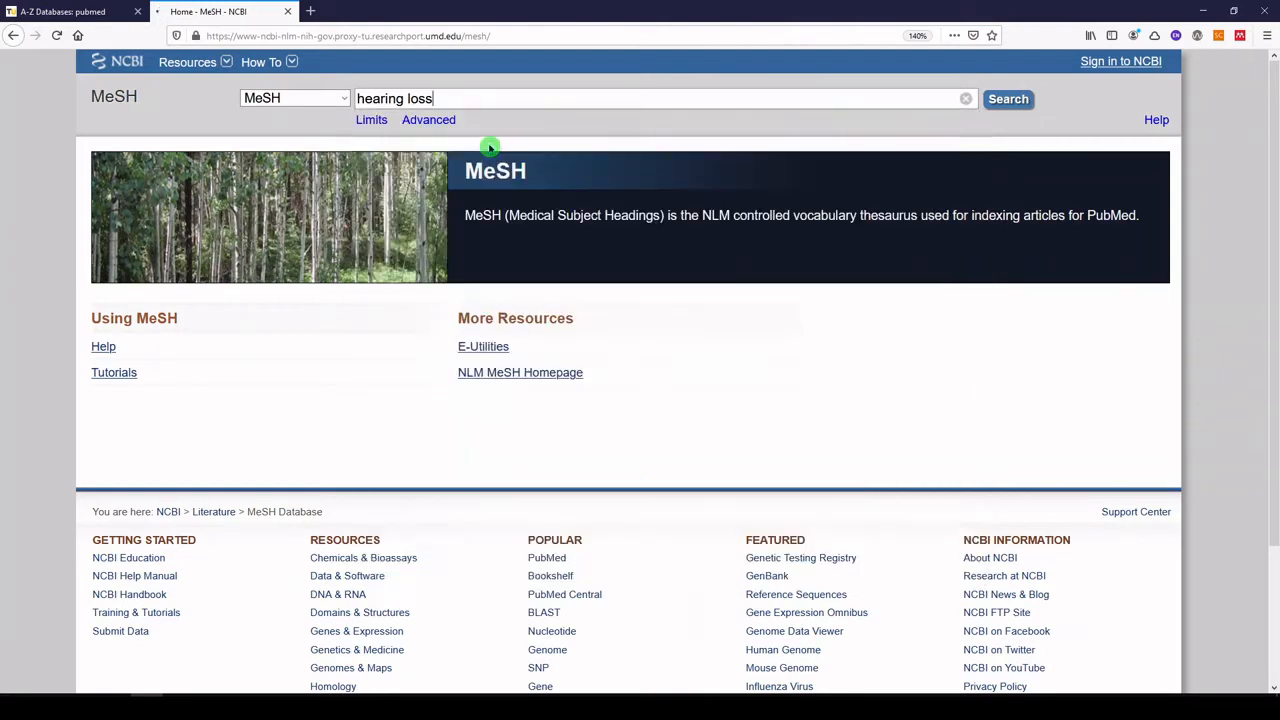
pyautogui.click(1008, 99)
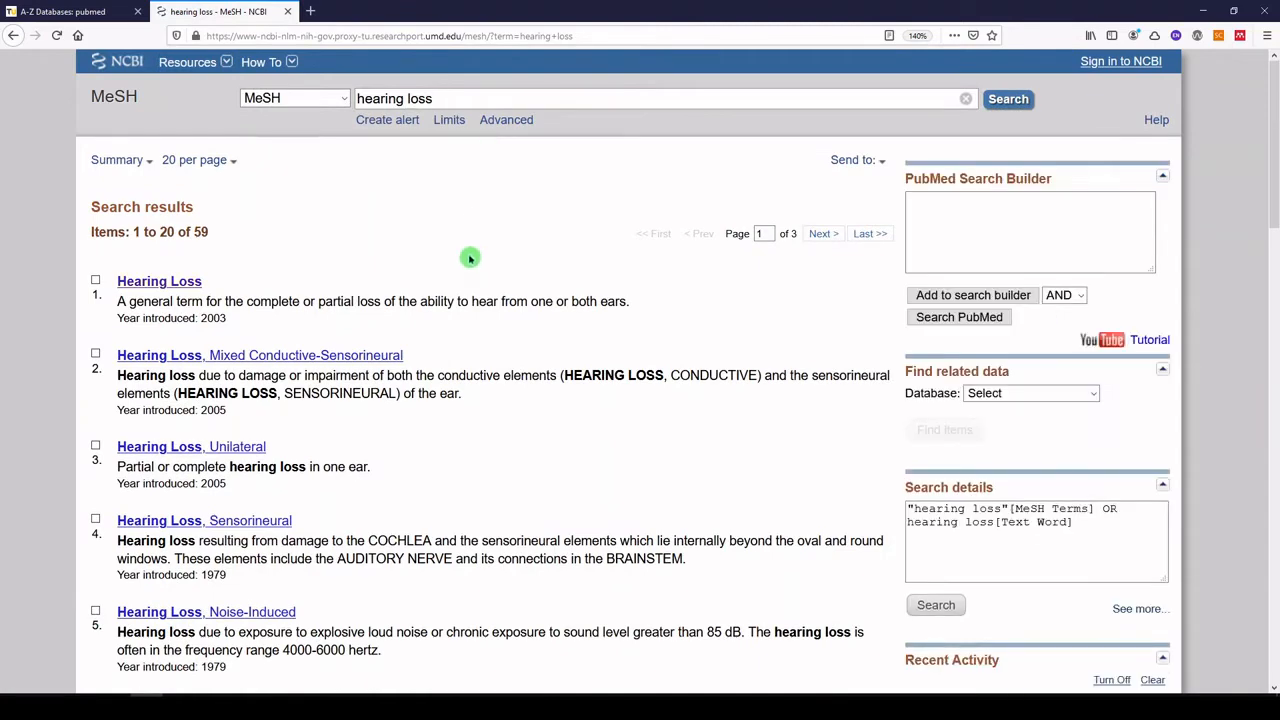
pyautogui.scroll(-3)
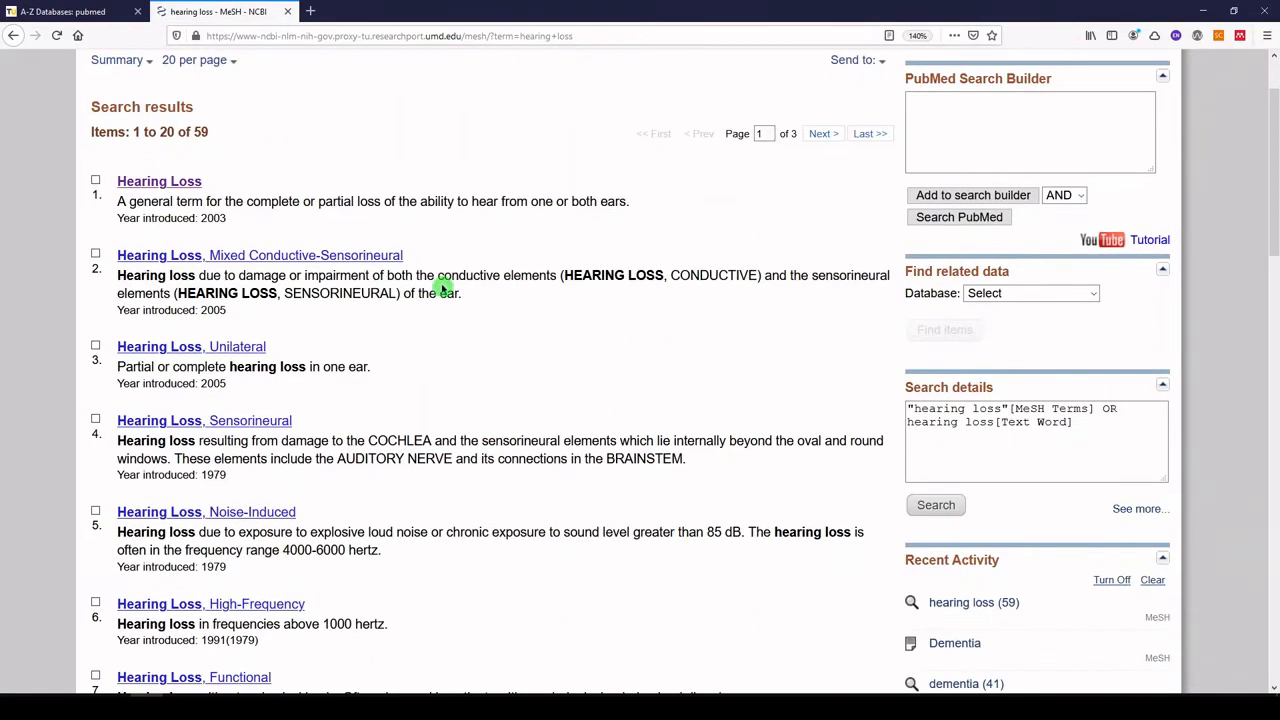
pyautogui.scroll(-3)
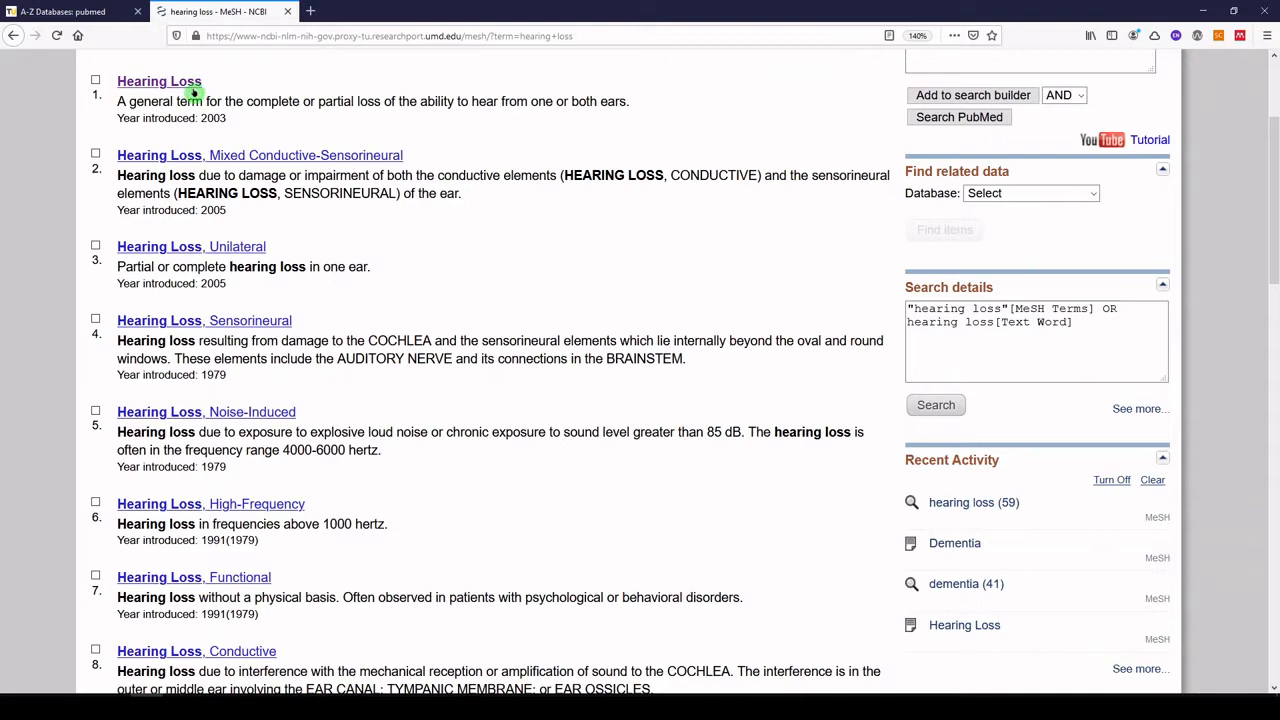
pyautogui.moveTo(190, 84)
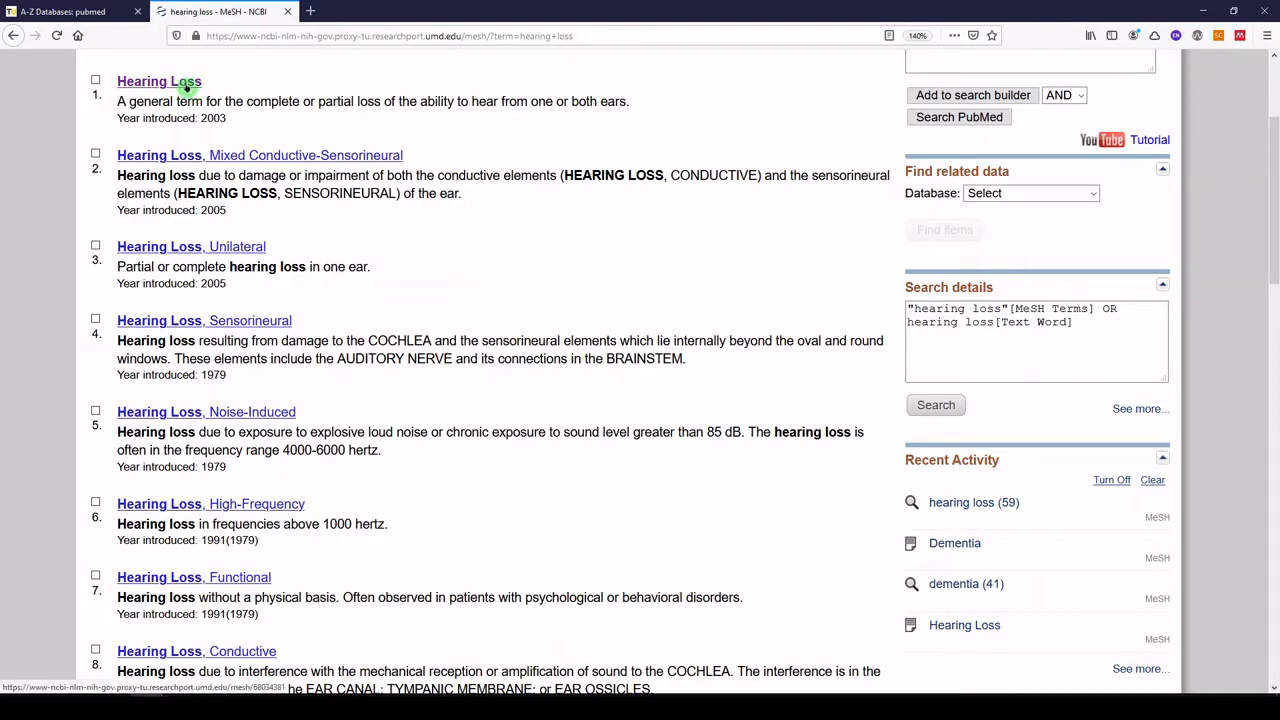
pyautogui.scroll(-3)
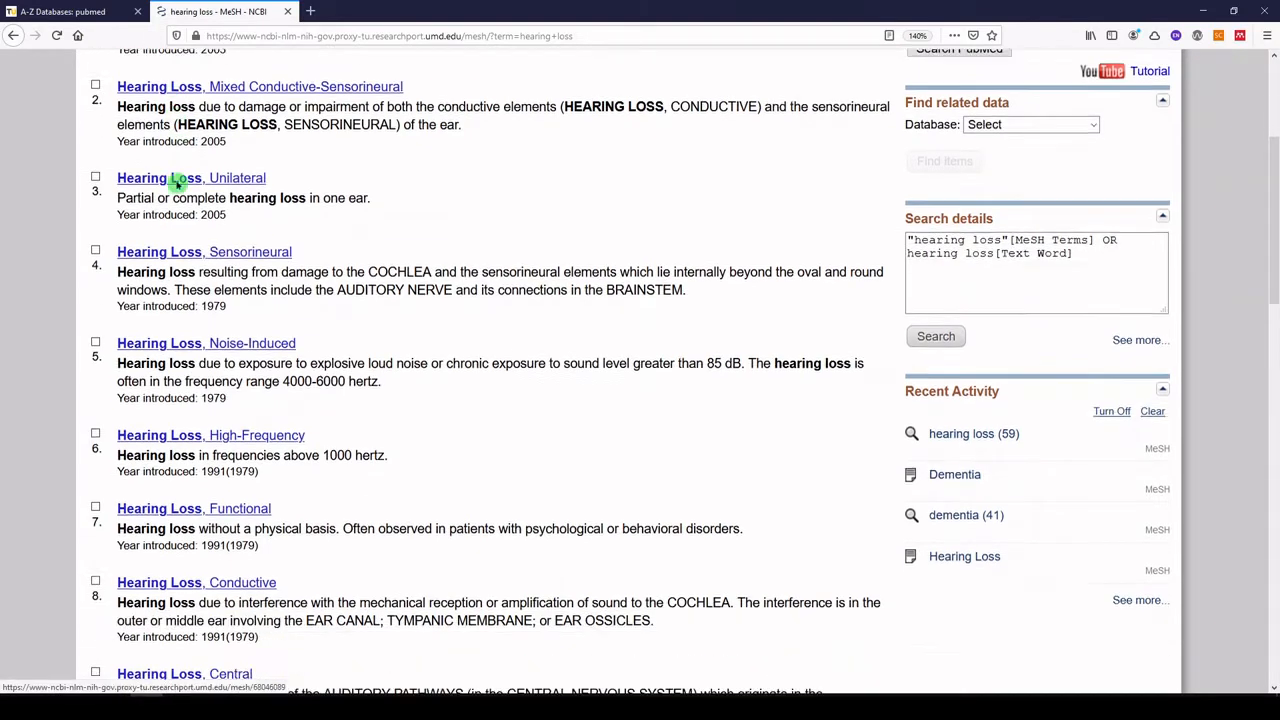
pyautogui.scroll(-3)
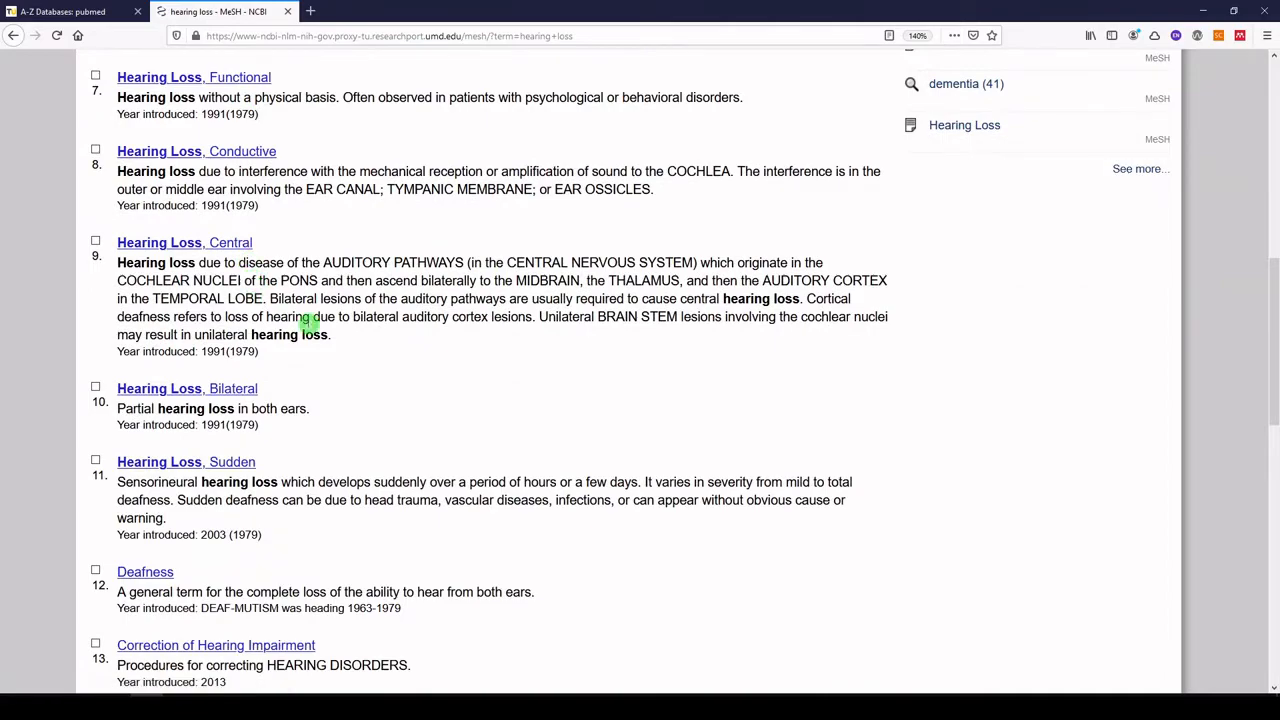
pyautogui.scroll(-3)
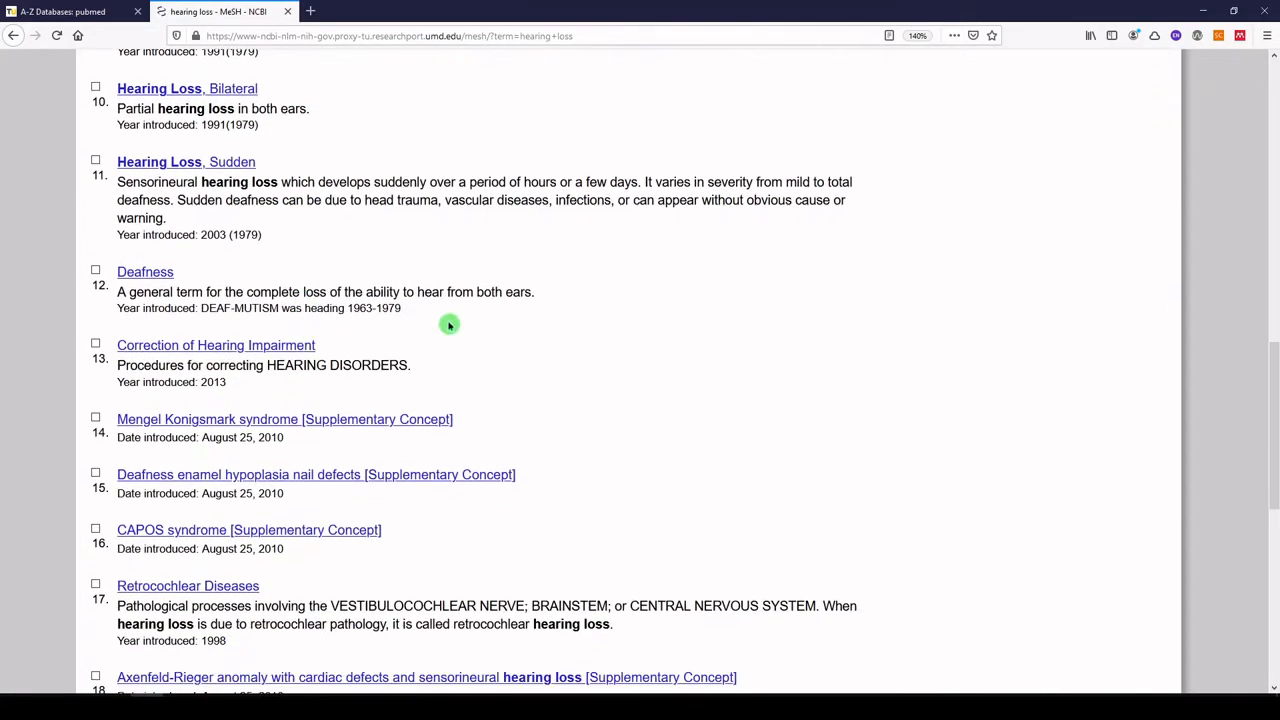
pyautogui.scroll(3)
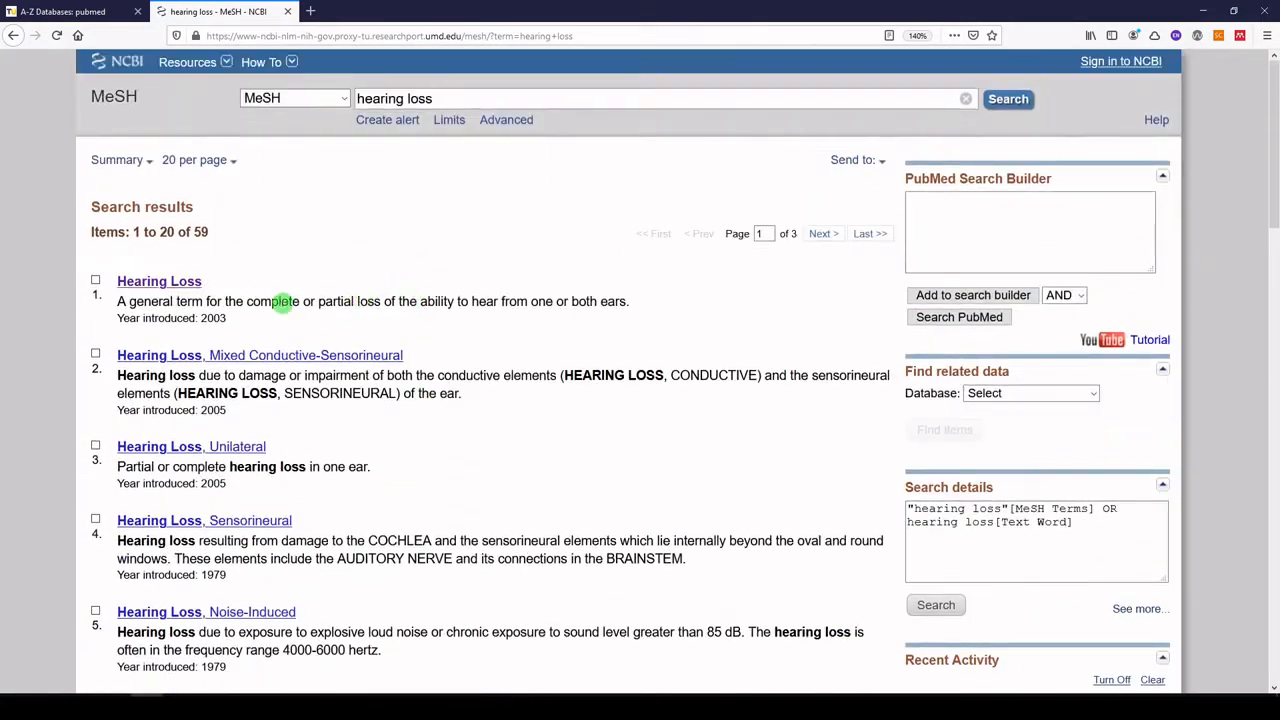
pyautogui.click(158, 281)
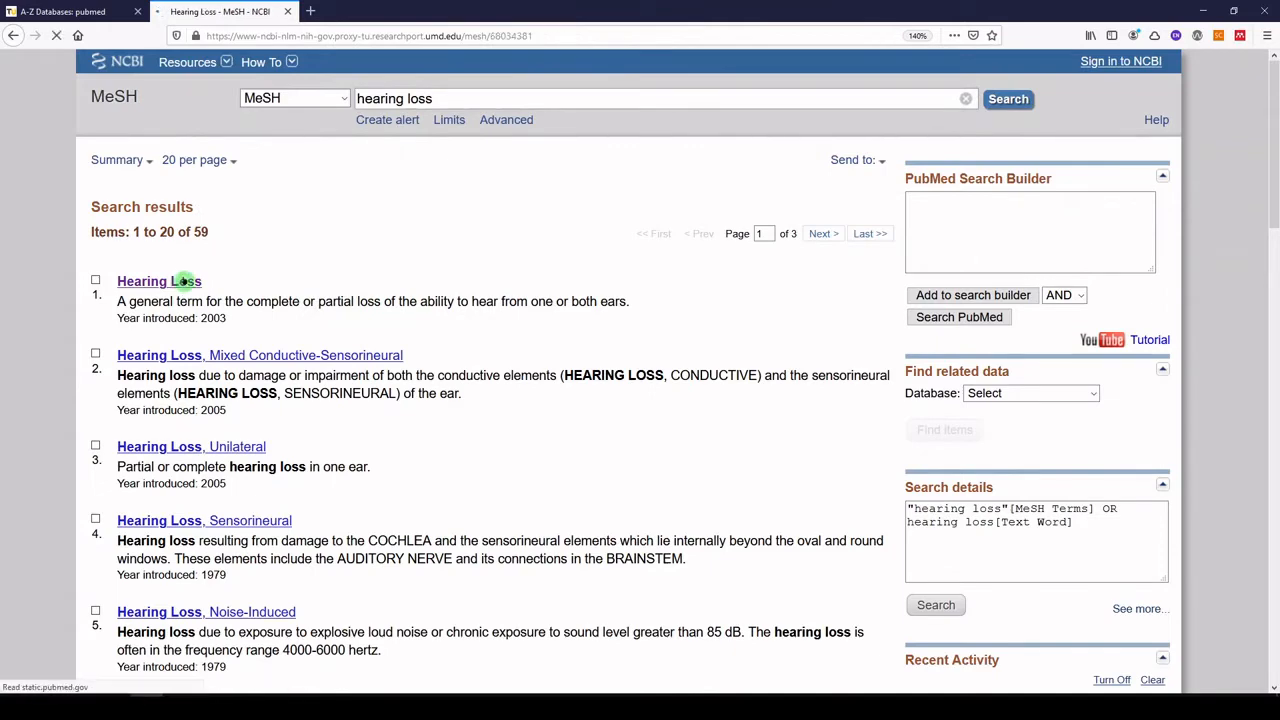
# View the Hearing Loss record down to its subheadings and entry terms.
pyautogui.click(159, 281)
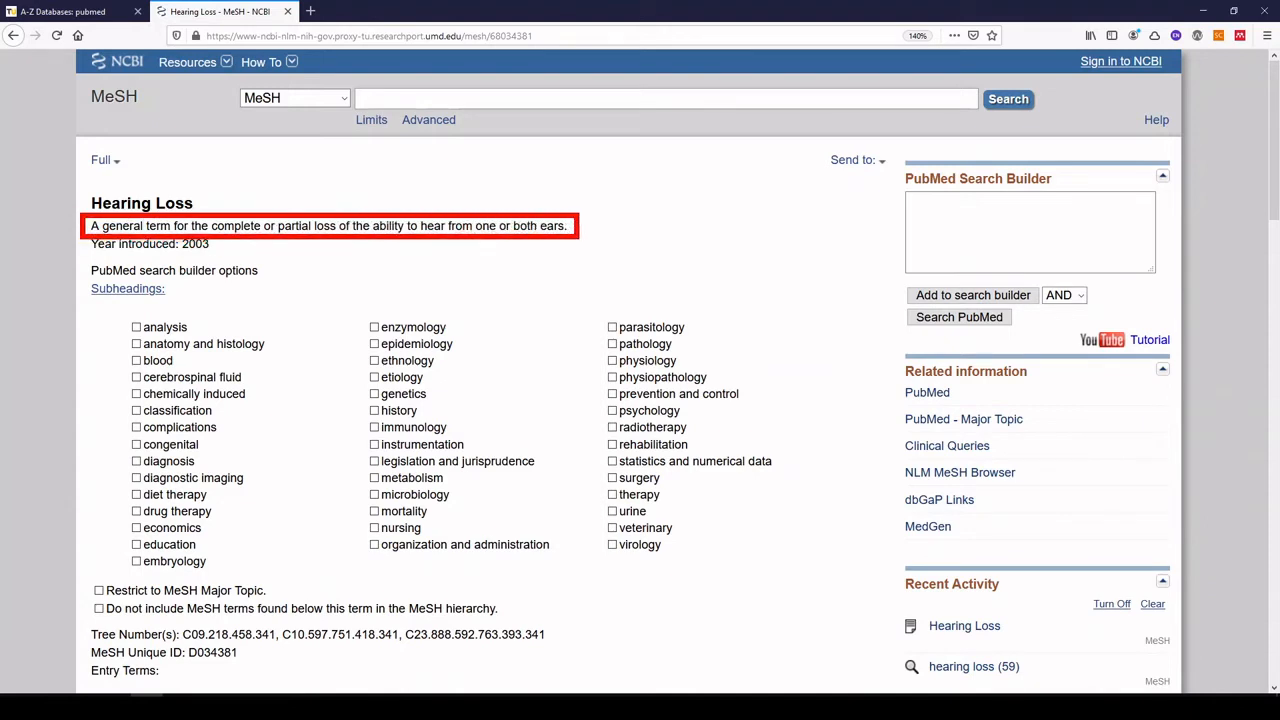
pyautogui.moveTo(574, 239)
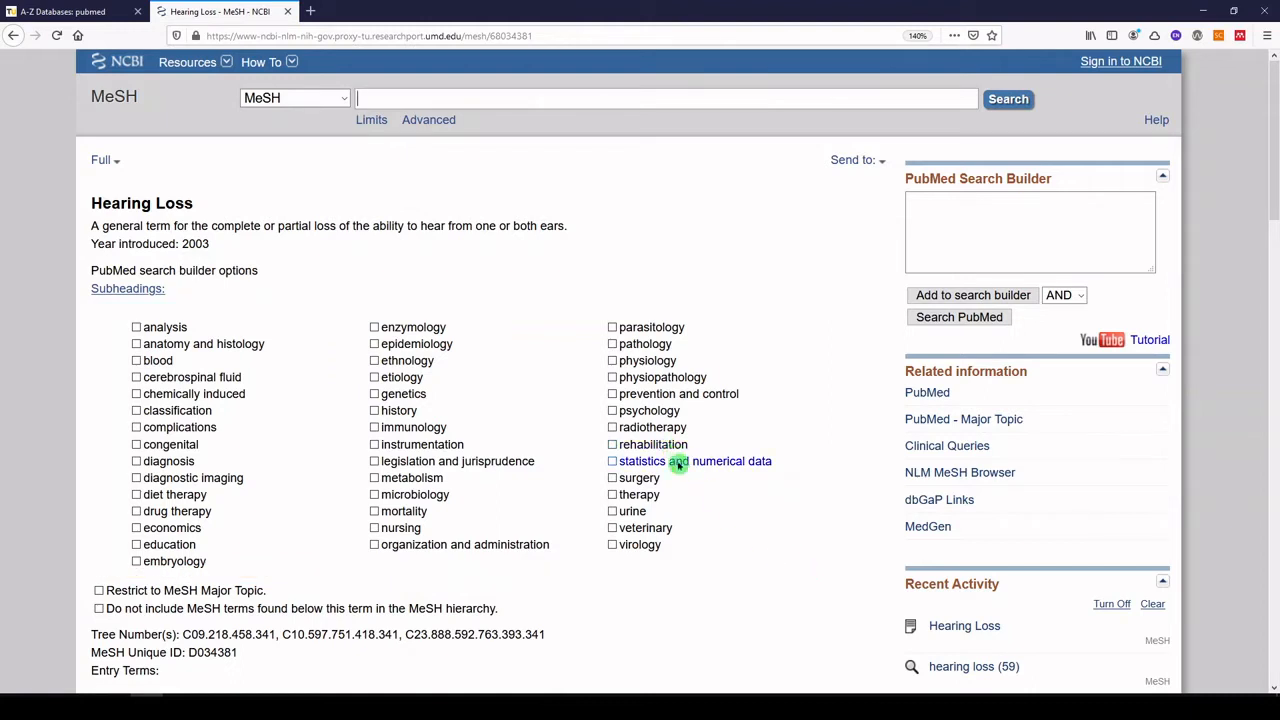
pyautogui.moveTo(609, 455)
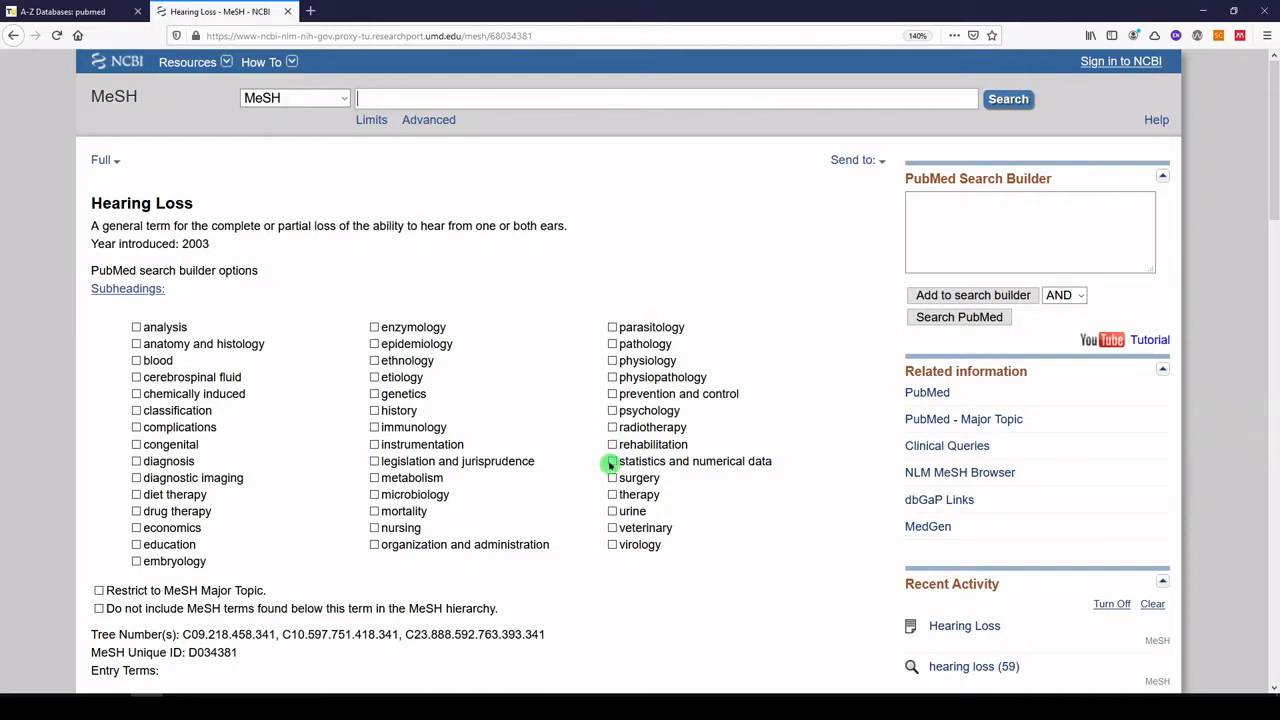
pyautogui.scroll(-3)
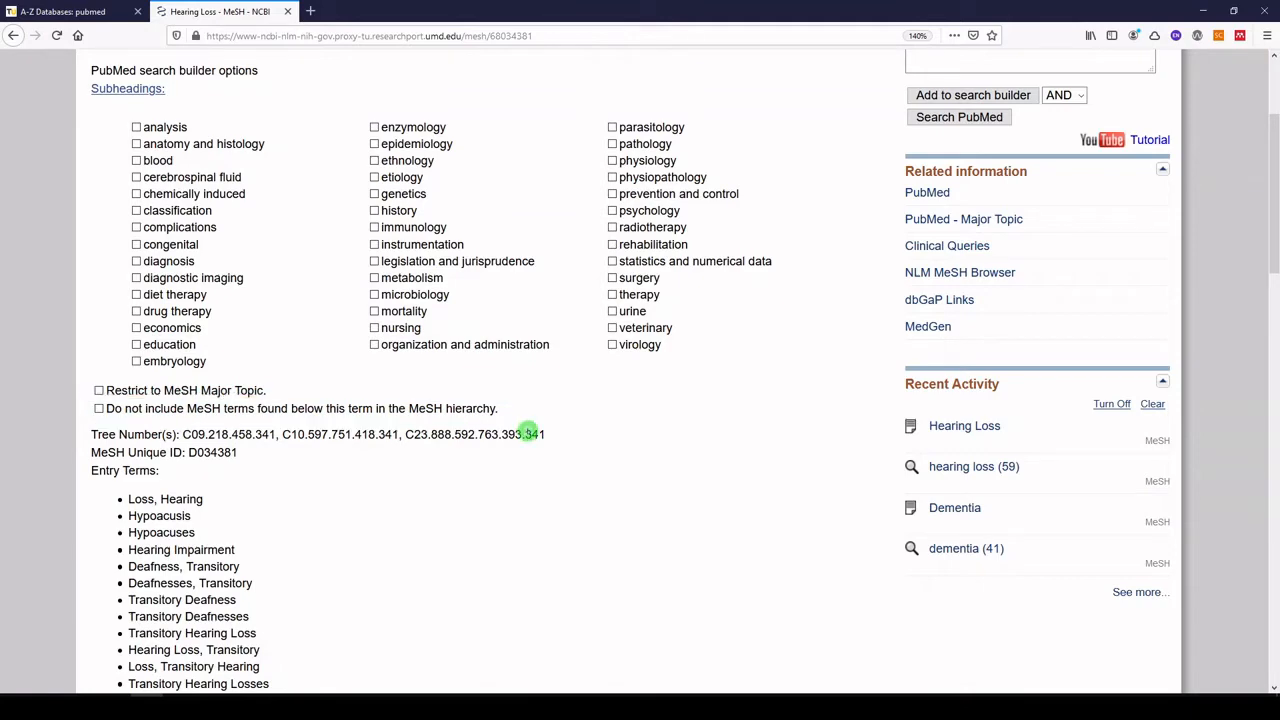
pyautogui.scroll(-3)
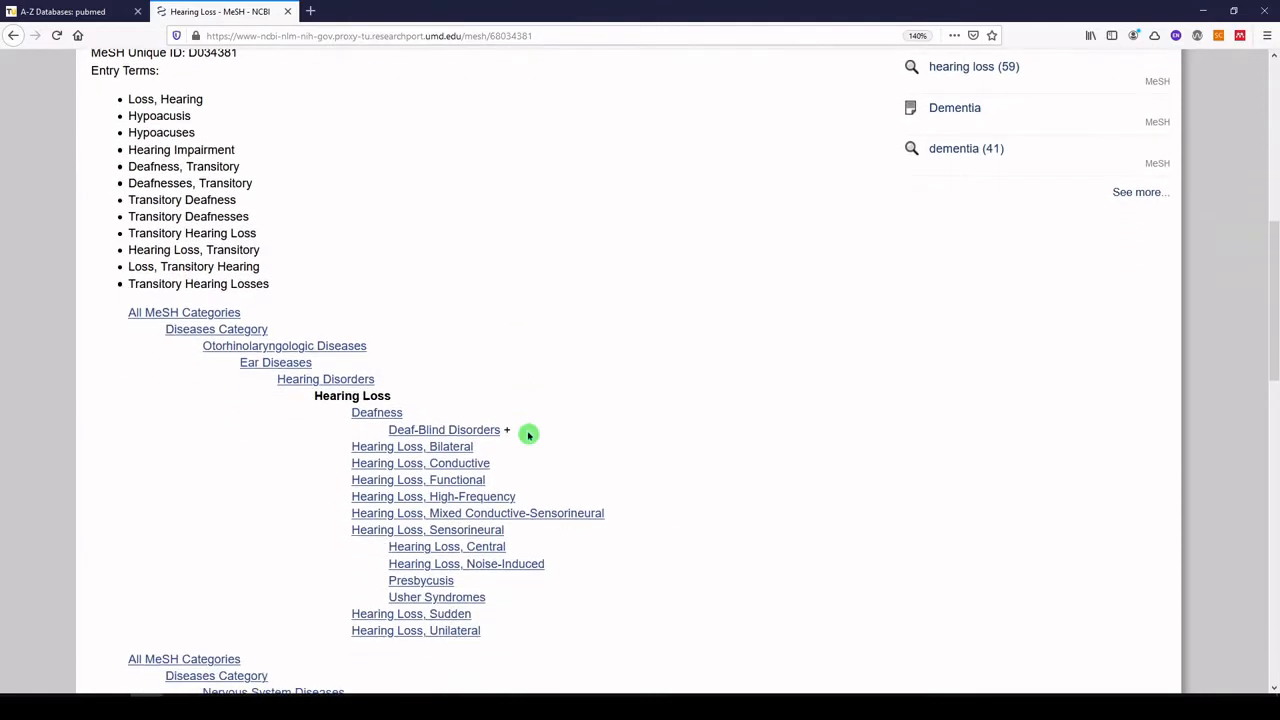
pyautogui.scroll(-3)
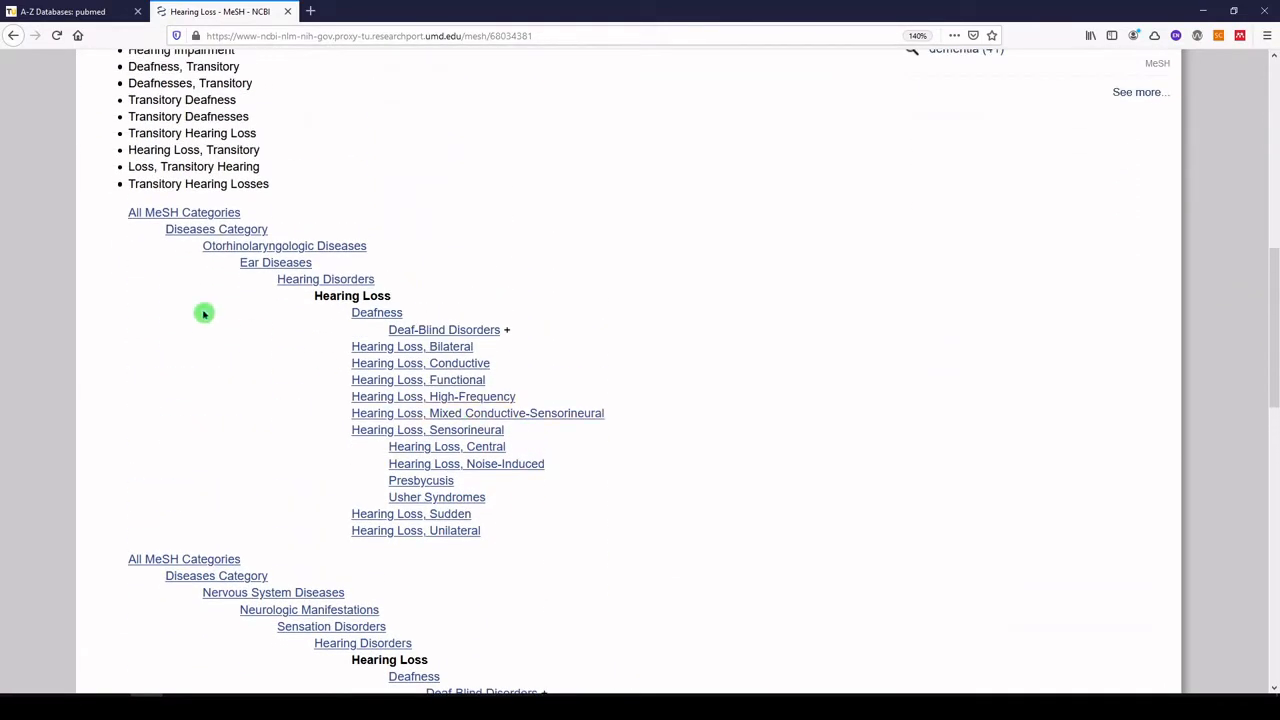
pyautogui.scroll(-3)
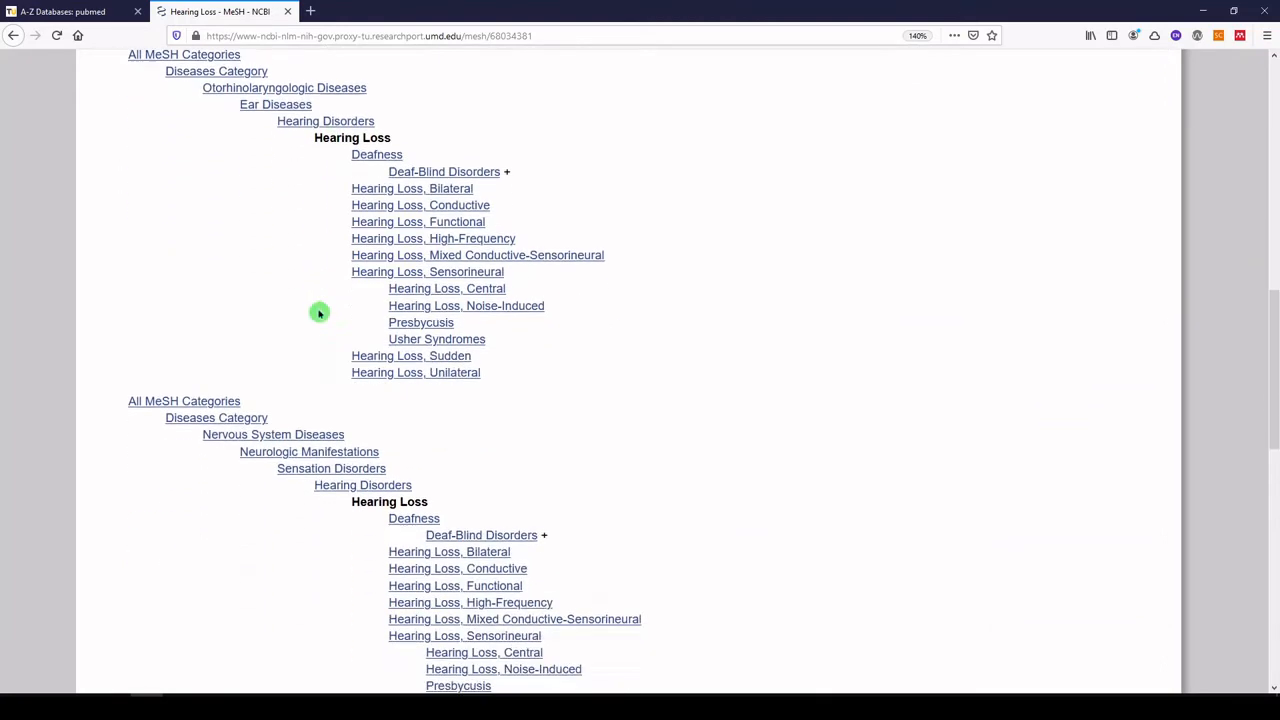
pyautogui.scroll(-3)
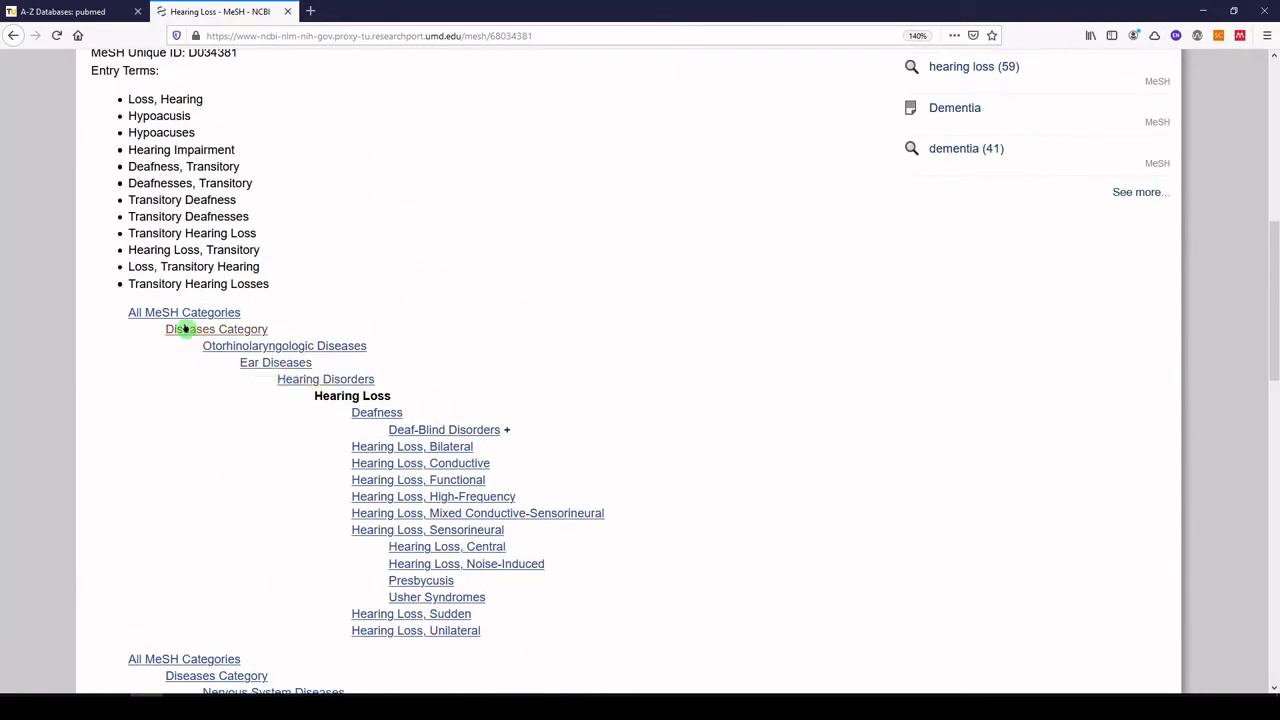
pyautogui.moveTo(271, 362)
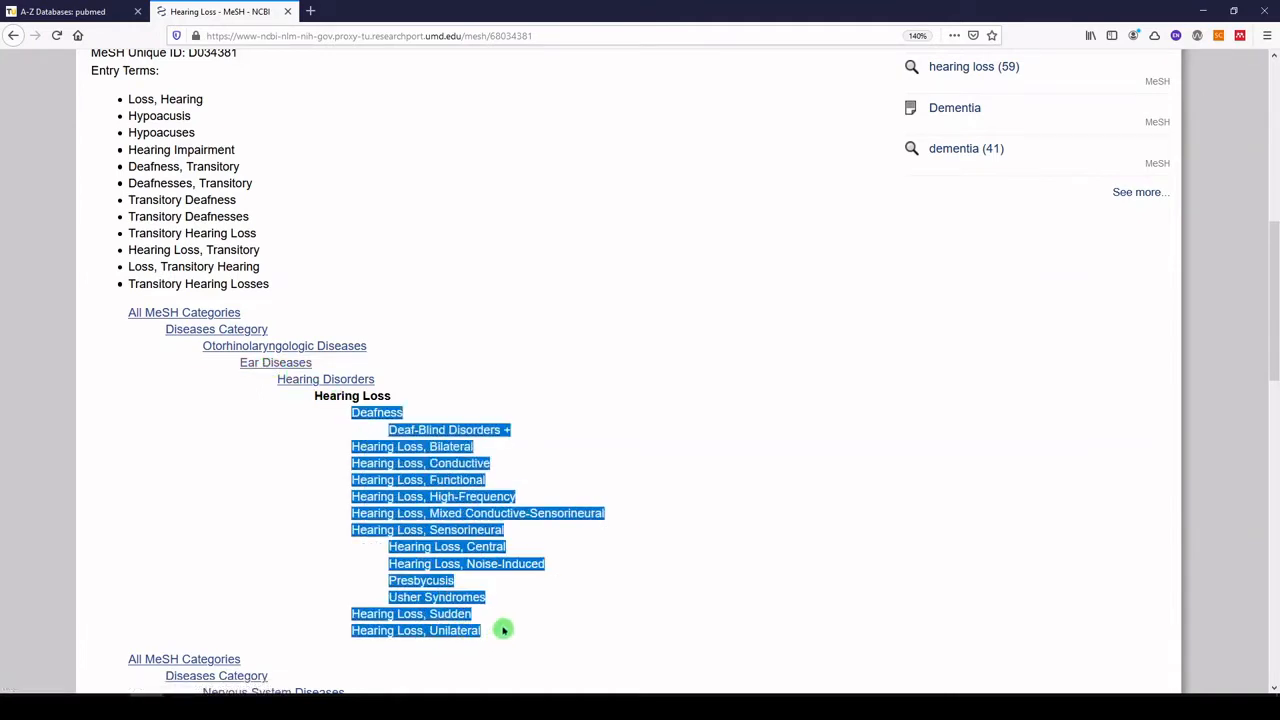
pyautogui.moveTo(525, 554)
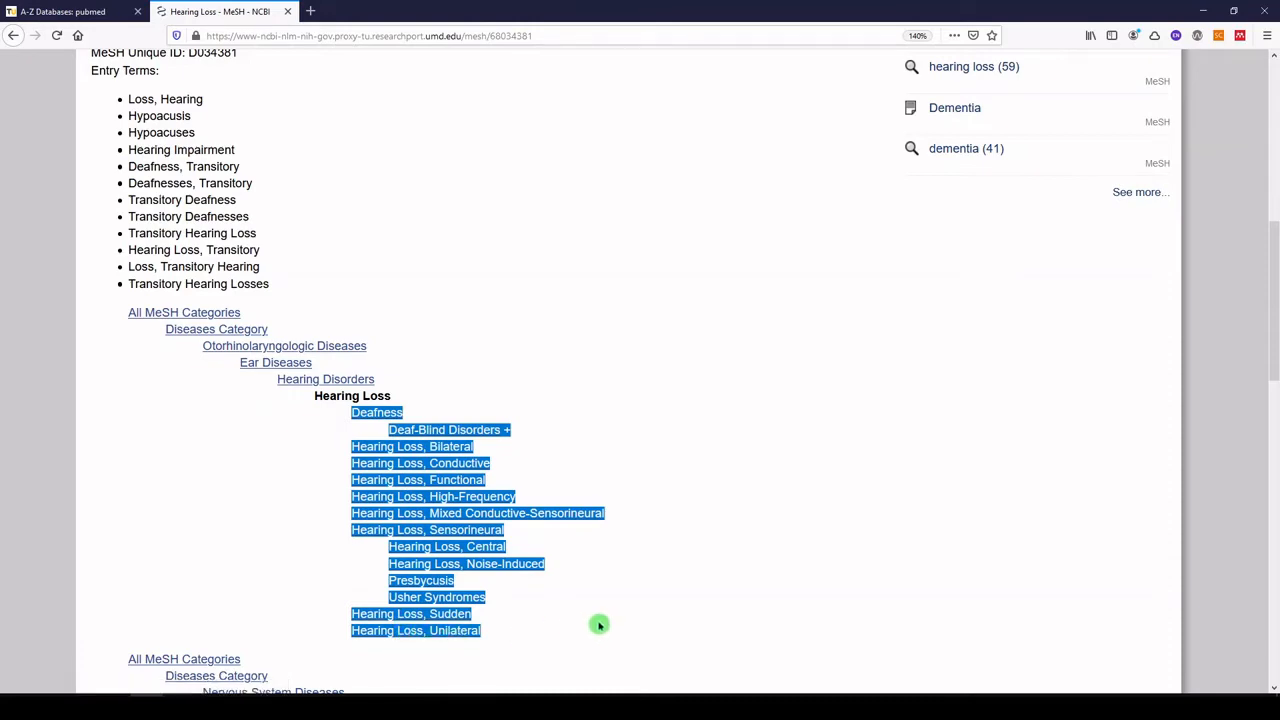
pyautogui.moveTo(625, 598)
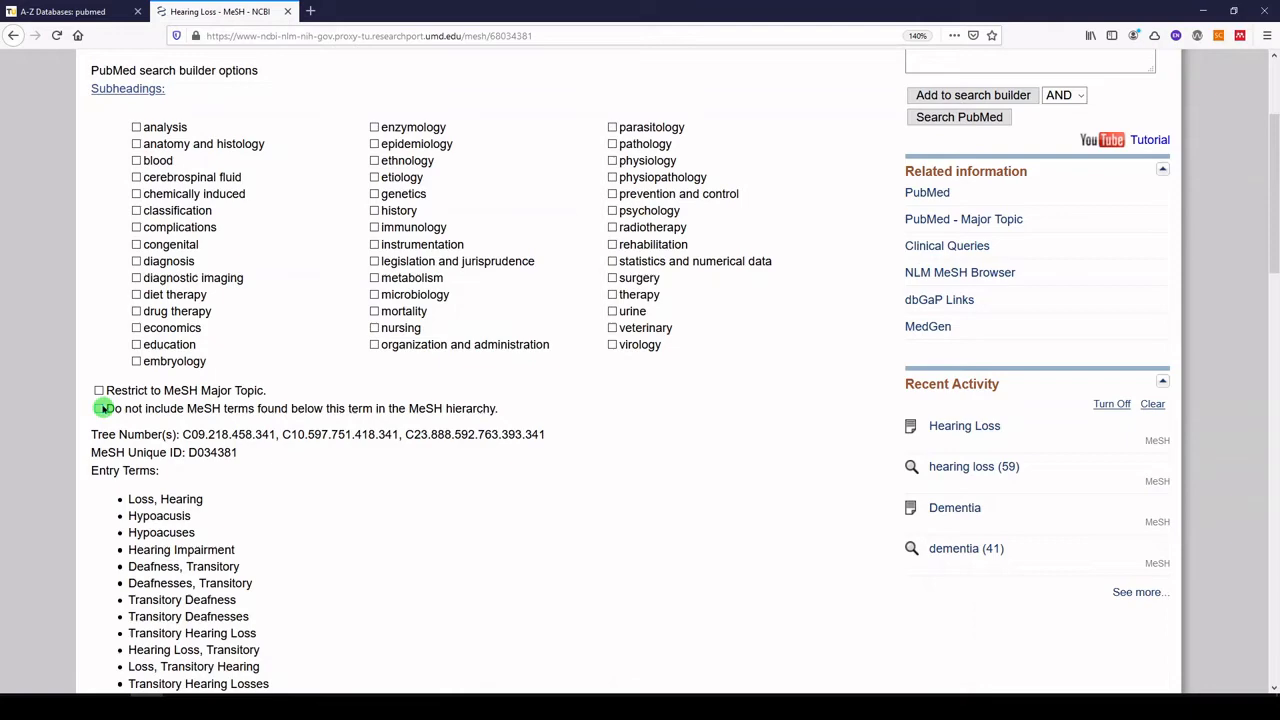
pyautogui.scroll(-3)
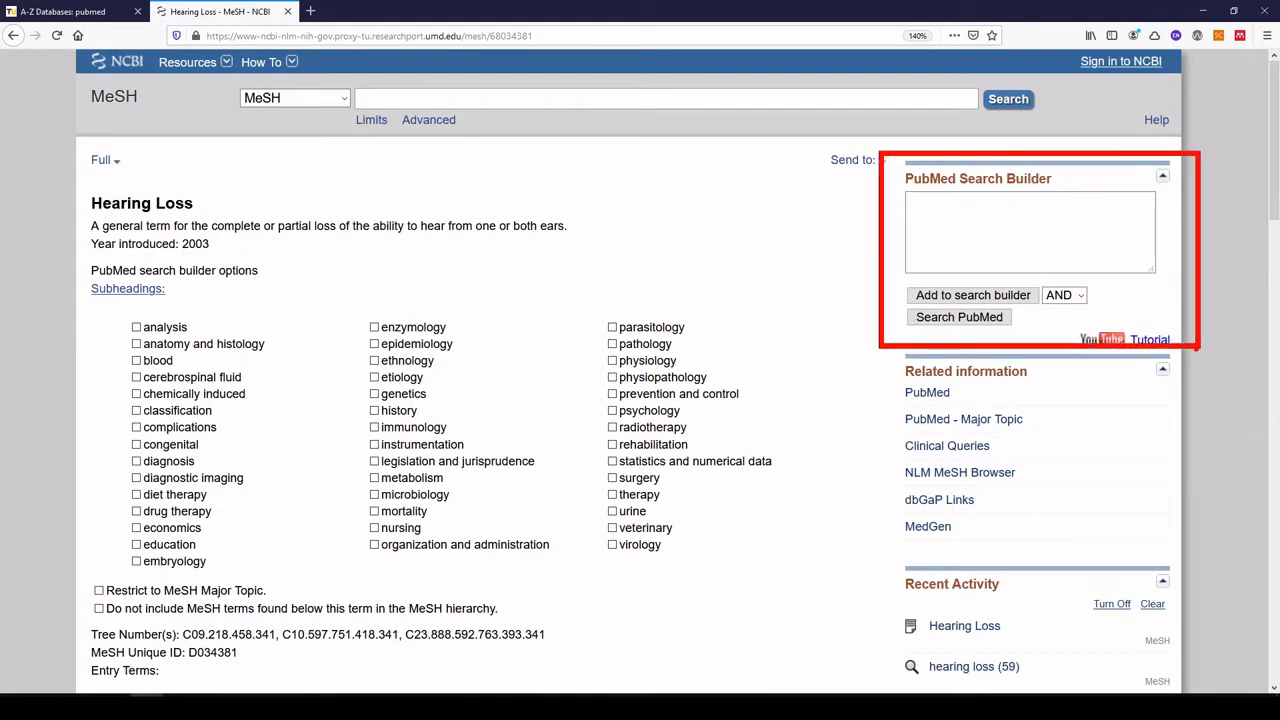
# Add "Hearing Loss"[Mesh] to the search builder and search PubMed with it.
pyautogui.click(972, 295)
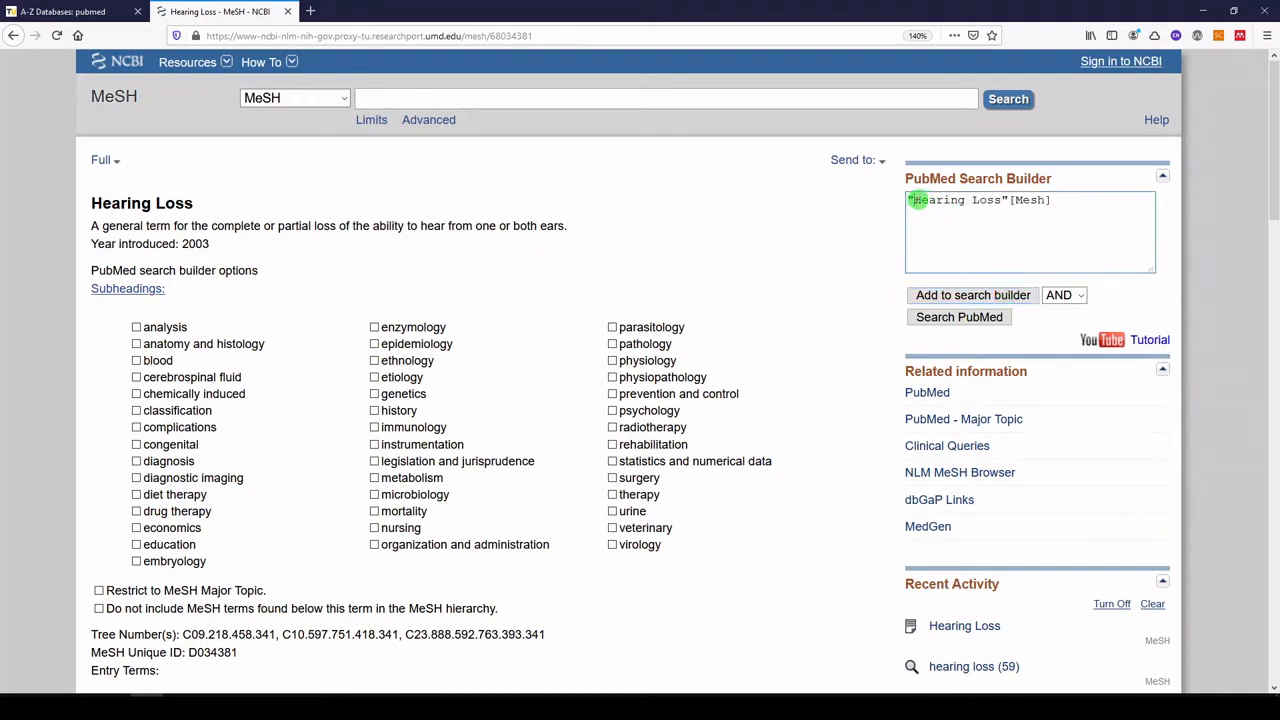
pyautogui.doubleClick(957, 200)
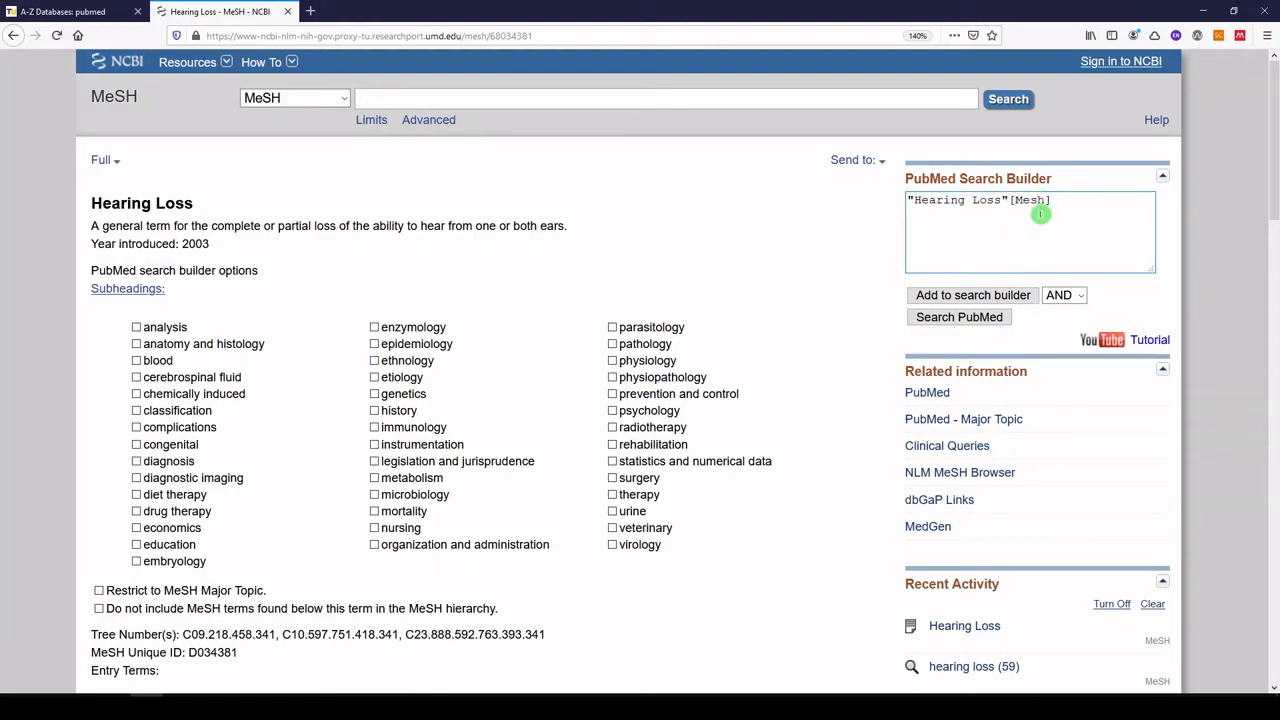
pyautogui.moveTo(1027, 234)
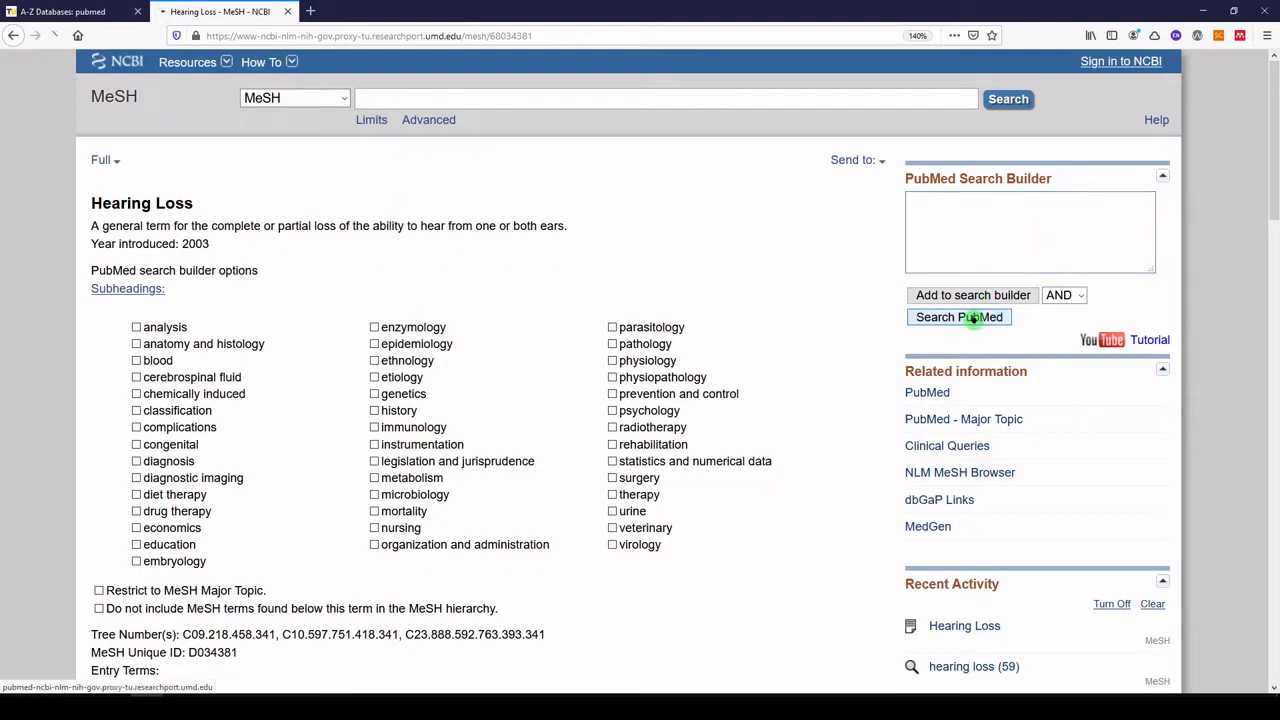
pyautogui.click(958, 317)
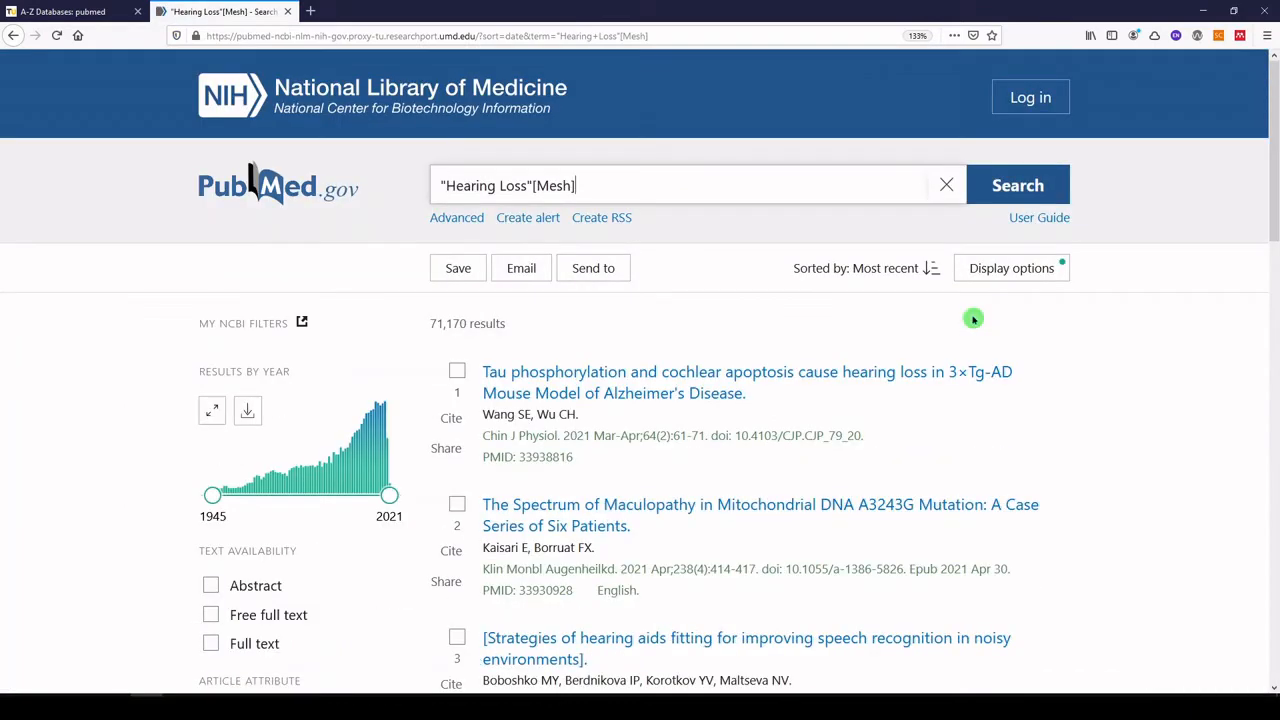
pyautogui.moveTo(436, 336)
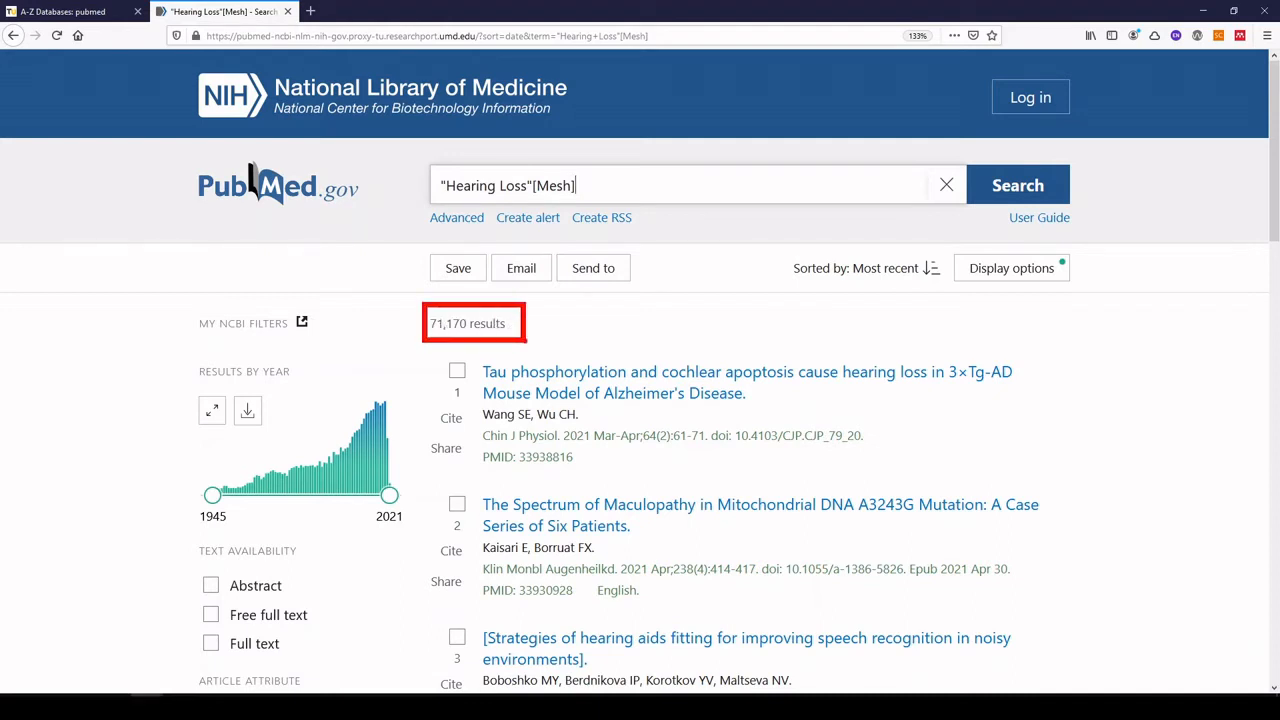
# Scroll through the 71,170 Hearing Loss results.
pyautogui.scroll(-3)
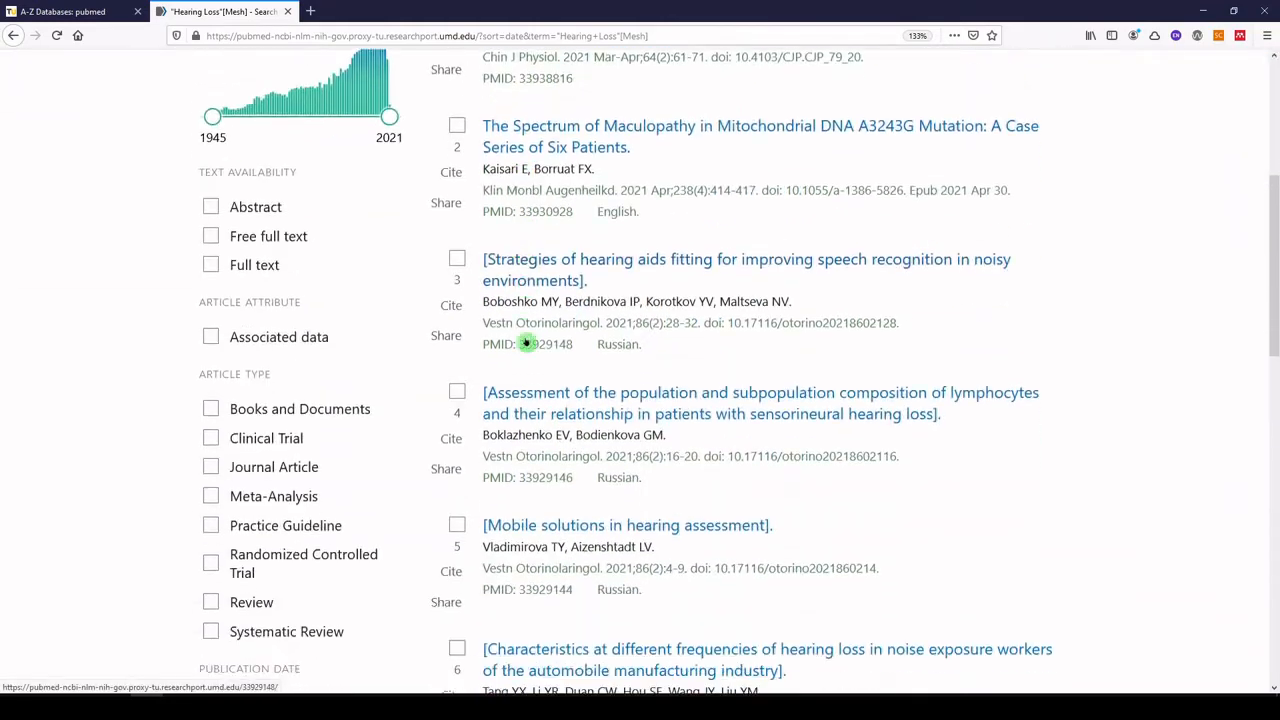
pyautogui.scroll(-3)
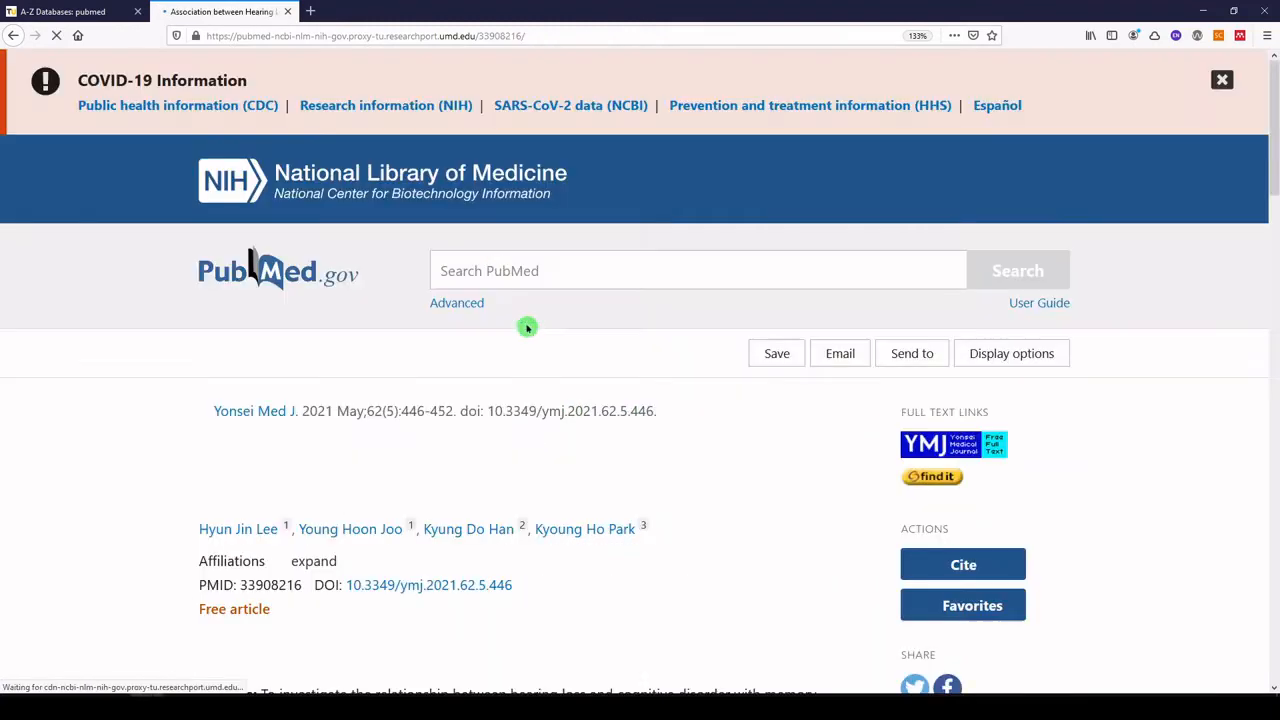
# Scroll the 'Association between Hearing Loss and Cognitive Disorder' record to its MeSH terms.
pyautogui.scroll(-3)
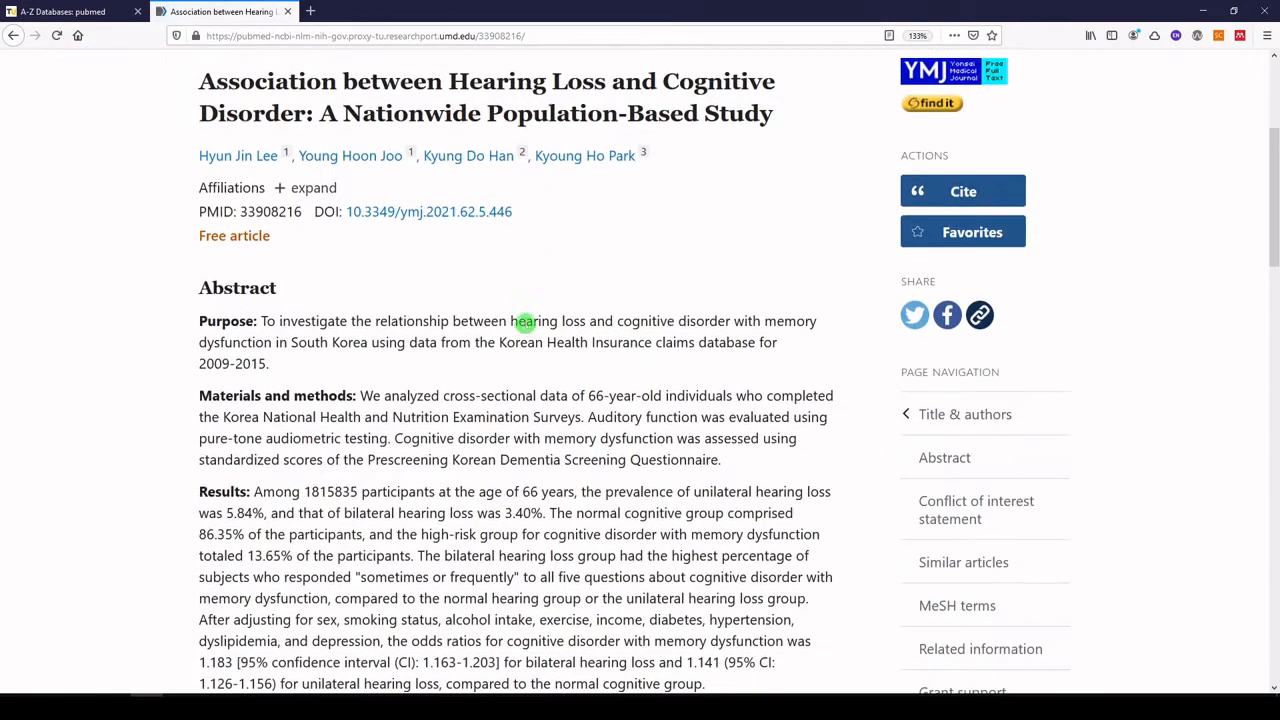
pyautogui.moveTo(385, 247)
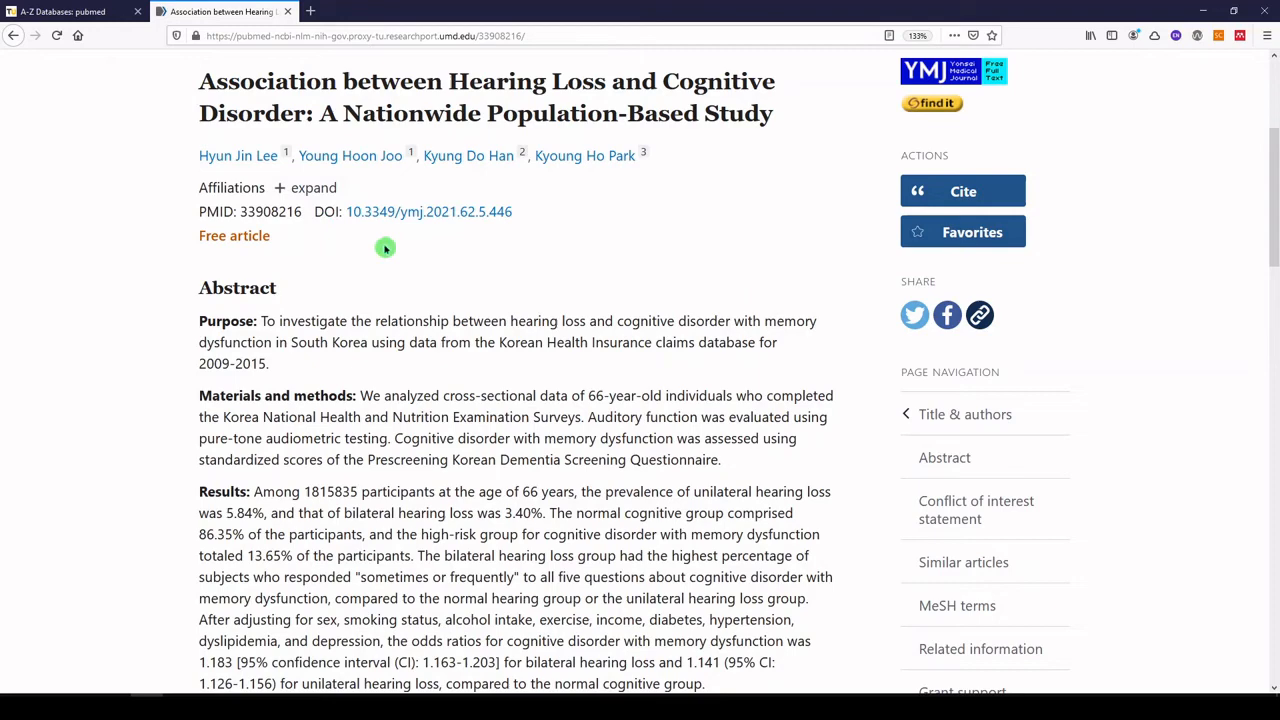
pyautogui.scroll(-3)
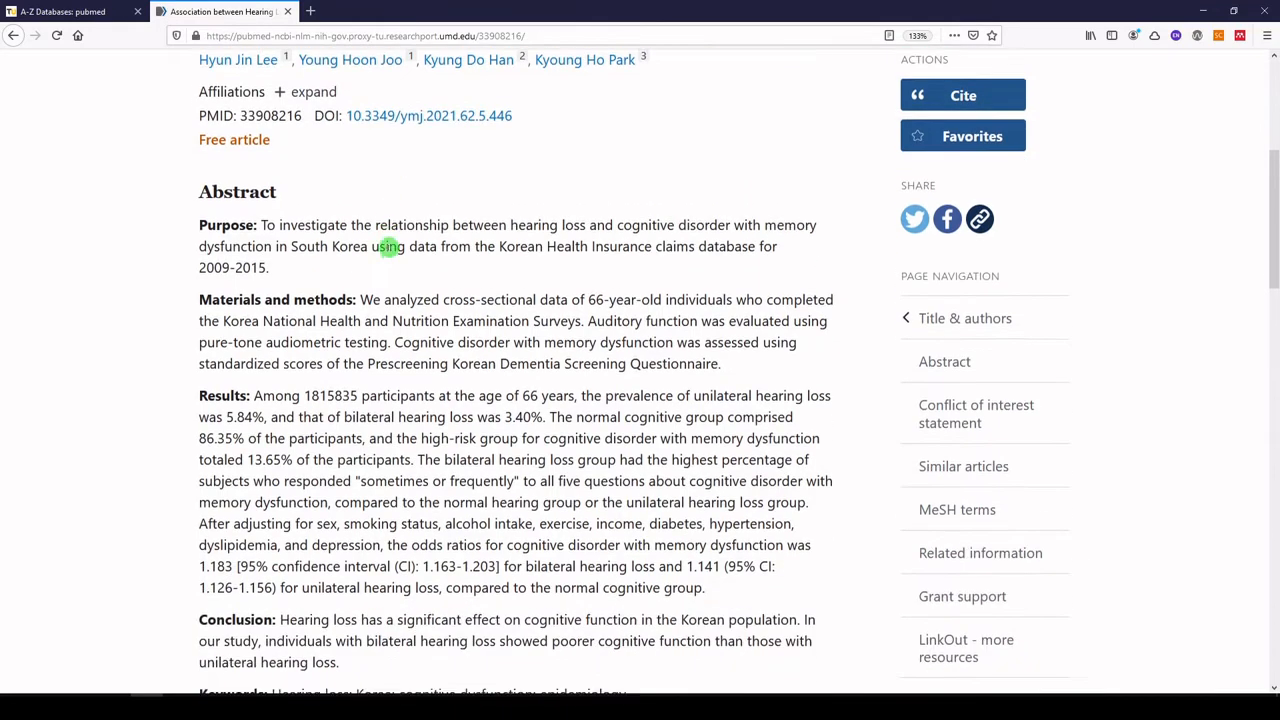
pyautogui.scroll(-3)
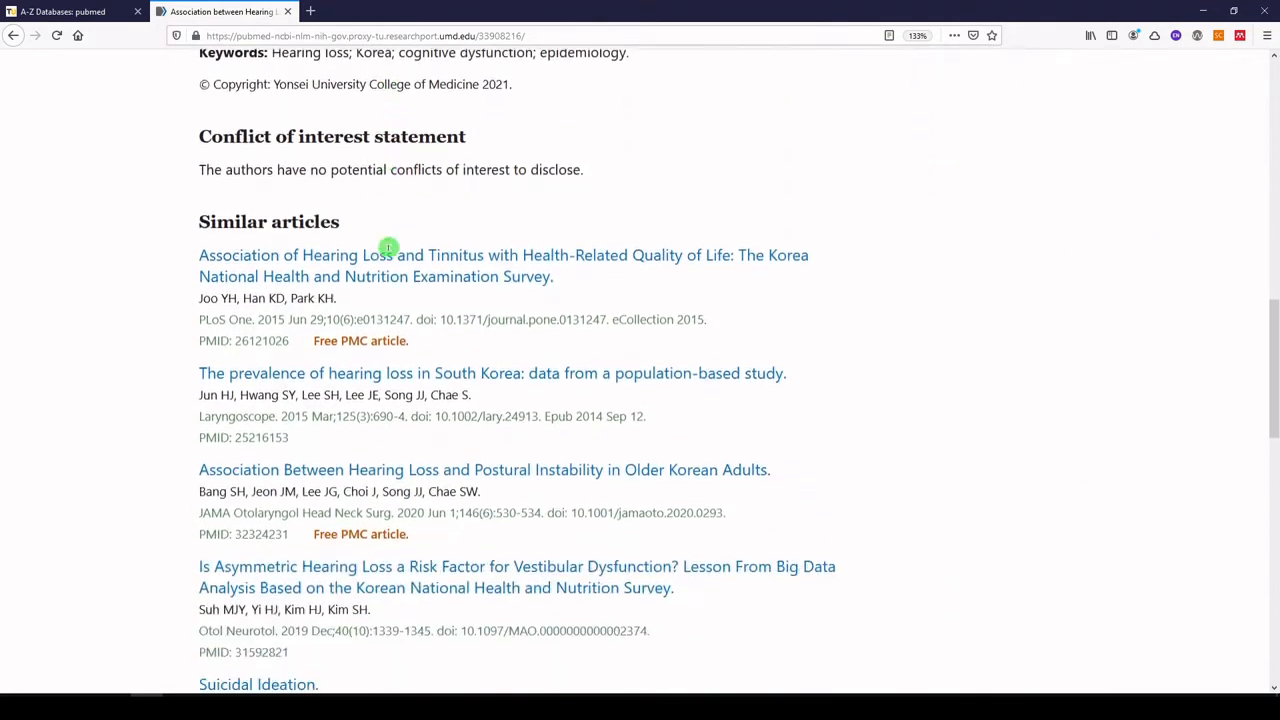
pyautogui.scroll(-3)
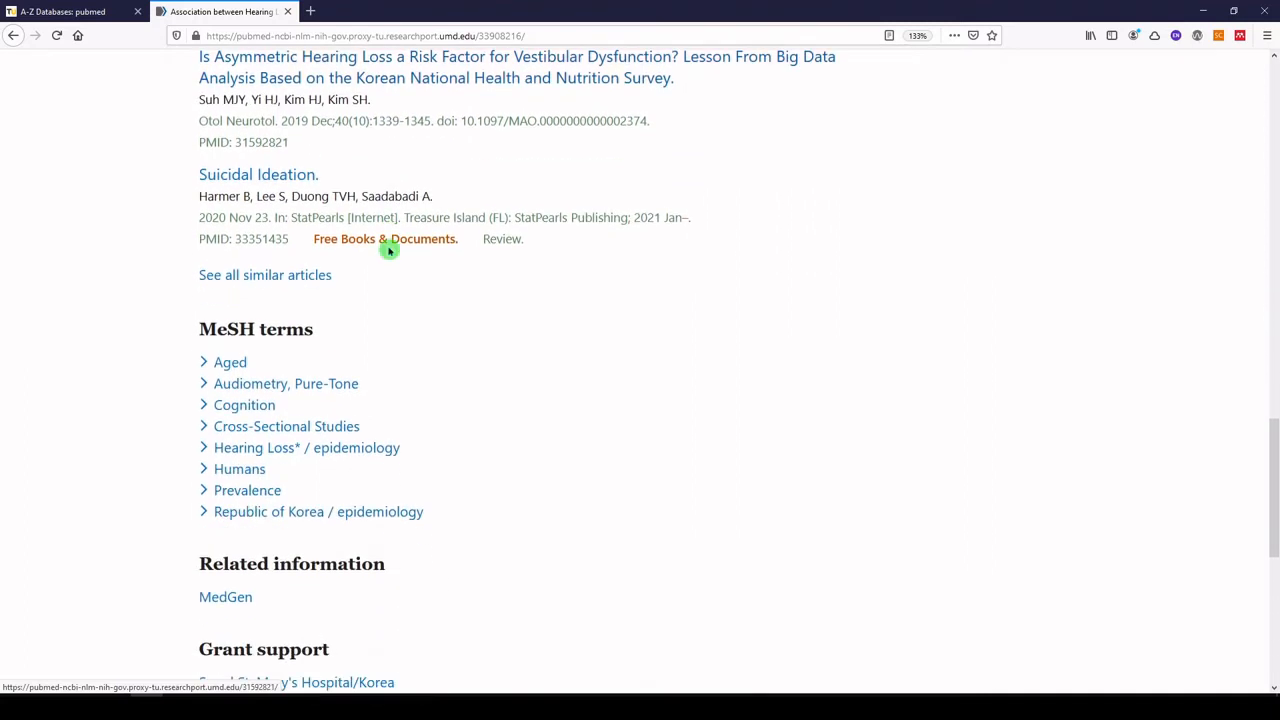
pyautogui.scroll(-3)
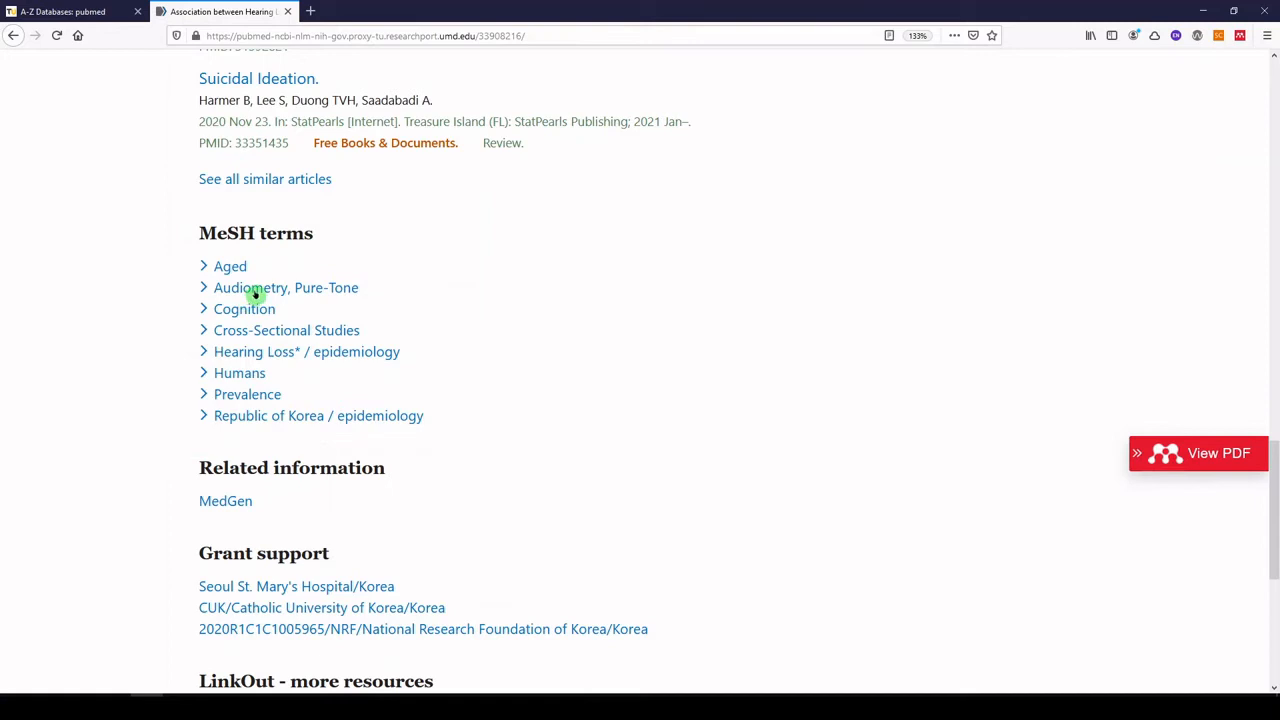
pyautogui.moveTo(296, 328)
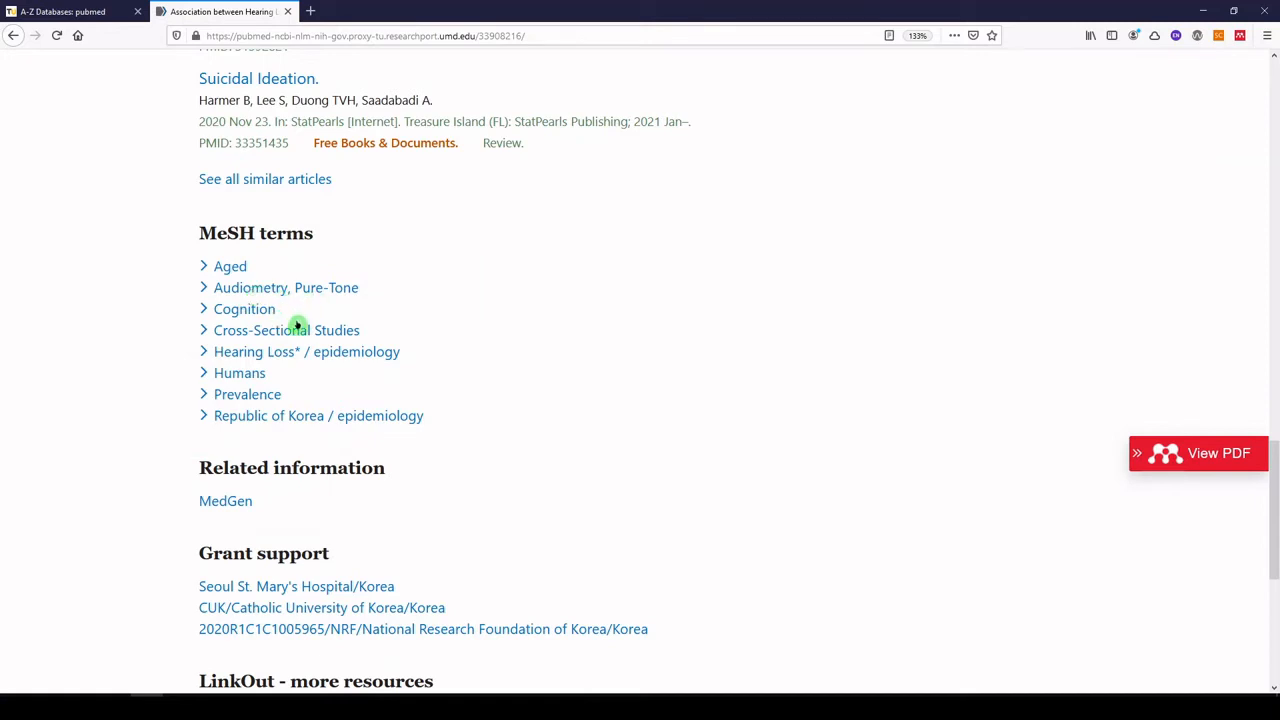
pyautogui.moveTo(228, 351)
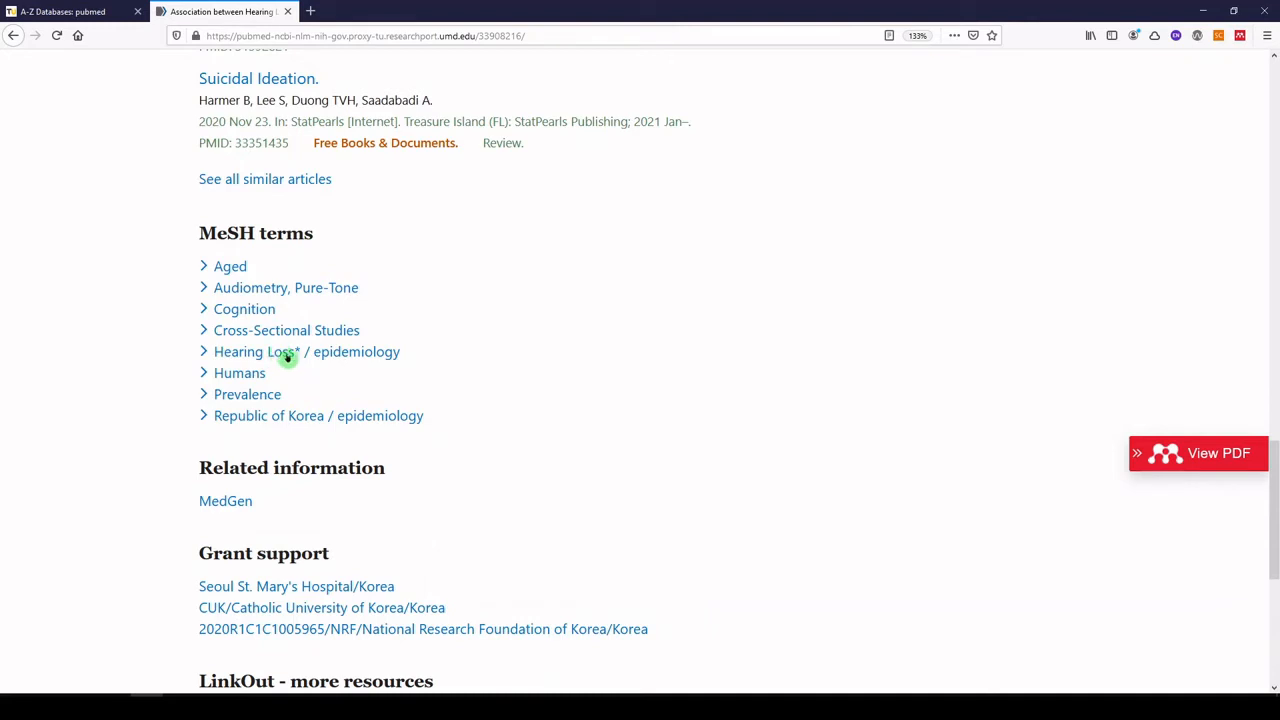
pyautogui.moveTo(302, 354)
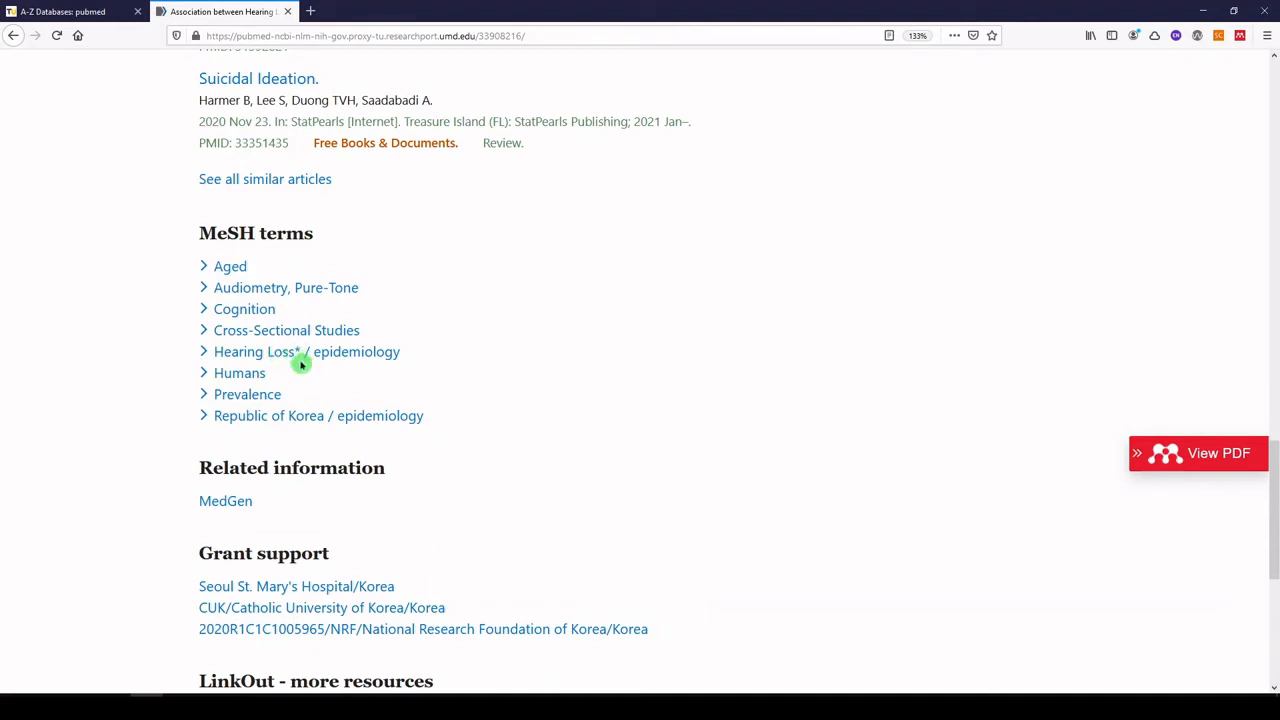
pyautogui.moveTo(298, 361)
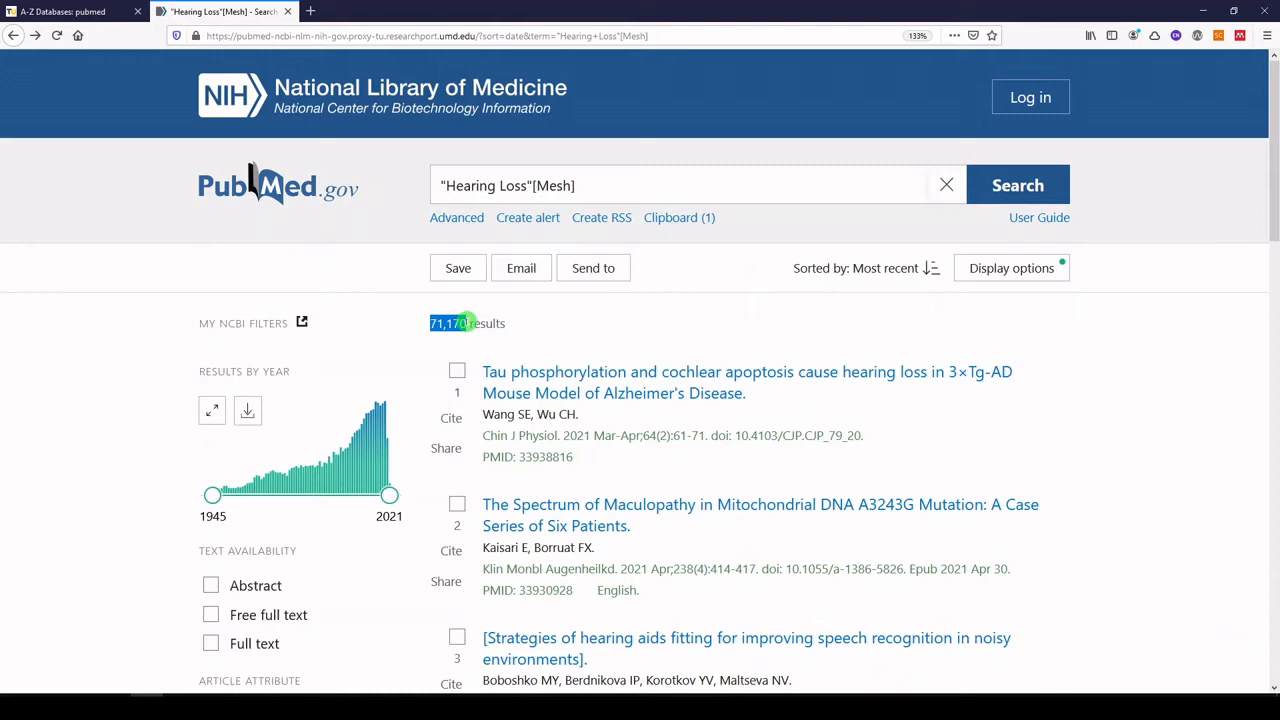
pyautogui.moveTo(342, 210)
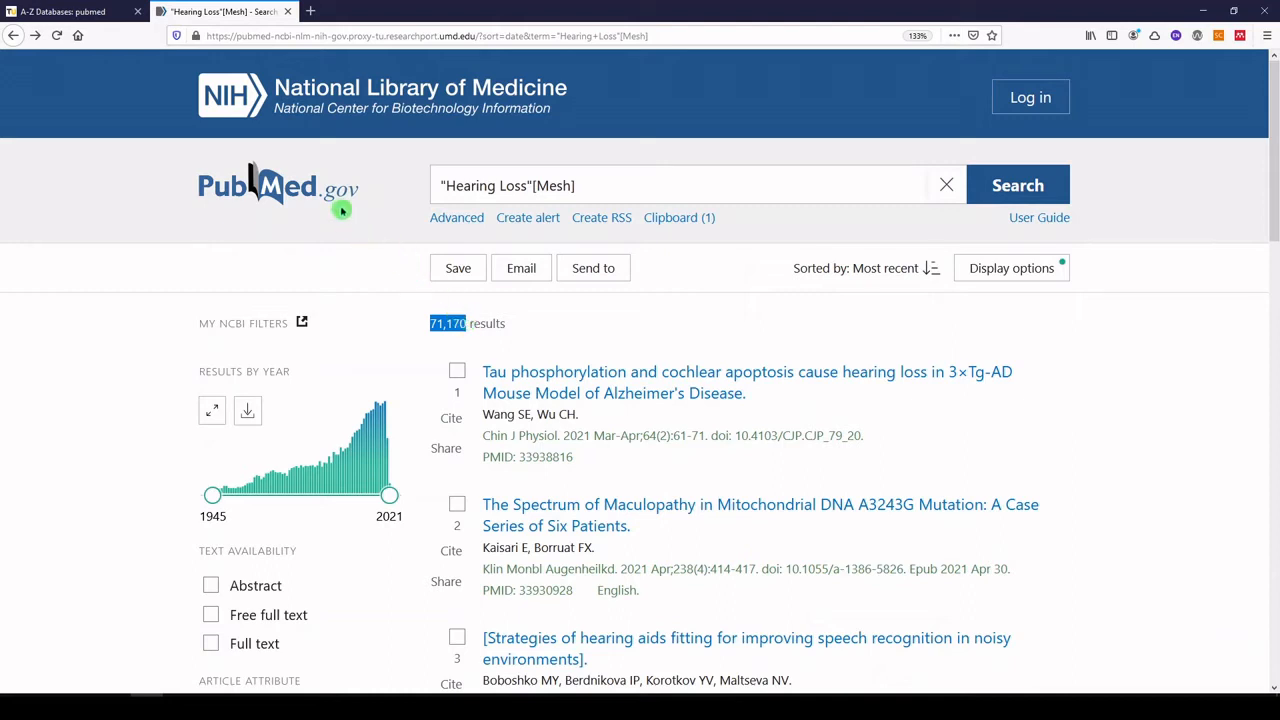
pyautogui.moveTo(283, 190)
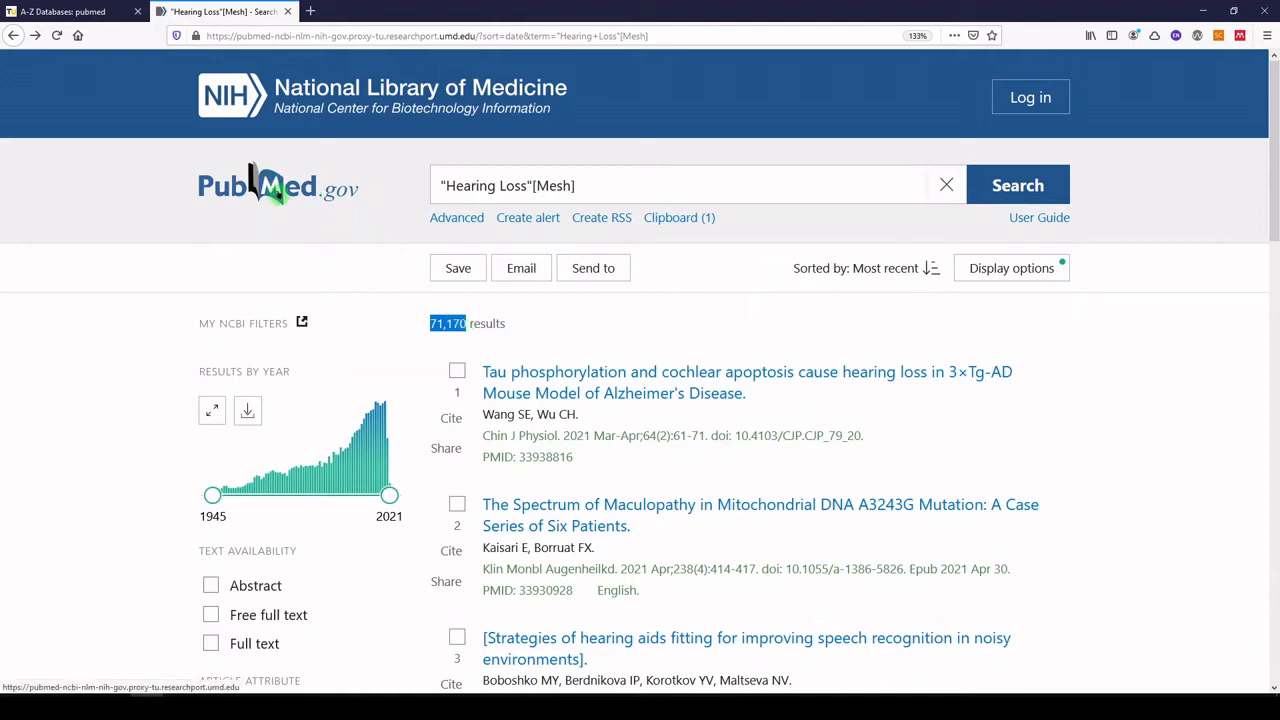
# Return to the PubMed home page and open MeSH Database under Explore.
pyautogui.click(278, 185)
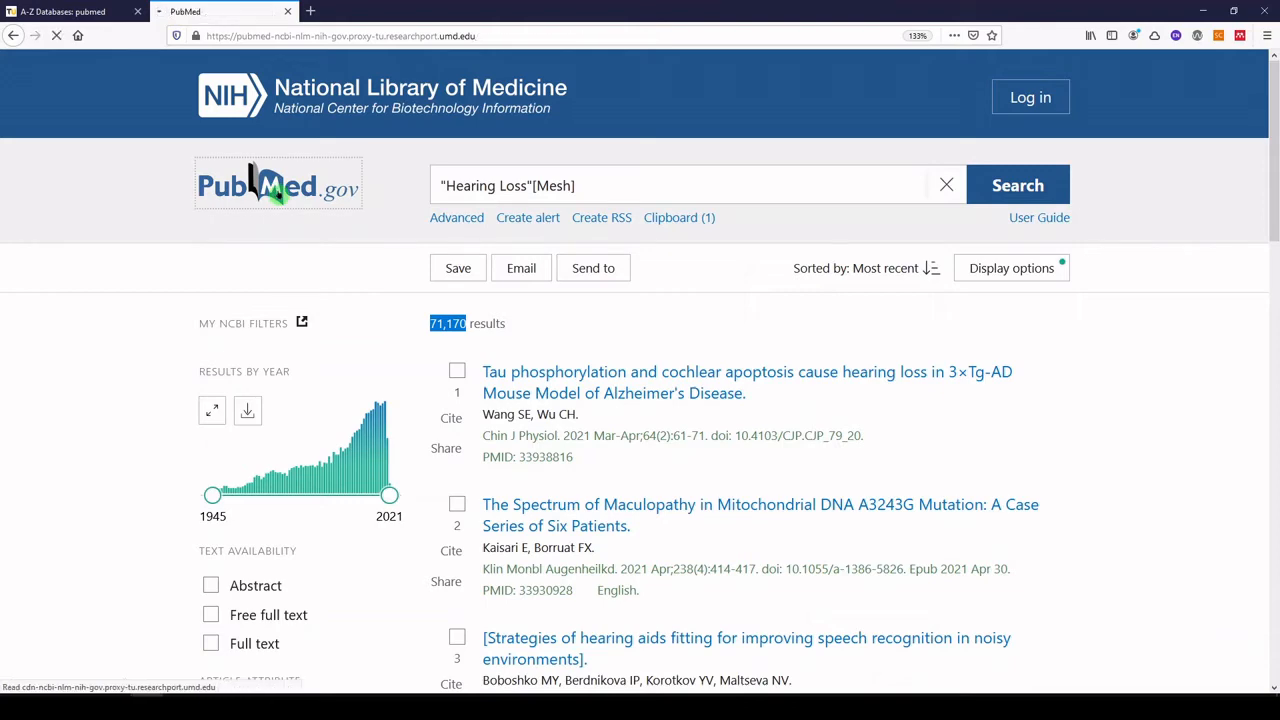
pyautogui.click(278, 184)
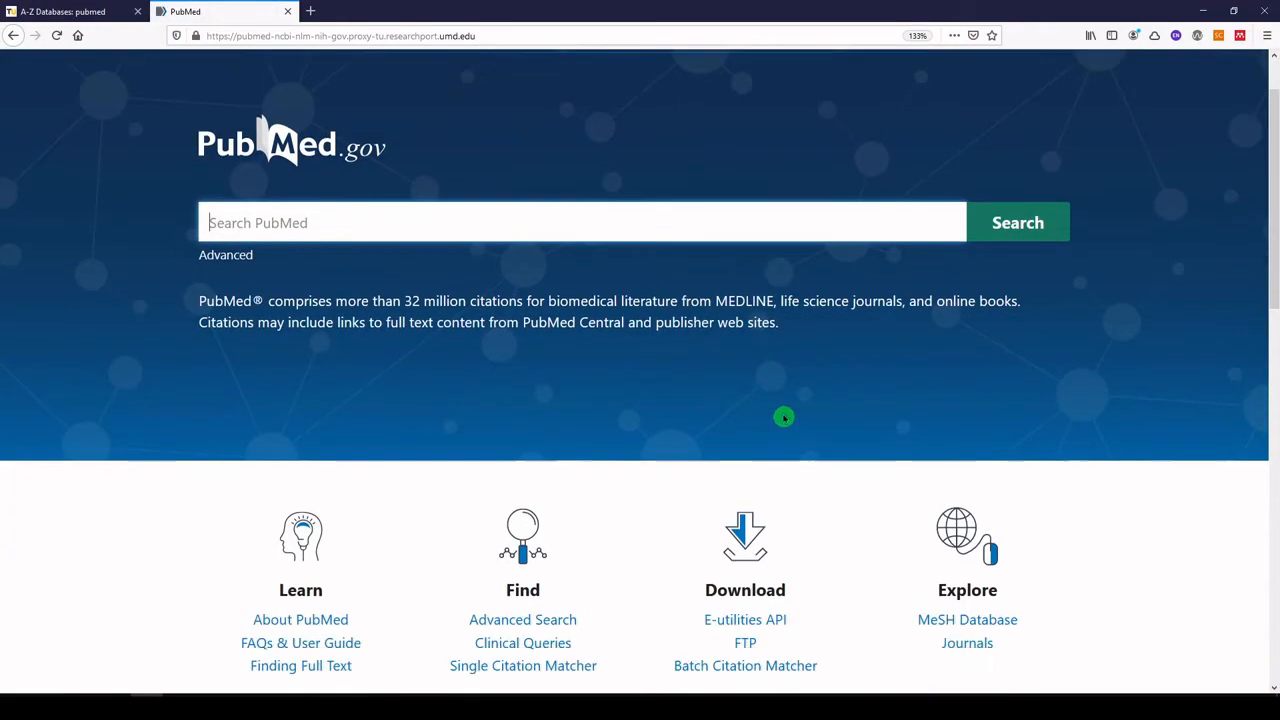
pyautogui.scroll(-3)
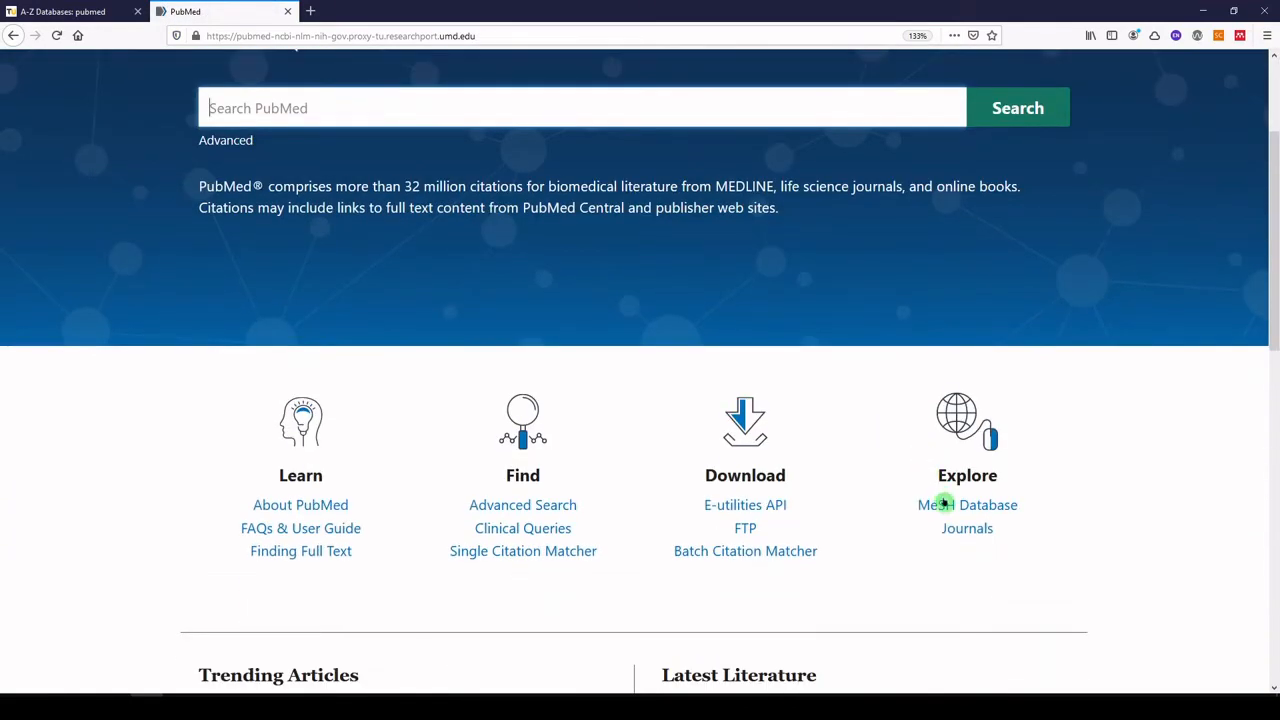
pyautogui.click(941, 505)
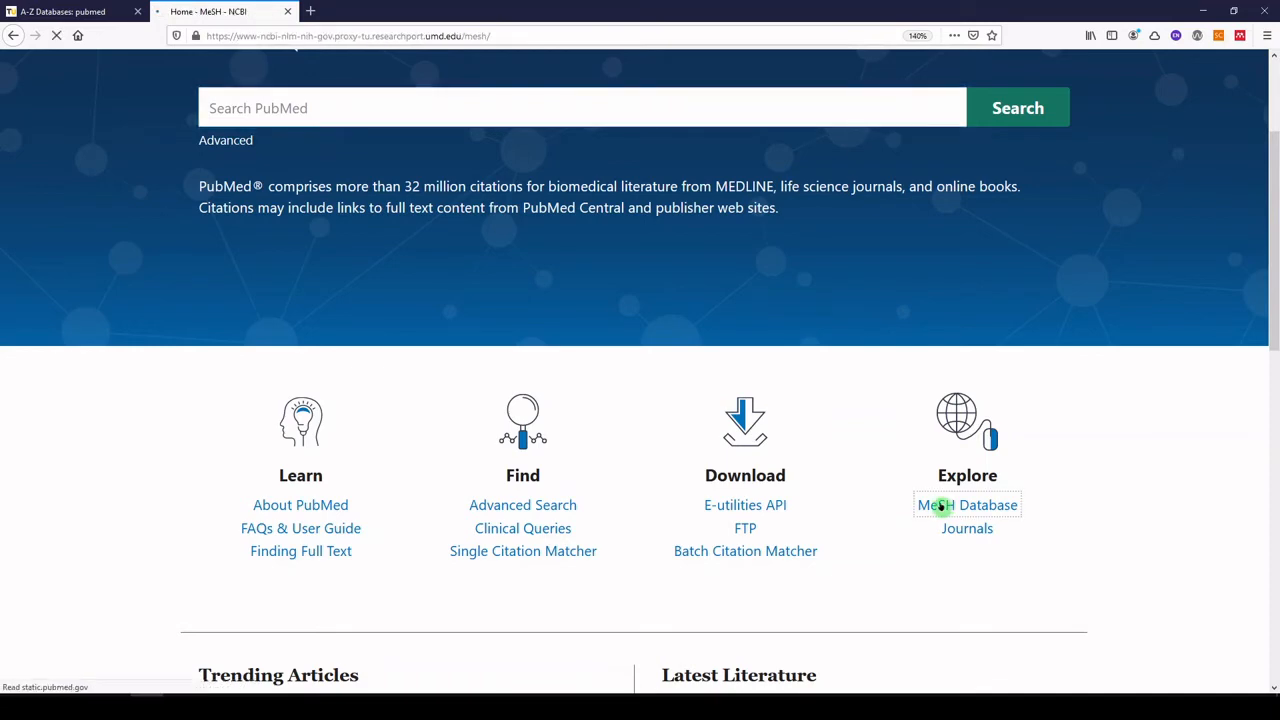
pyautogui.click(966, 505)
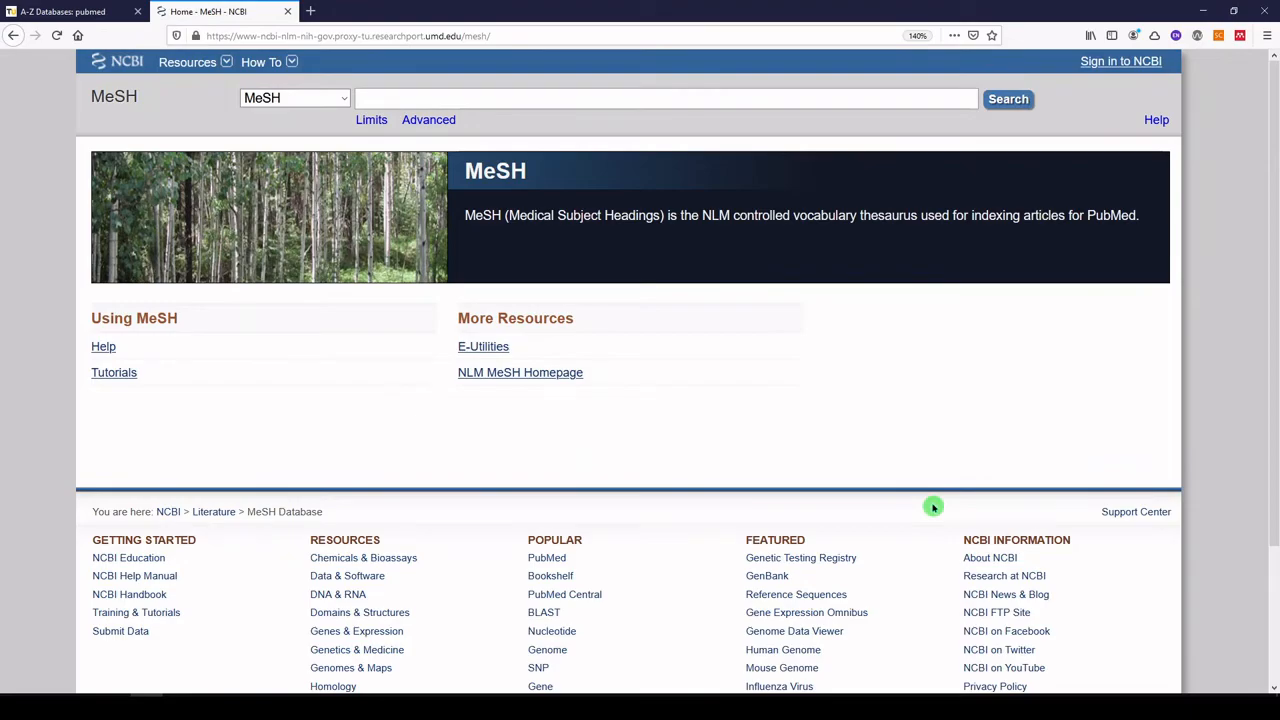
pyautogui.click(379, 99)
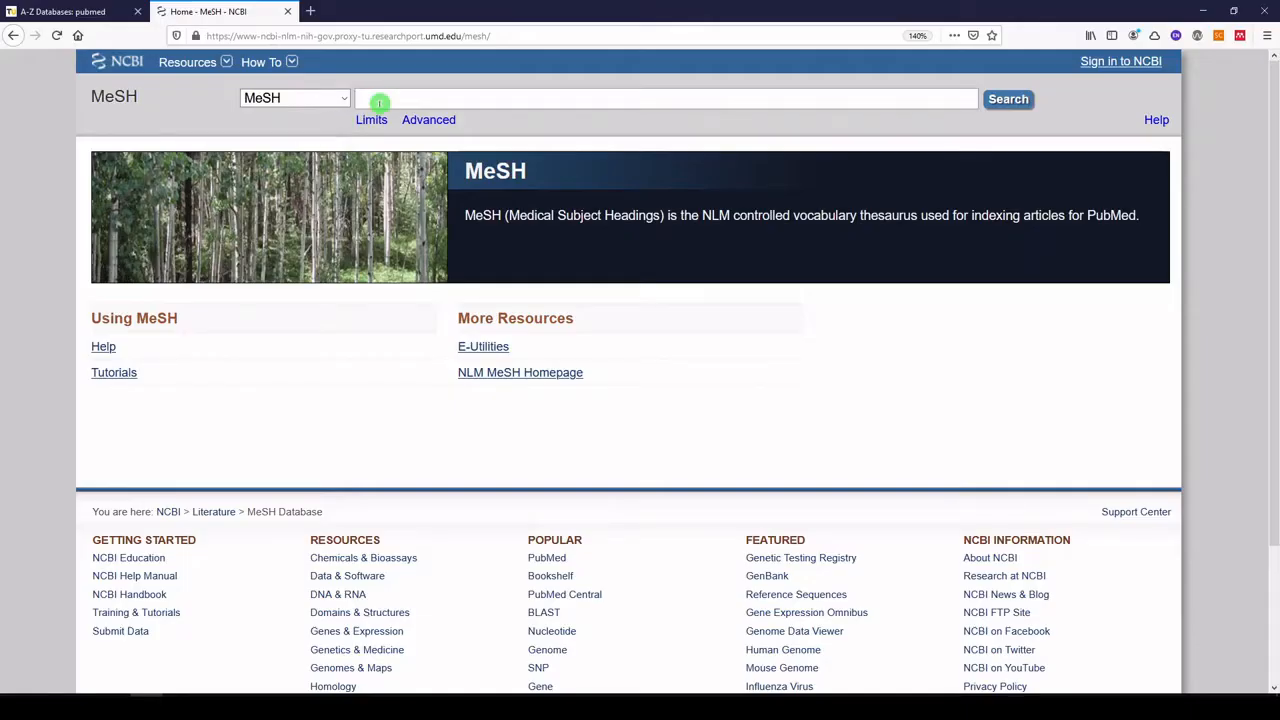
pyautogui.write('dementia')
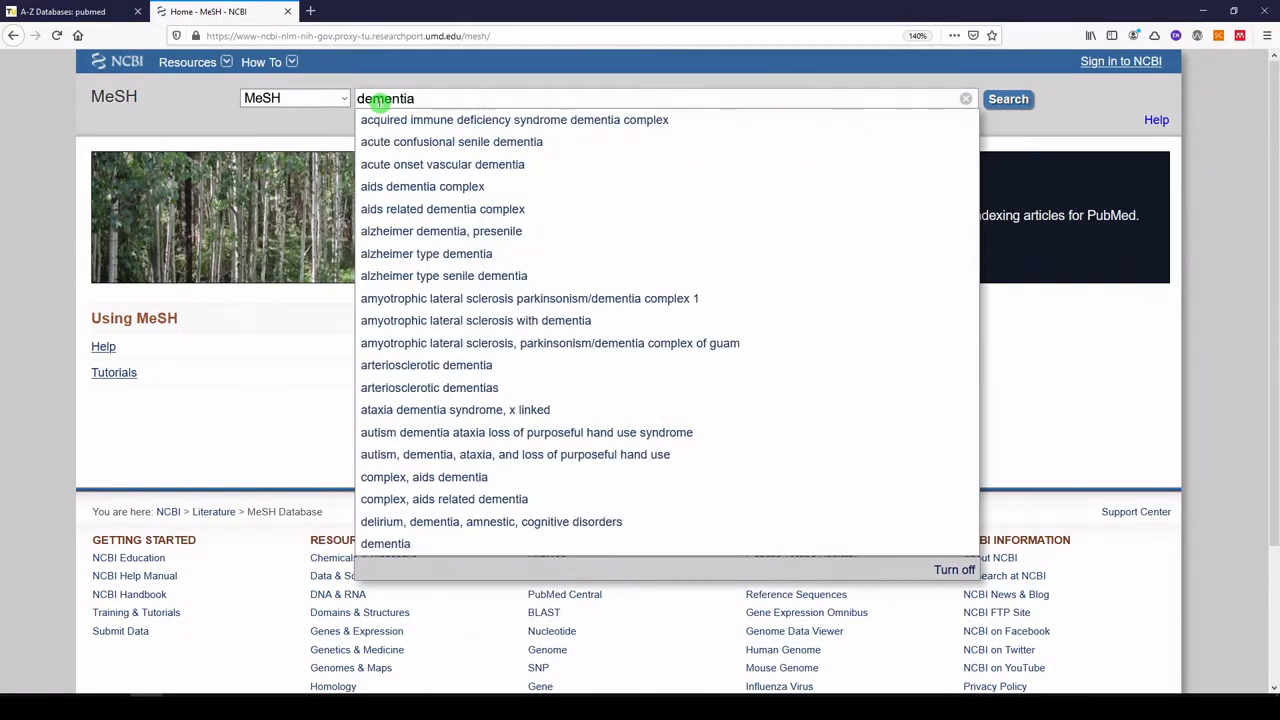
pyautogui.click(1008, 99)
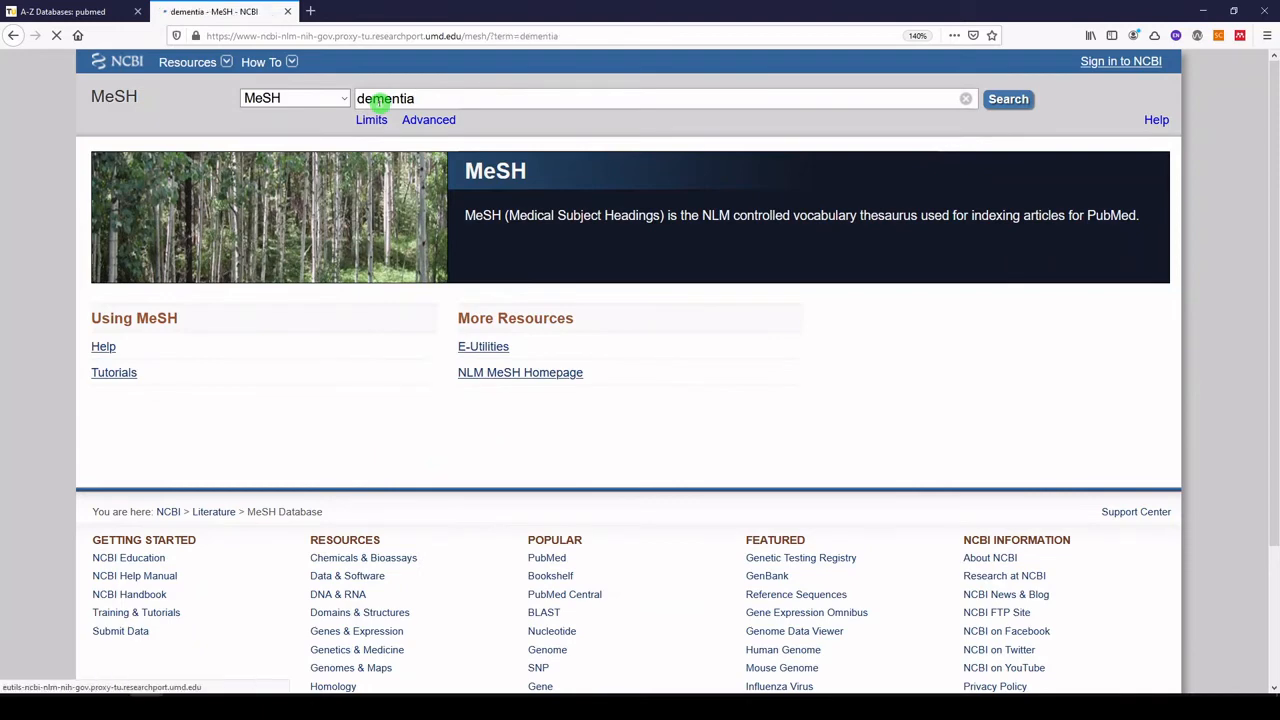
pyautogui.click(1007, 99)
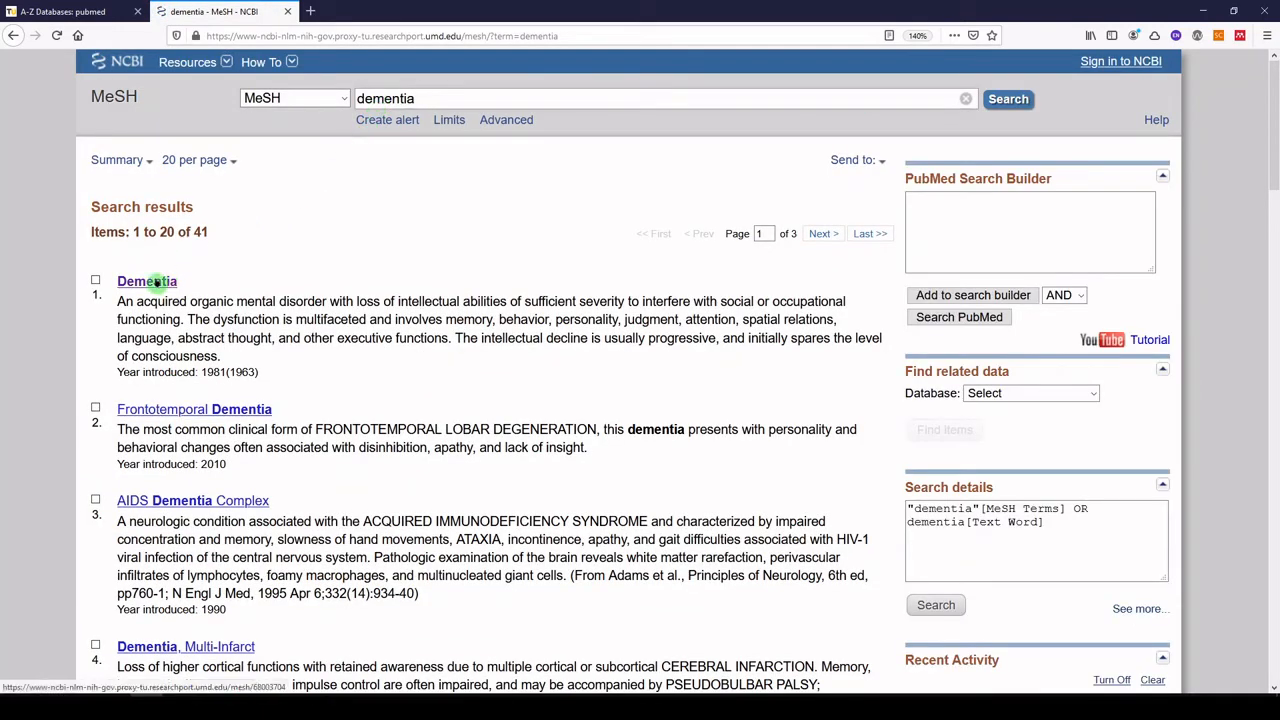
pyautogui.click(146, 281)
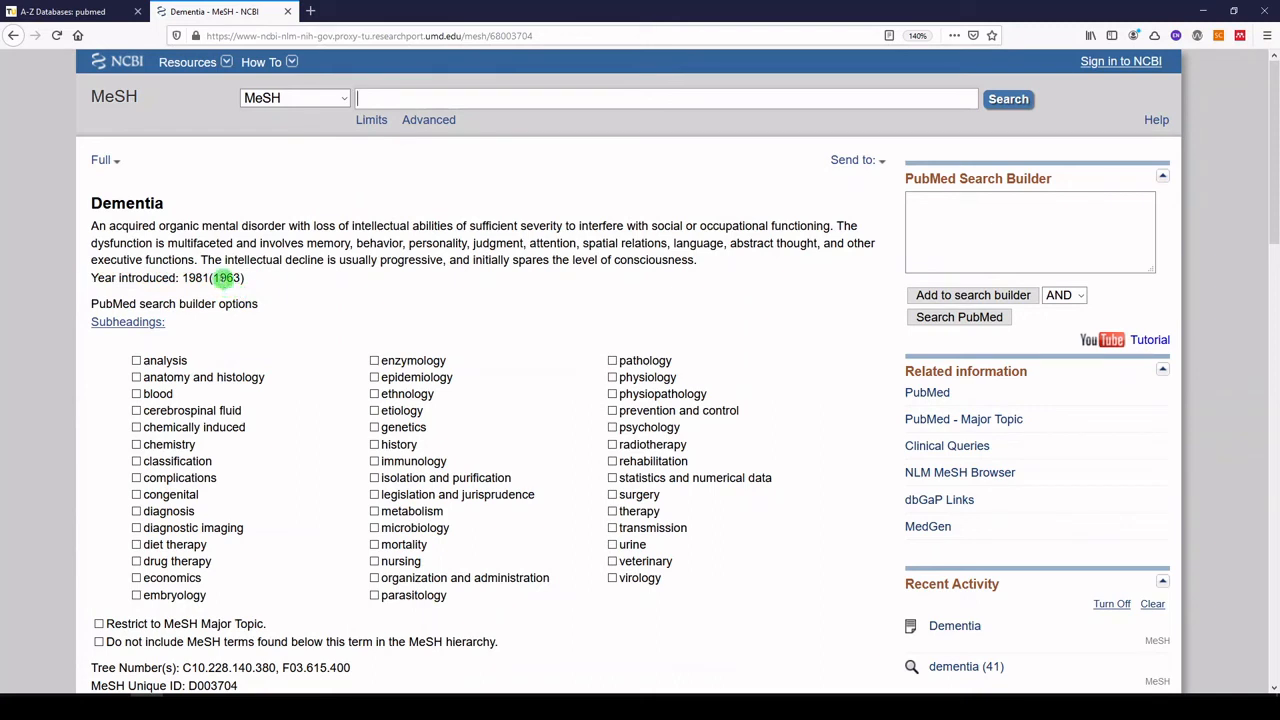
pyautogui.doubleClick(228, 278)
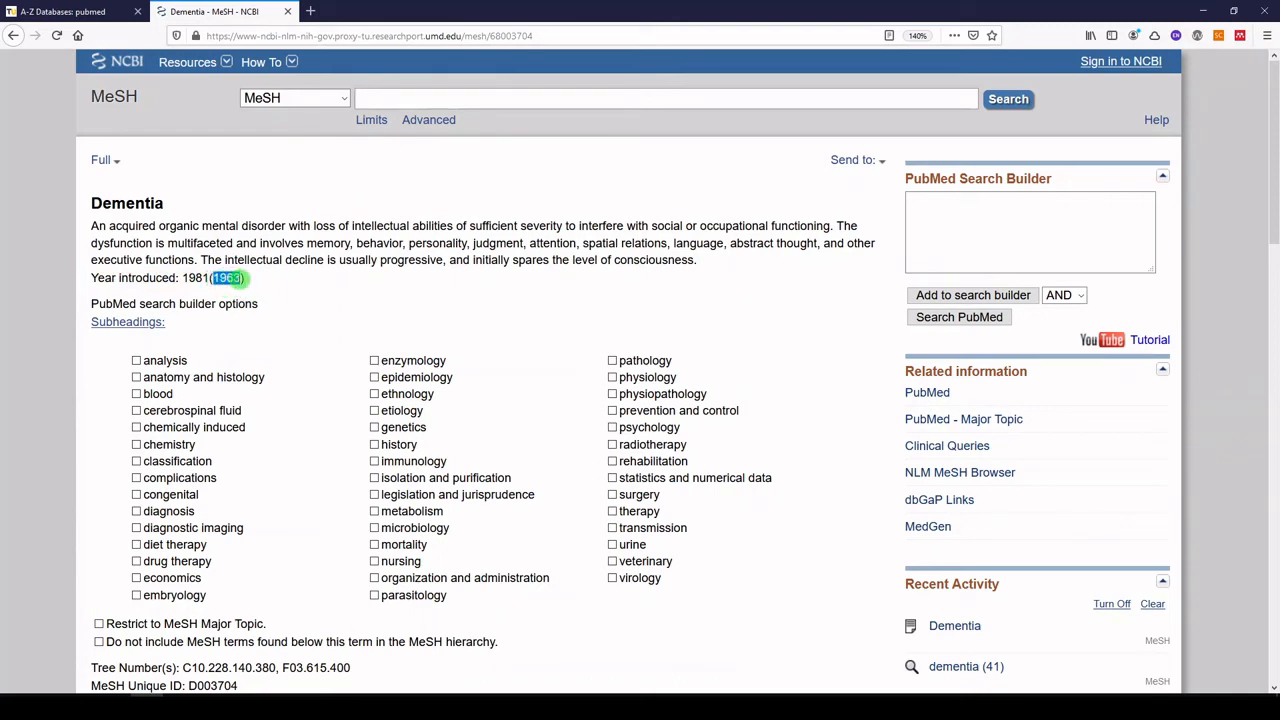
pyautogui.moveTo(327, 294)
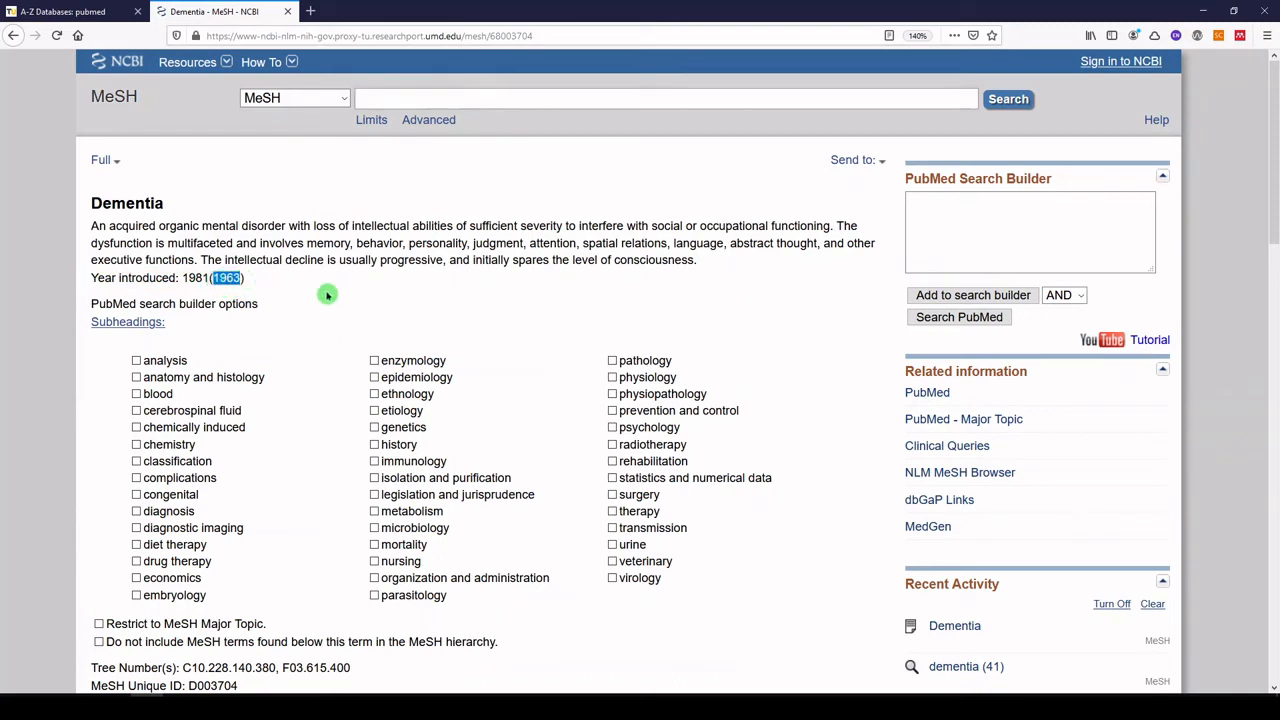
pyautogui.moveTo(335, 292)
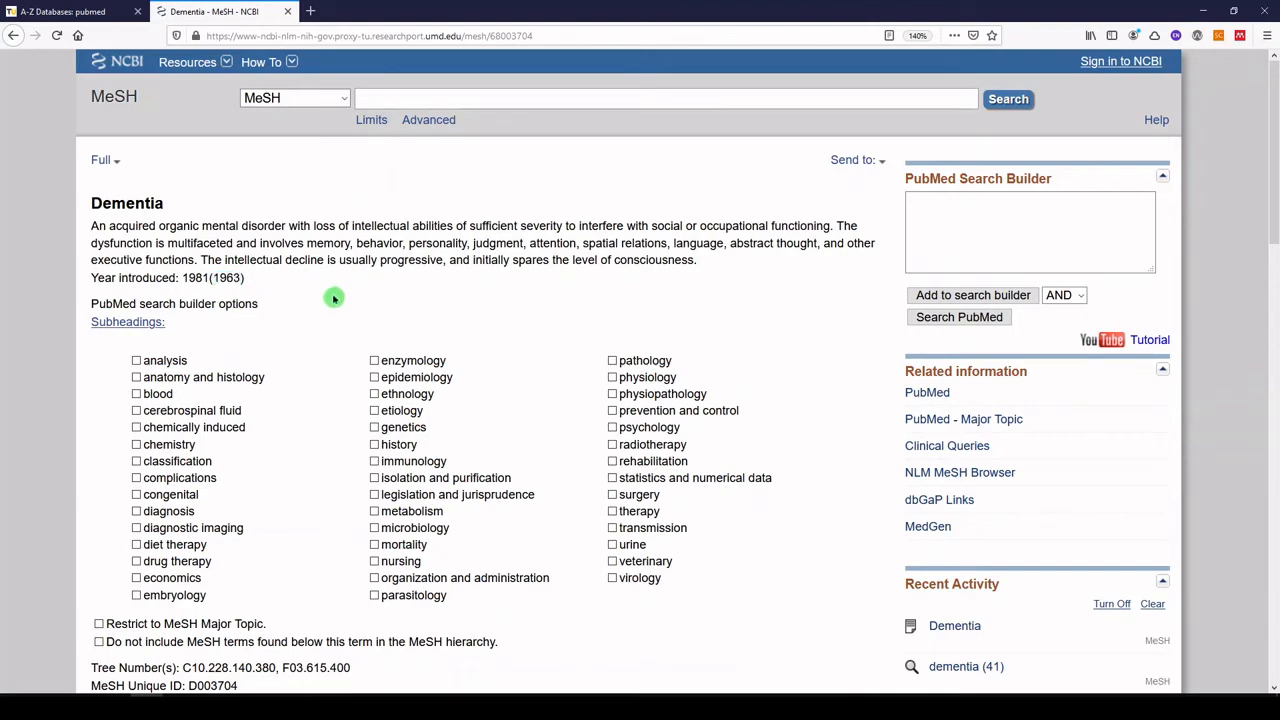
pyautogui.scroll(-3)
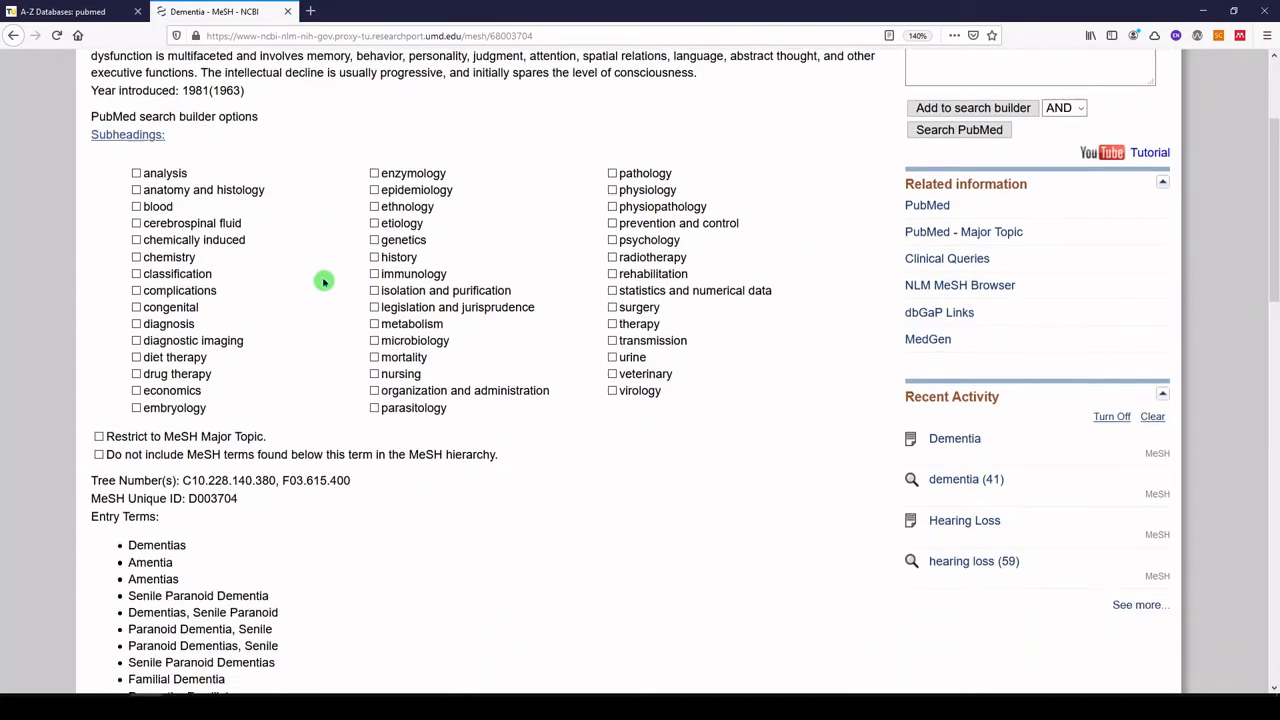
pyautogui.scroll(-3)
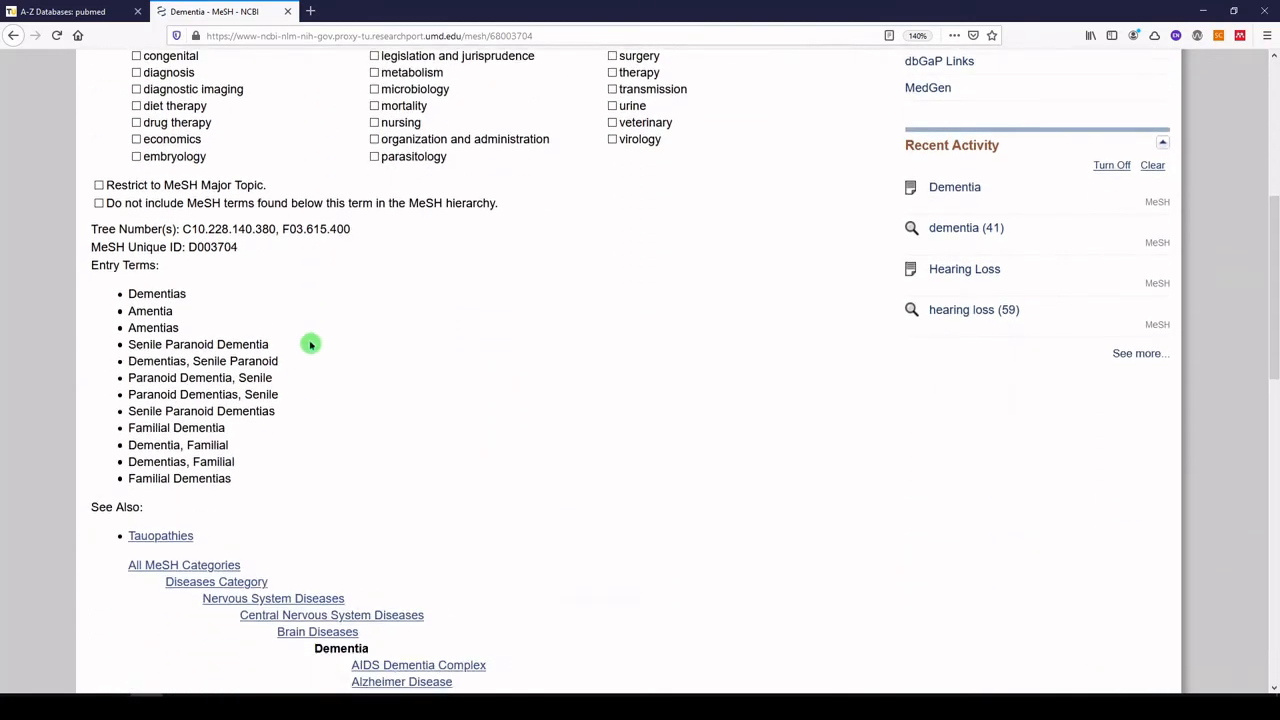
pyautogui.scroll(-3)
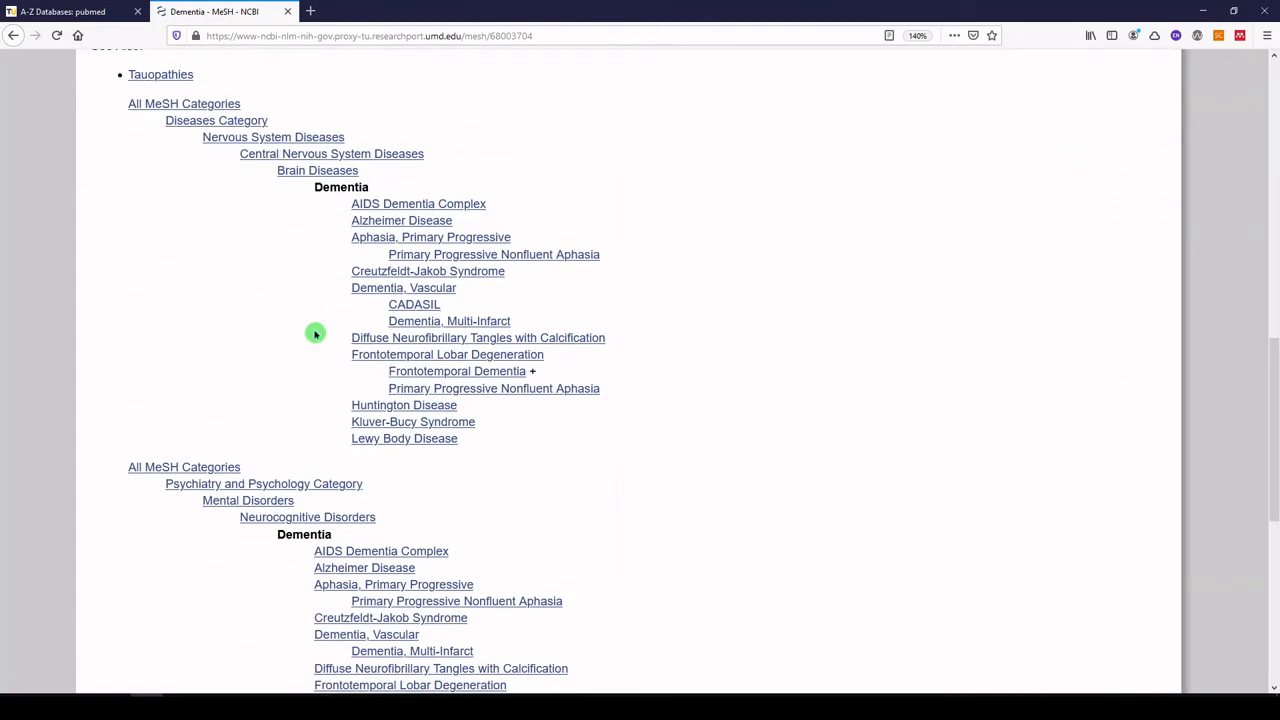
pyautogui.scroll(-3)
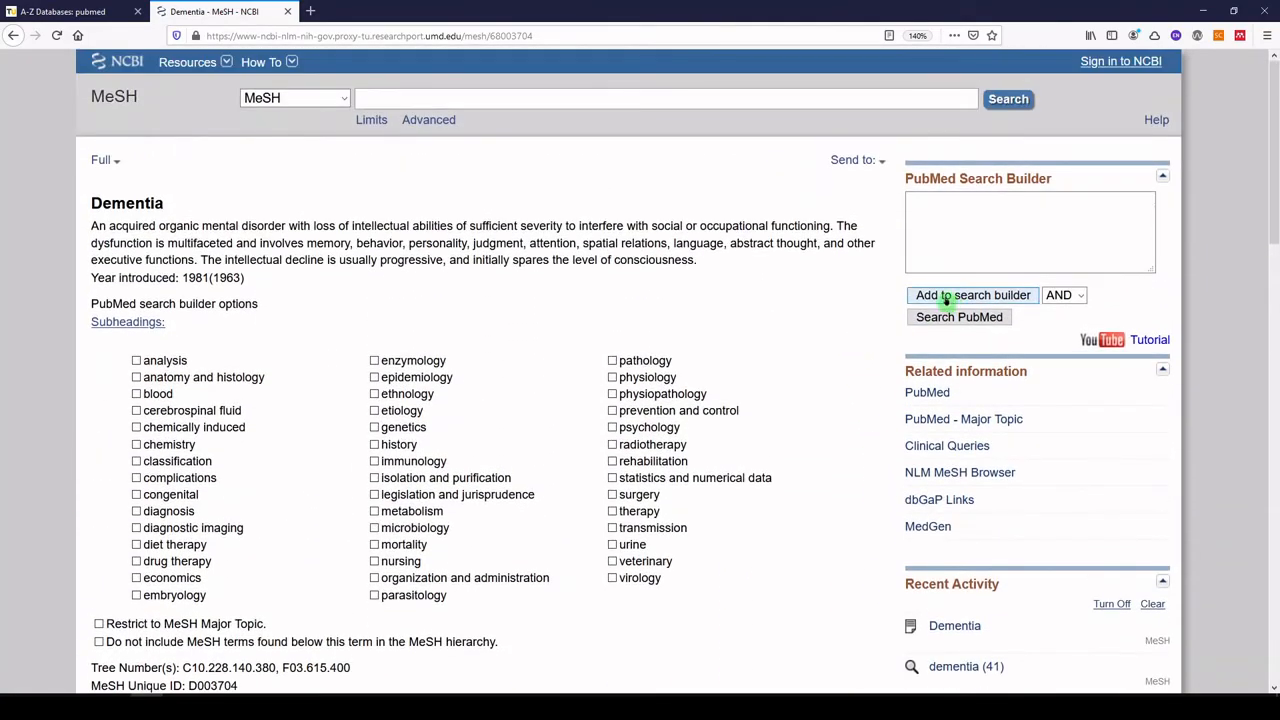
# Add "Dementia"[Mesh] to the search builder and search PubMed, getting 173,674 results.
pyautogui.click(972, 294)
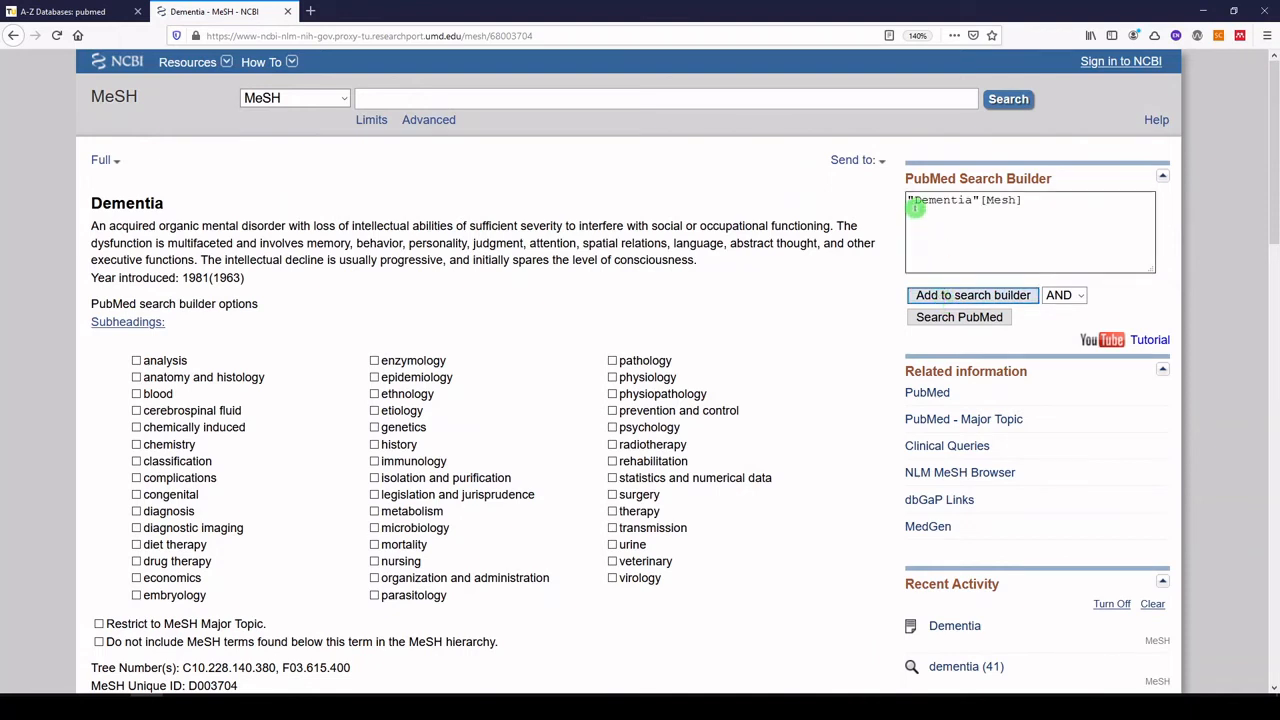
pyautogui.doubleClick(945, 200)
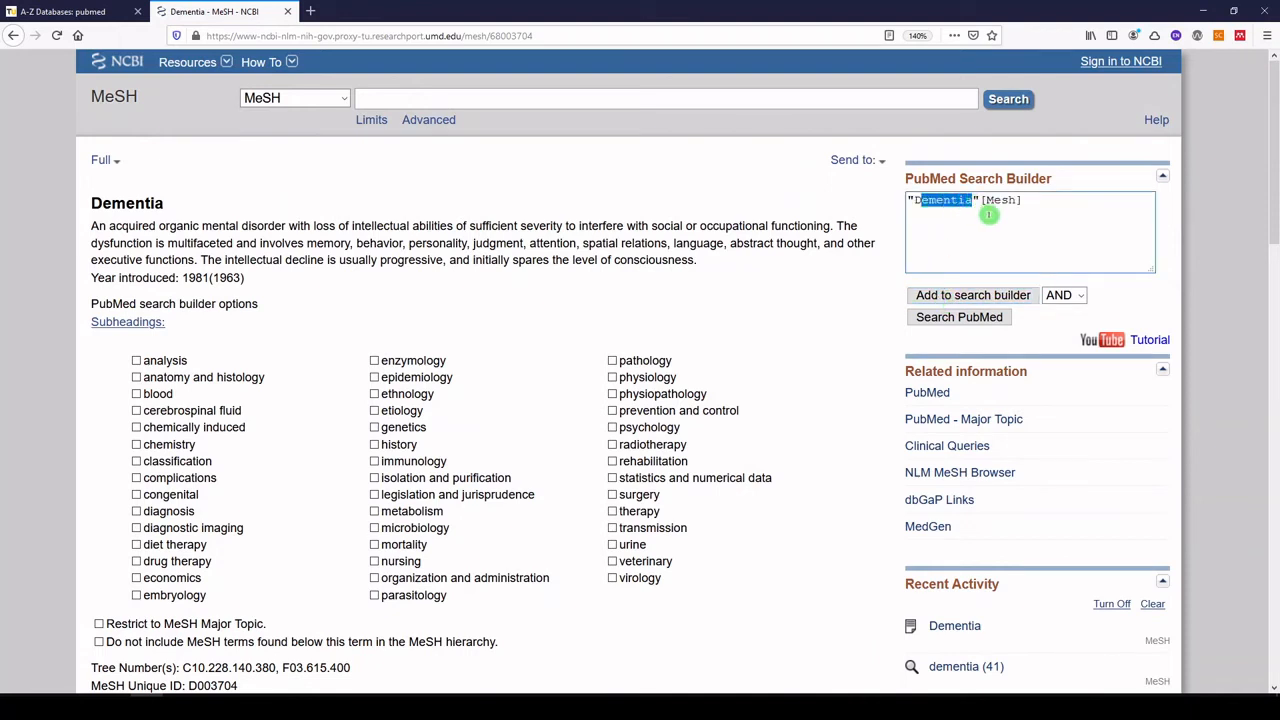
pyautogui.doubleClick(1000, 200)
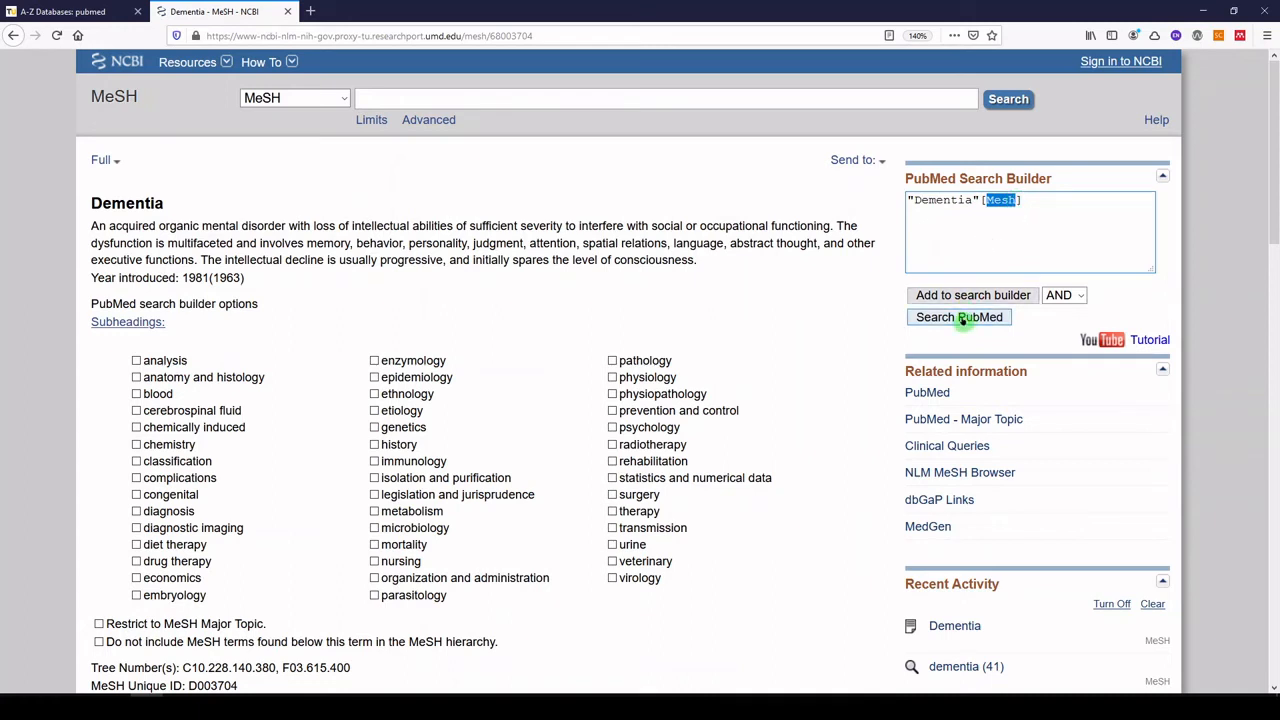
pyautogui.click(958, 317)
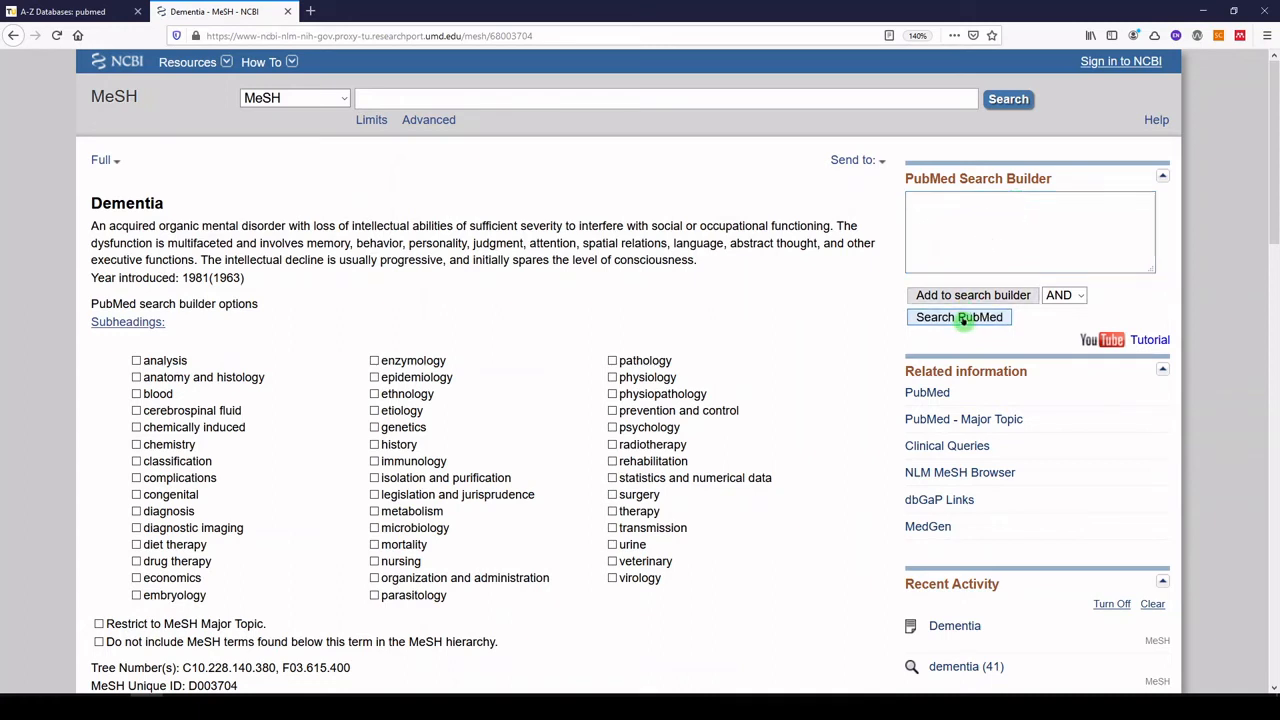
pyautogui.click(958, 317)
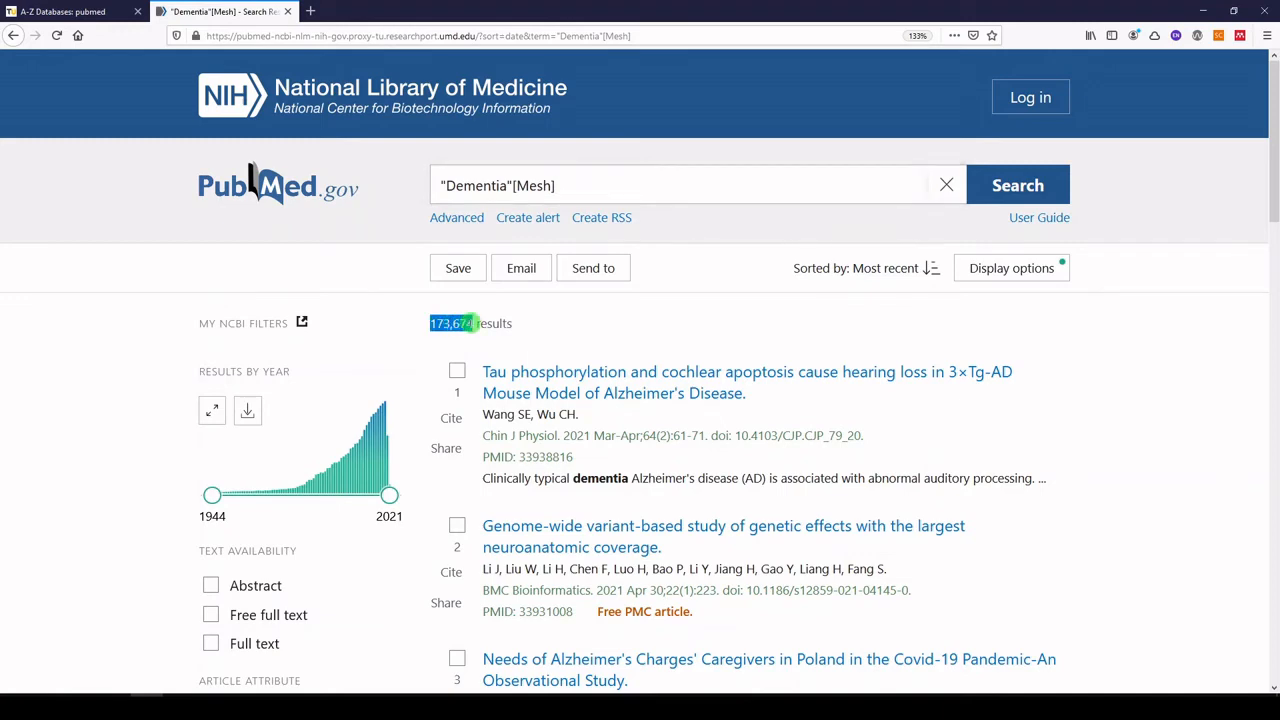
pyautogui.scroll(-3)
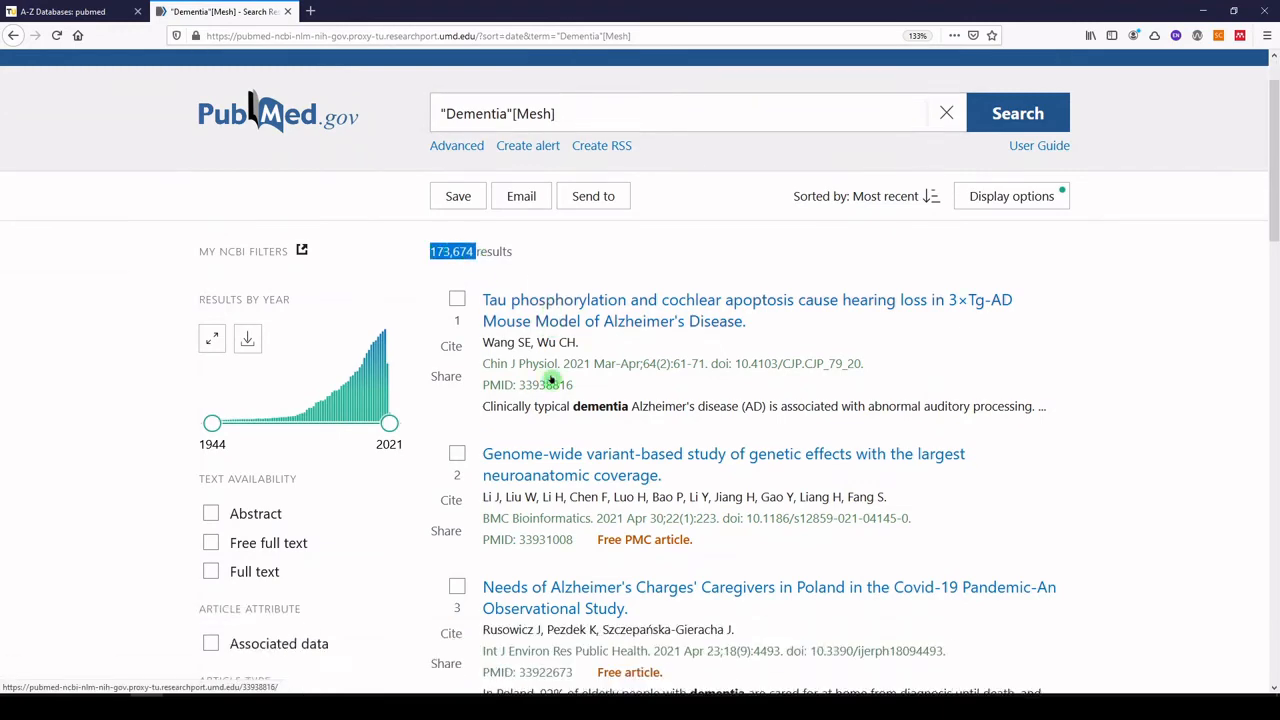
pyautogui.scroll(-3)
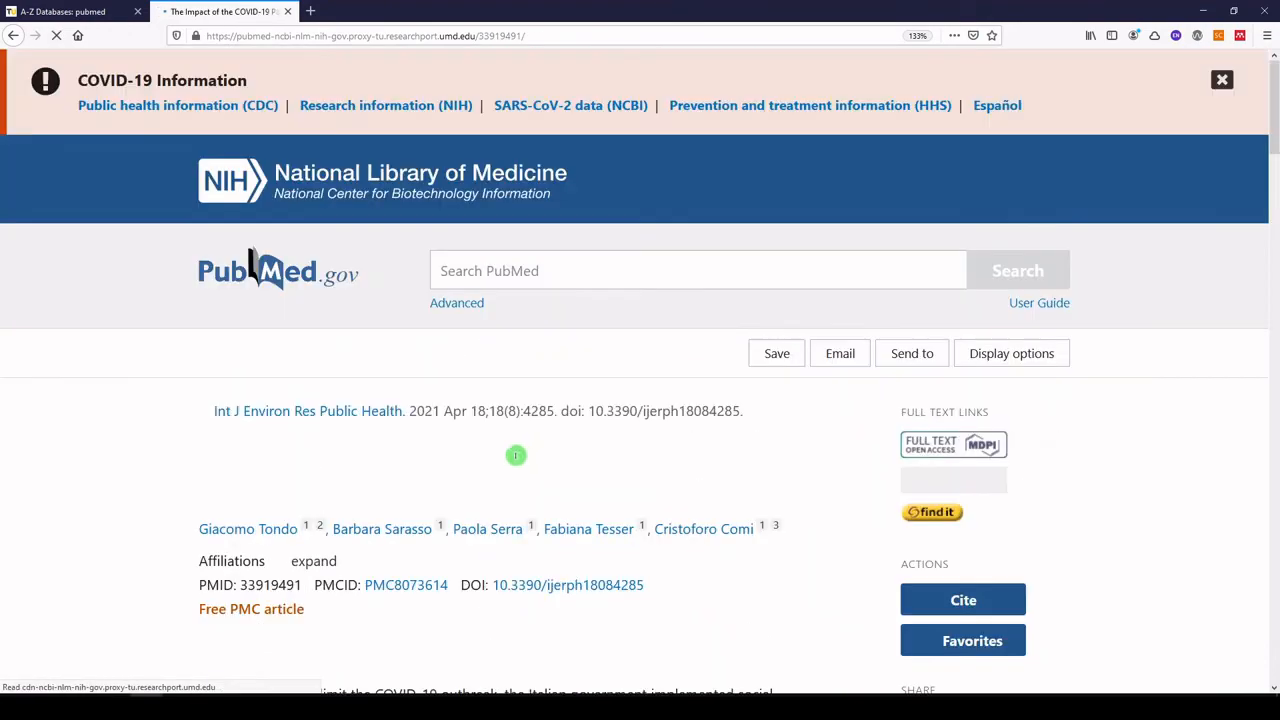
pyautogui.scroll(-3)
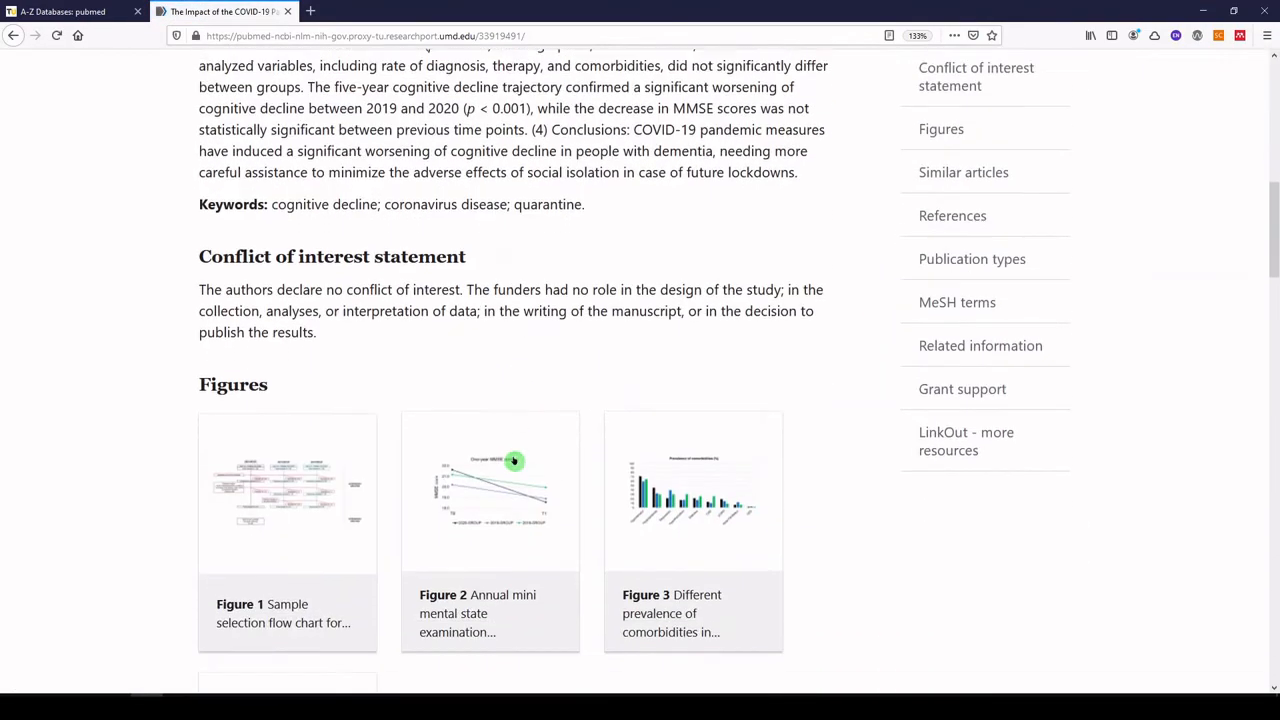
pyautogui.scroll(-3)
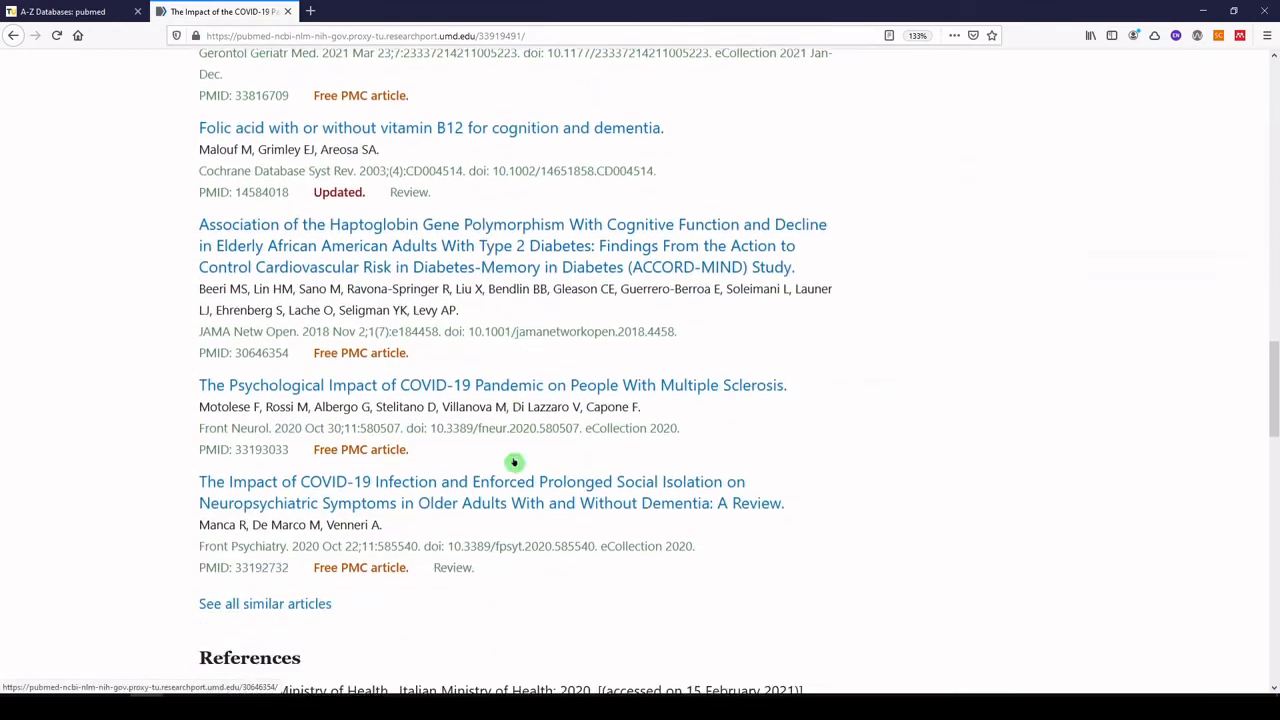
pyautogui.scroll(-3)
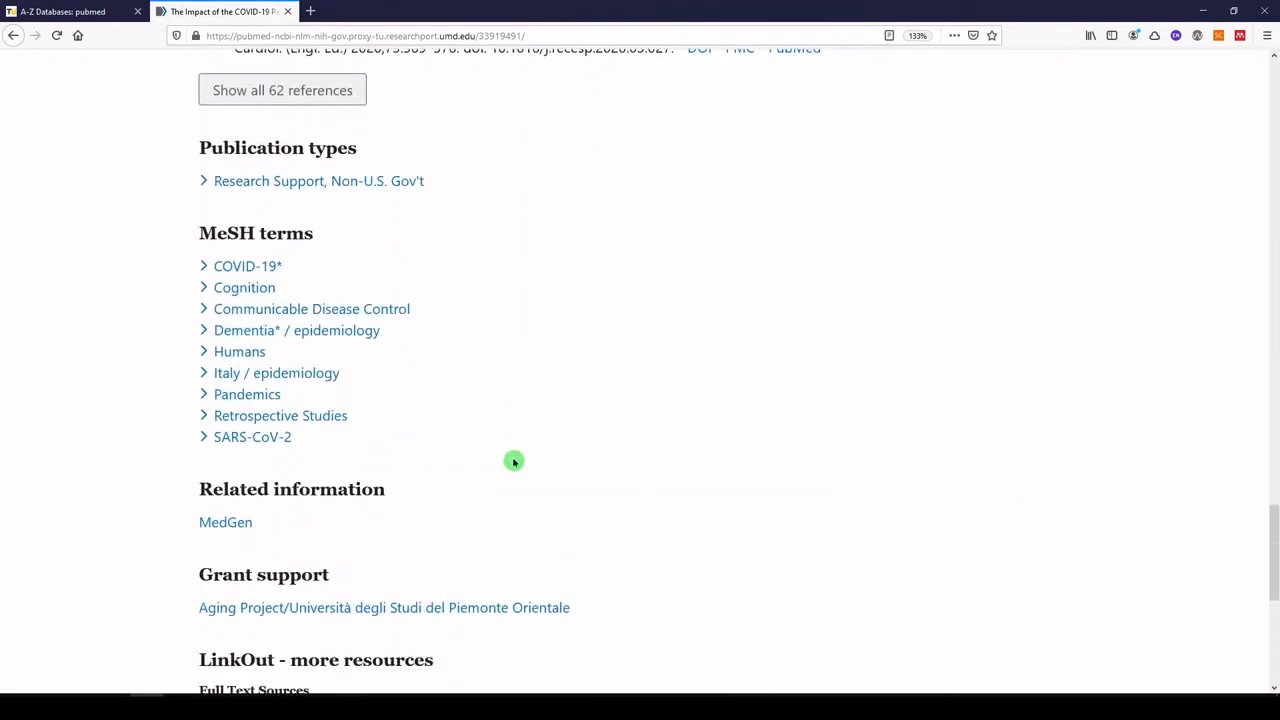
pyautogui.moveTo(255, 337)
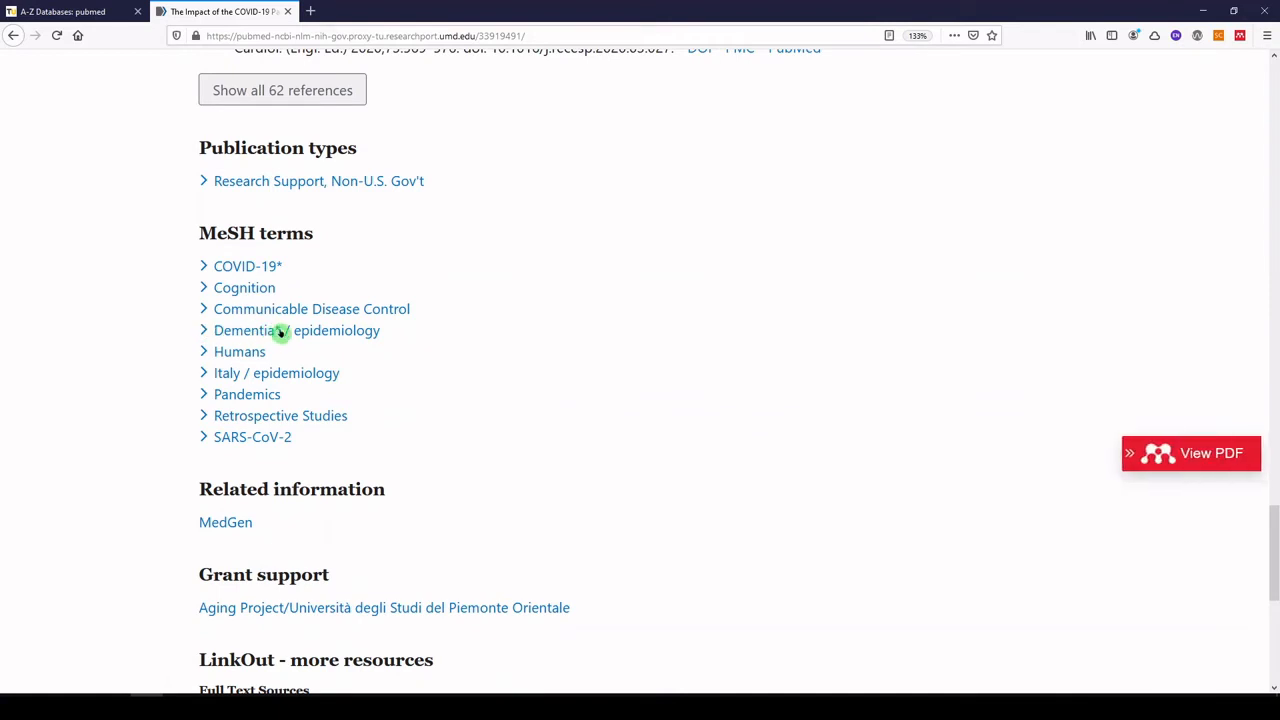
pyautogui.moveTo(531, 405)
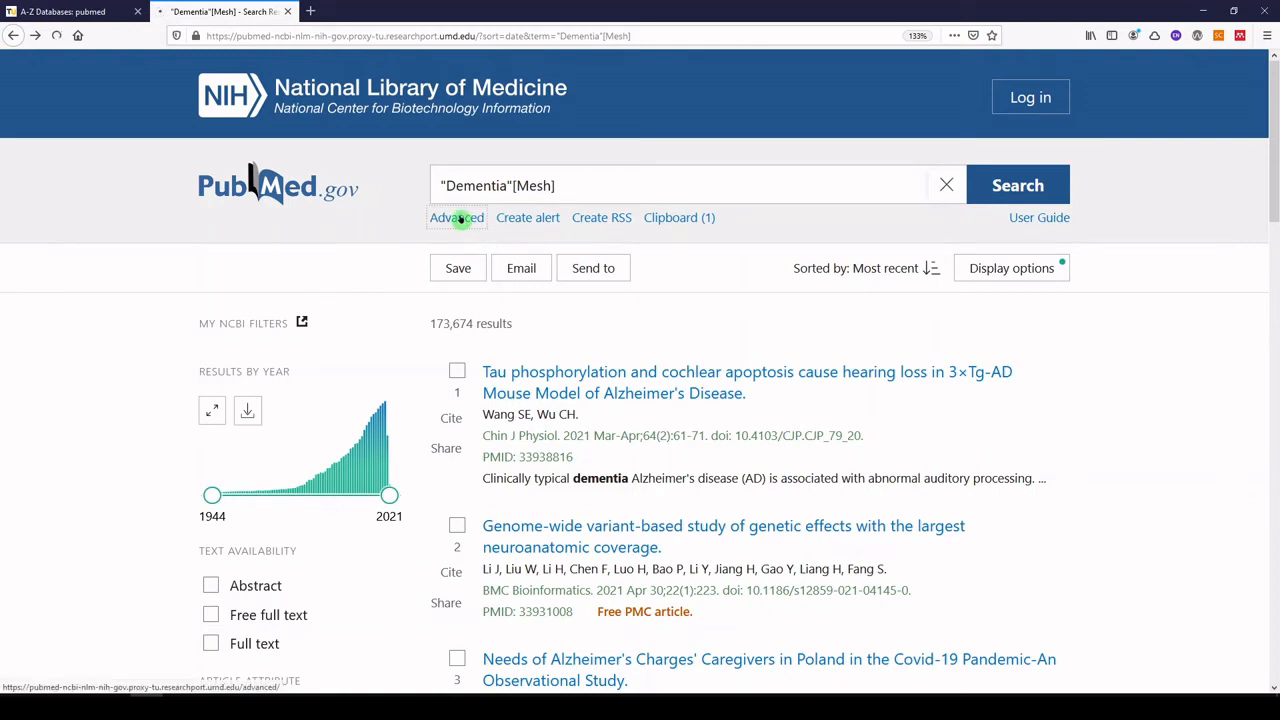
# In Advanced Search, add history search #1 (Hearing Loss) to the query box.
pyautogui.click(456, 218)
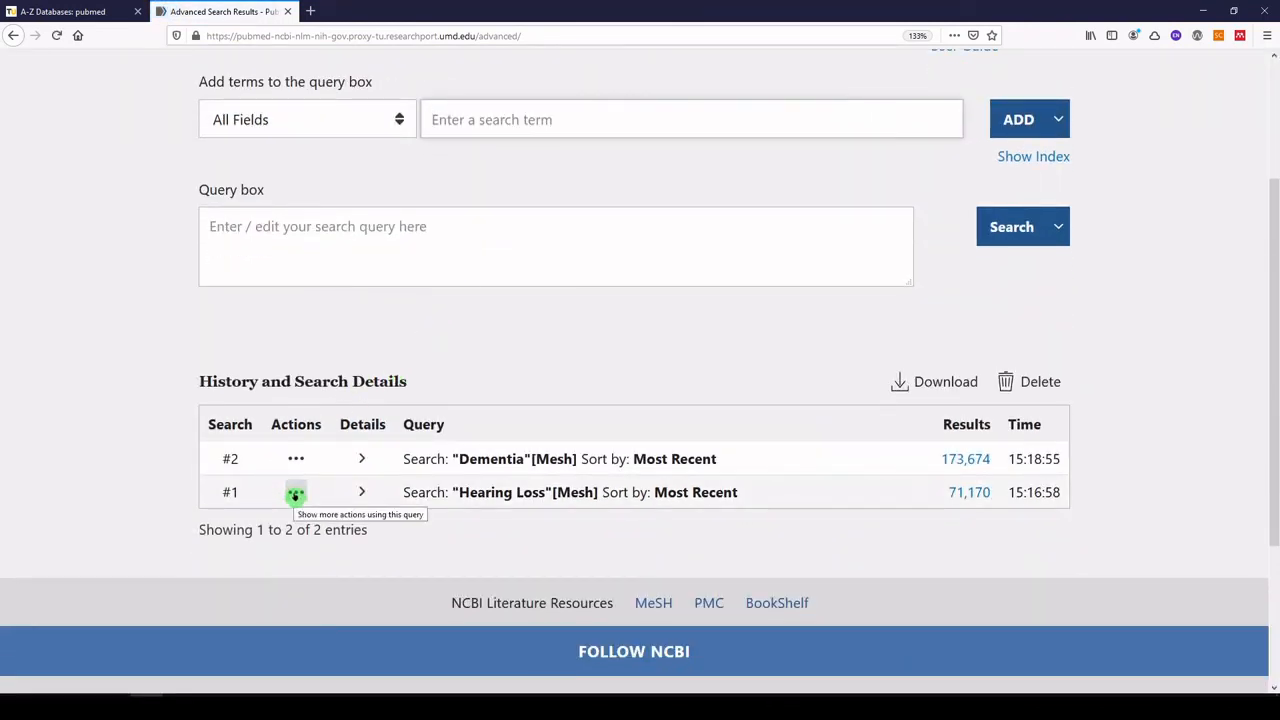
pyautogui.click(295, 492)
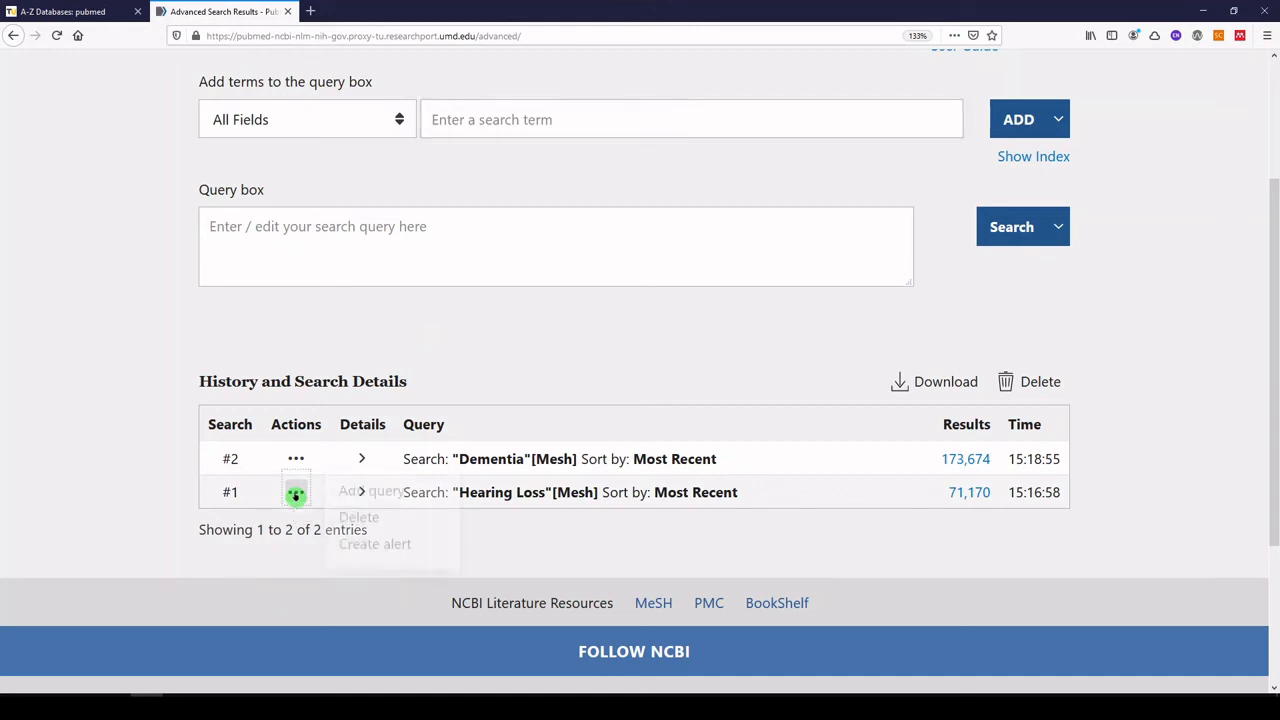
pyautogui.click(296, 492)
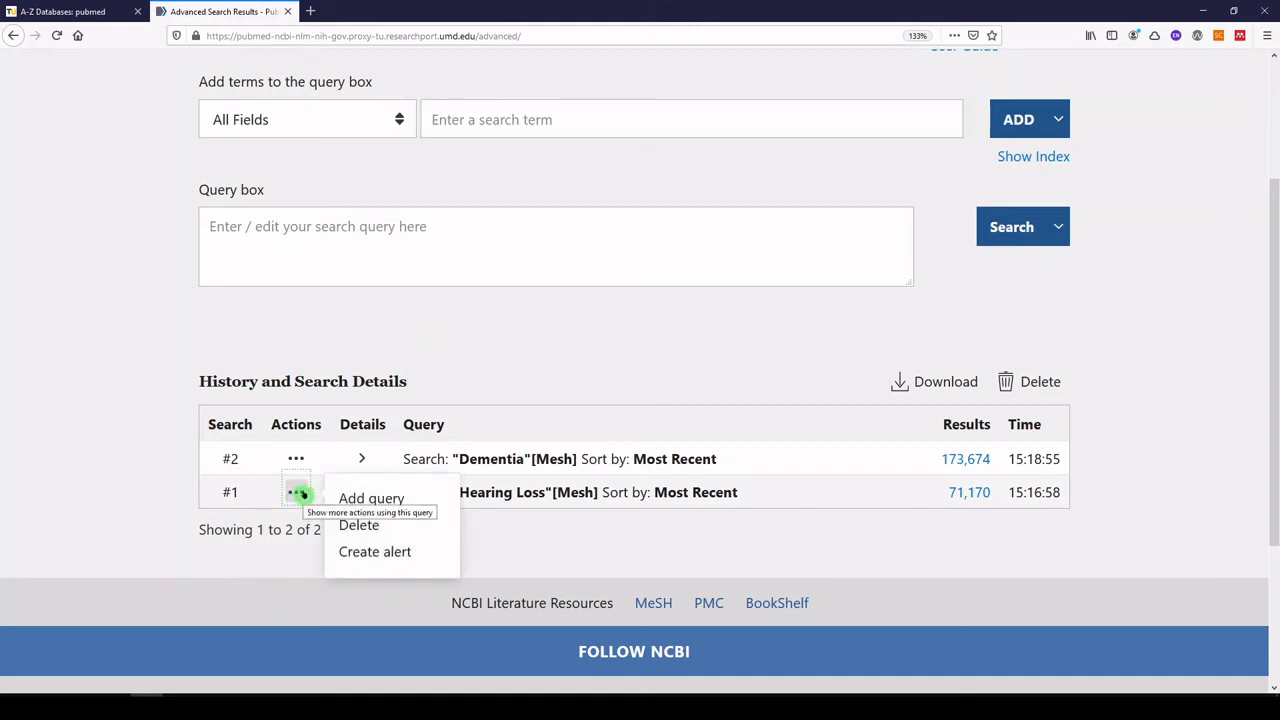
pyautogui.moveTo(370, 498)
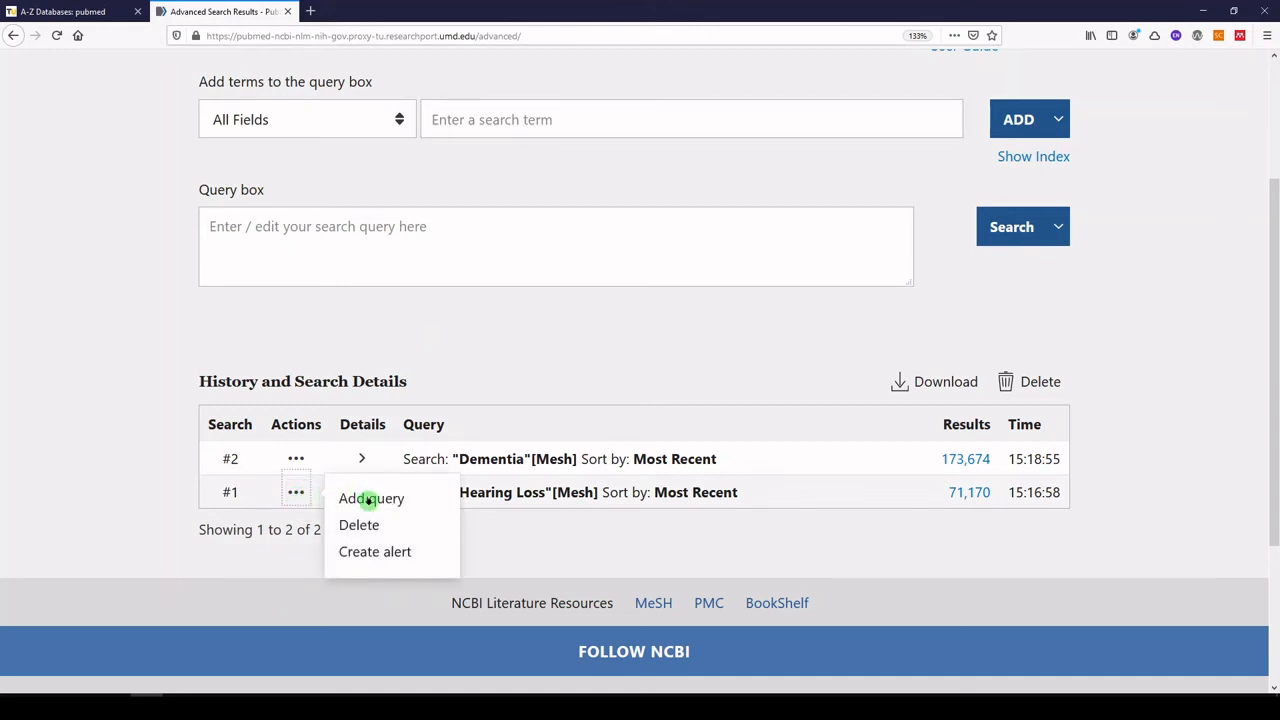
pyautogui.click(370, 498)
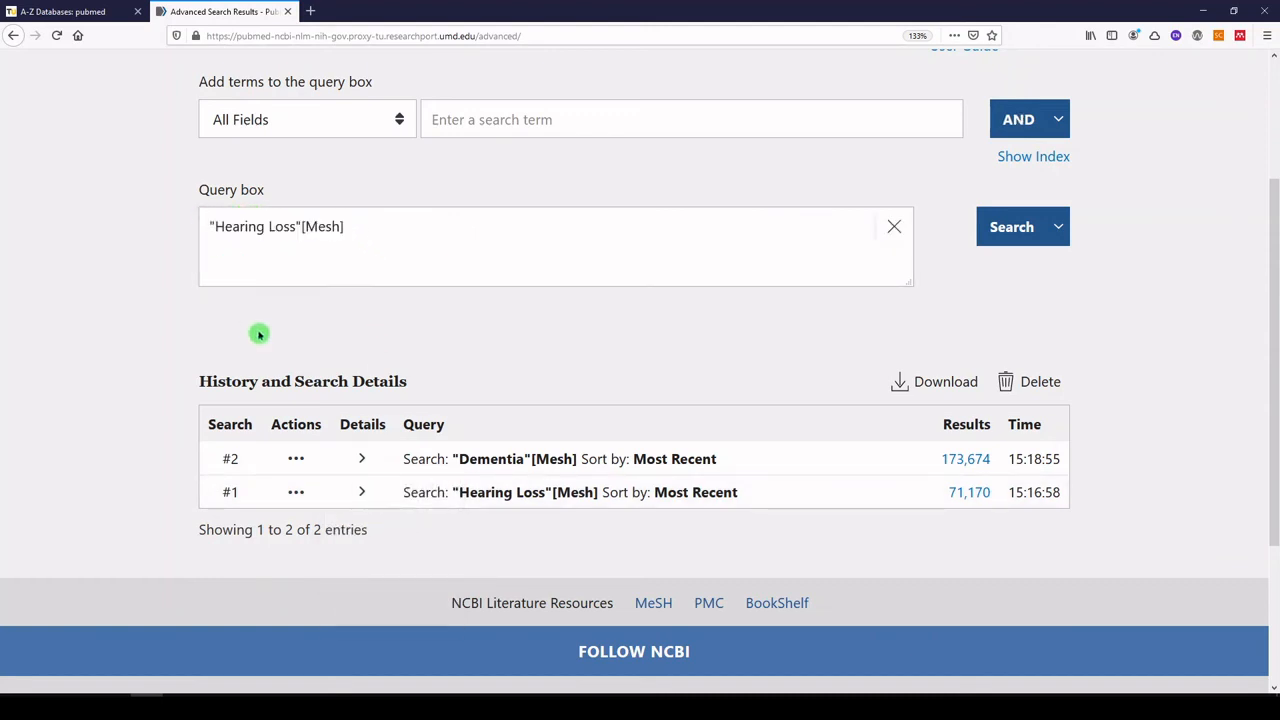
# Add history search #2 (Dementia) to the query with AND.
pyautogui.click(296, 458)
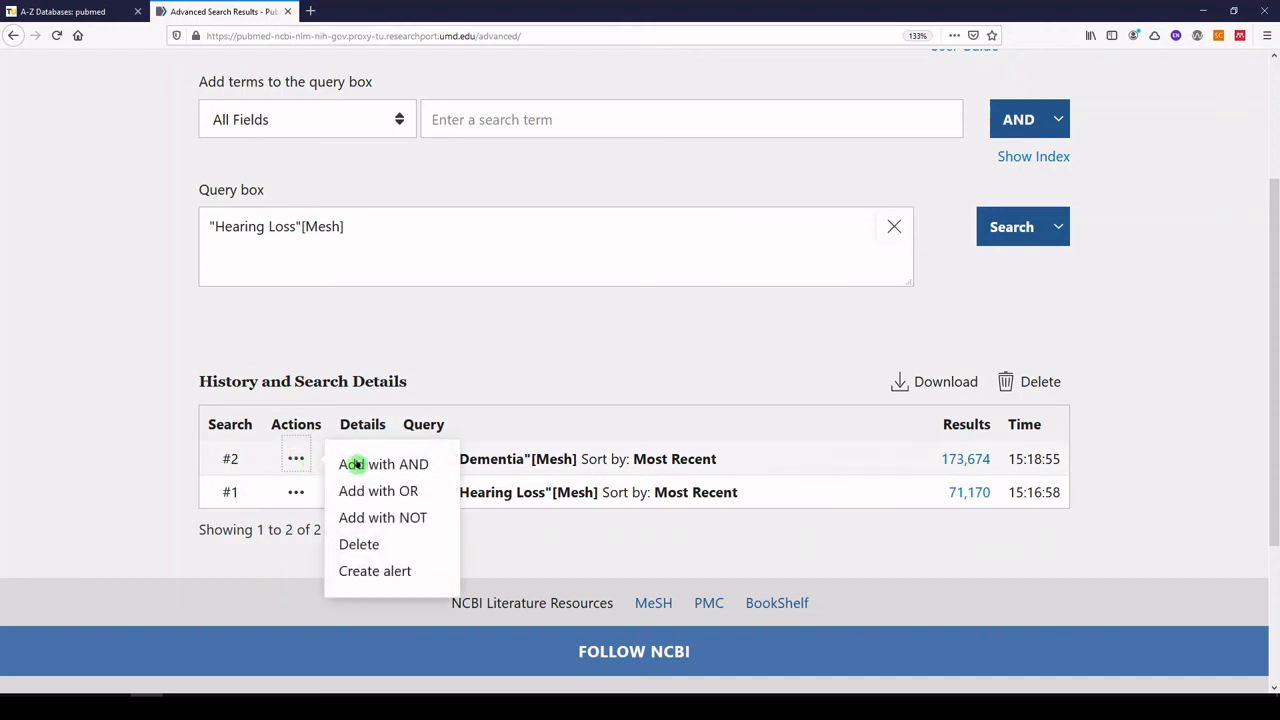
pyautogui.click(355, 464)
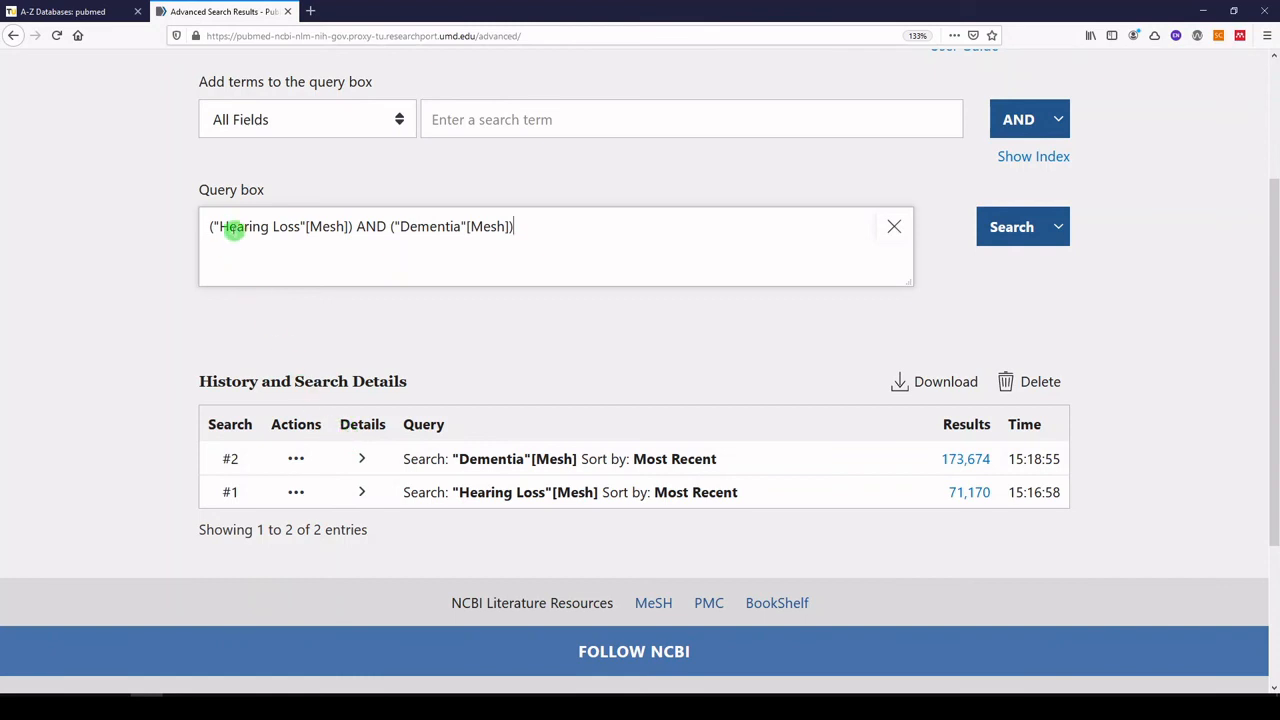
pyautogui.doubleClick(243, 226)
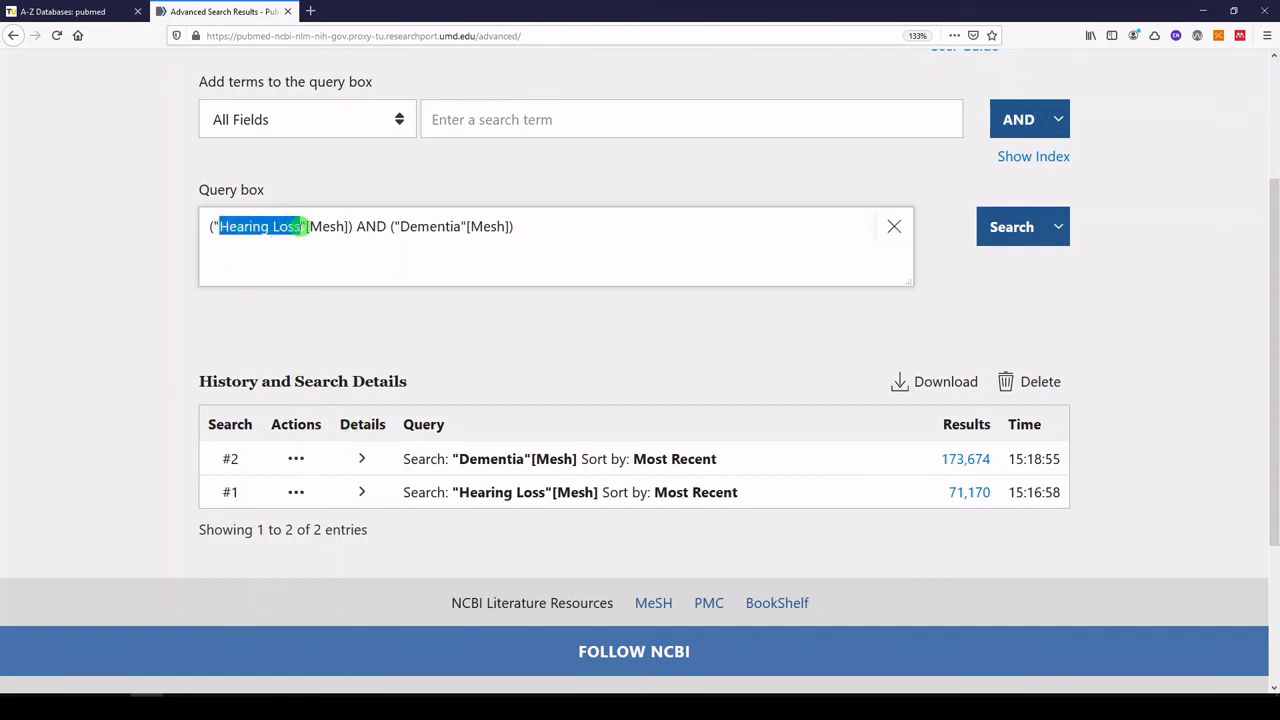
pyautogui.doubleClick(372, 226)
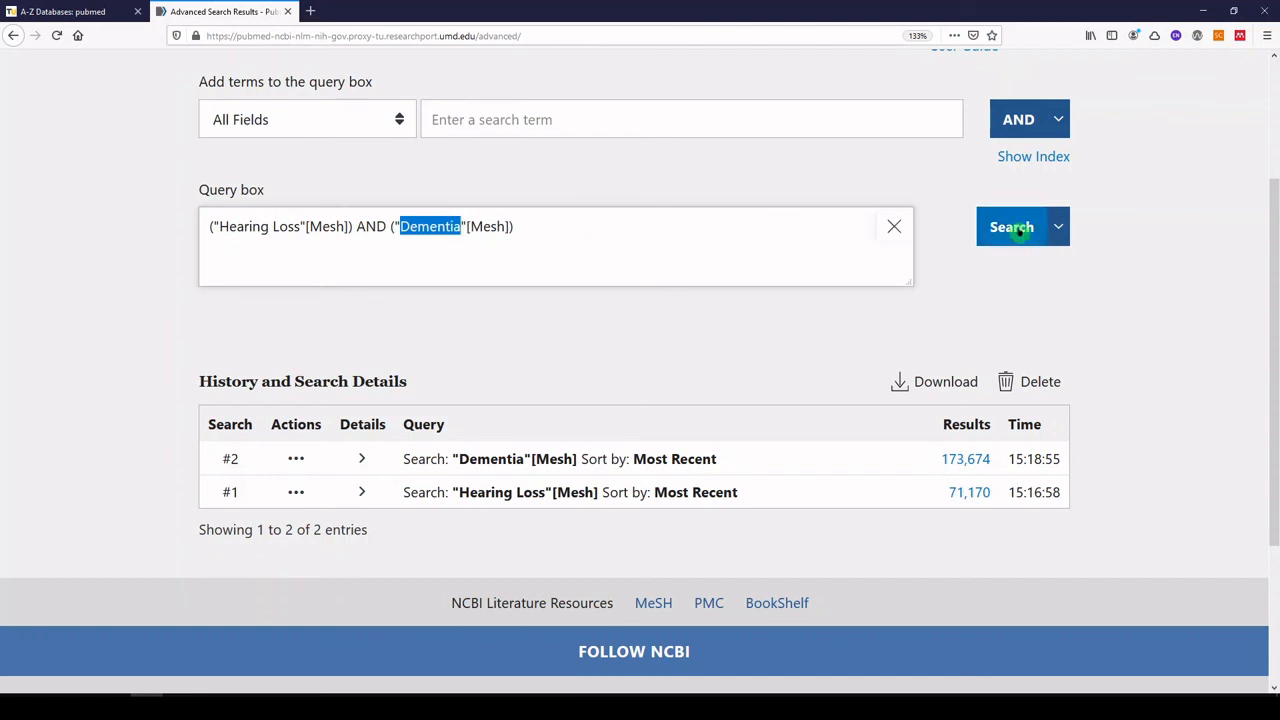
# Run the ("Hearing Loss"[Mesh]) AND ("Dementia"[Mesh]) query and browse the 280 results.
pyautogui.click(1009, 227)
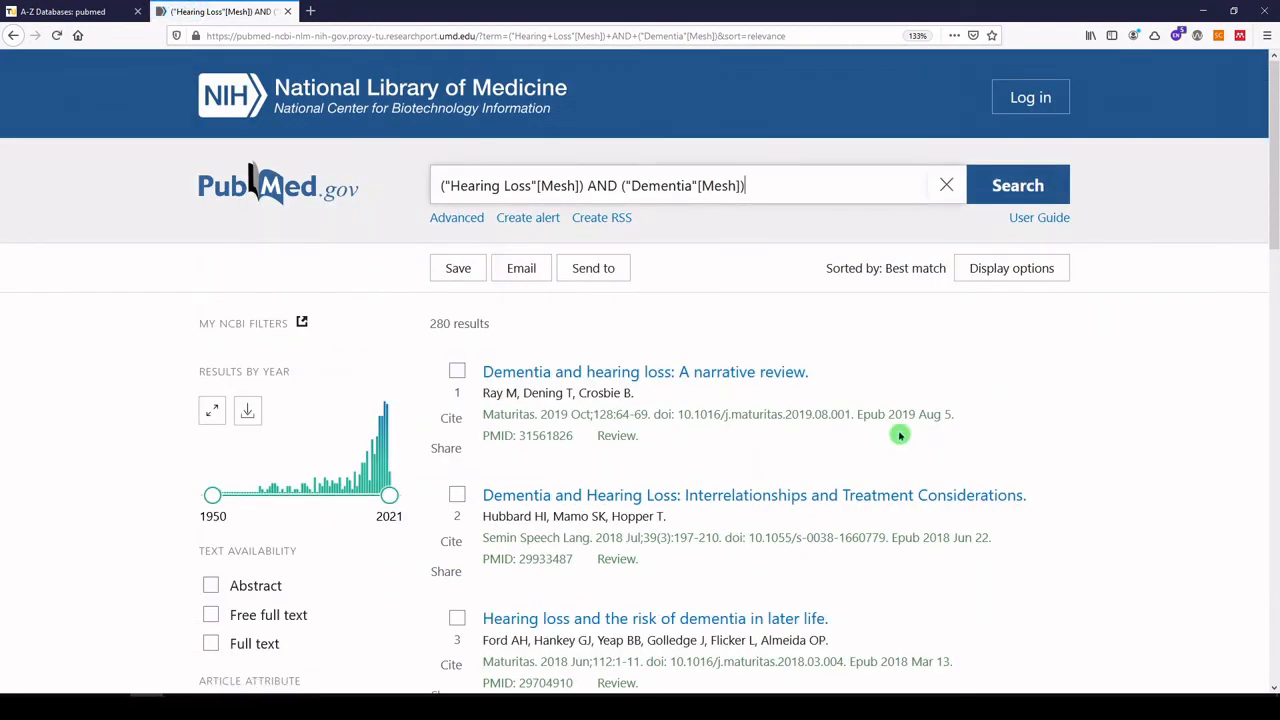
pyautogui.scroll(-3)
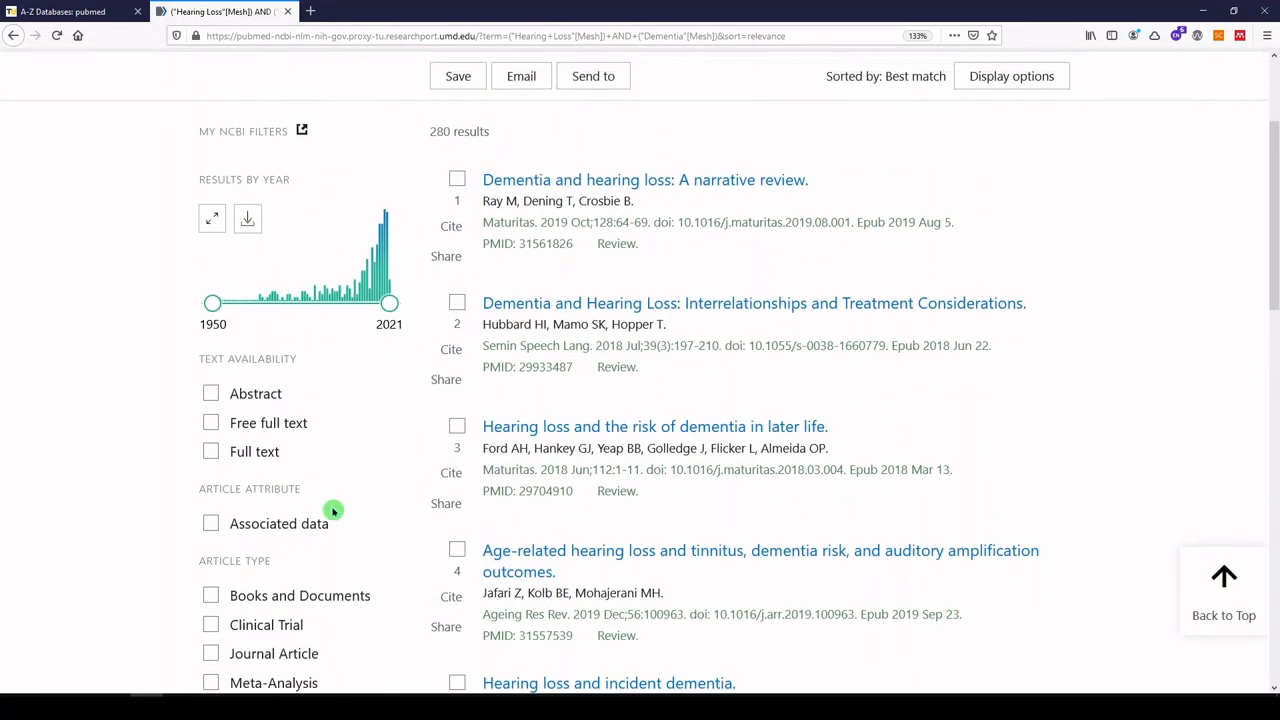
pyautogui.scroll(3)
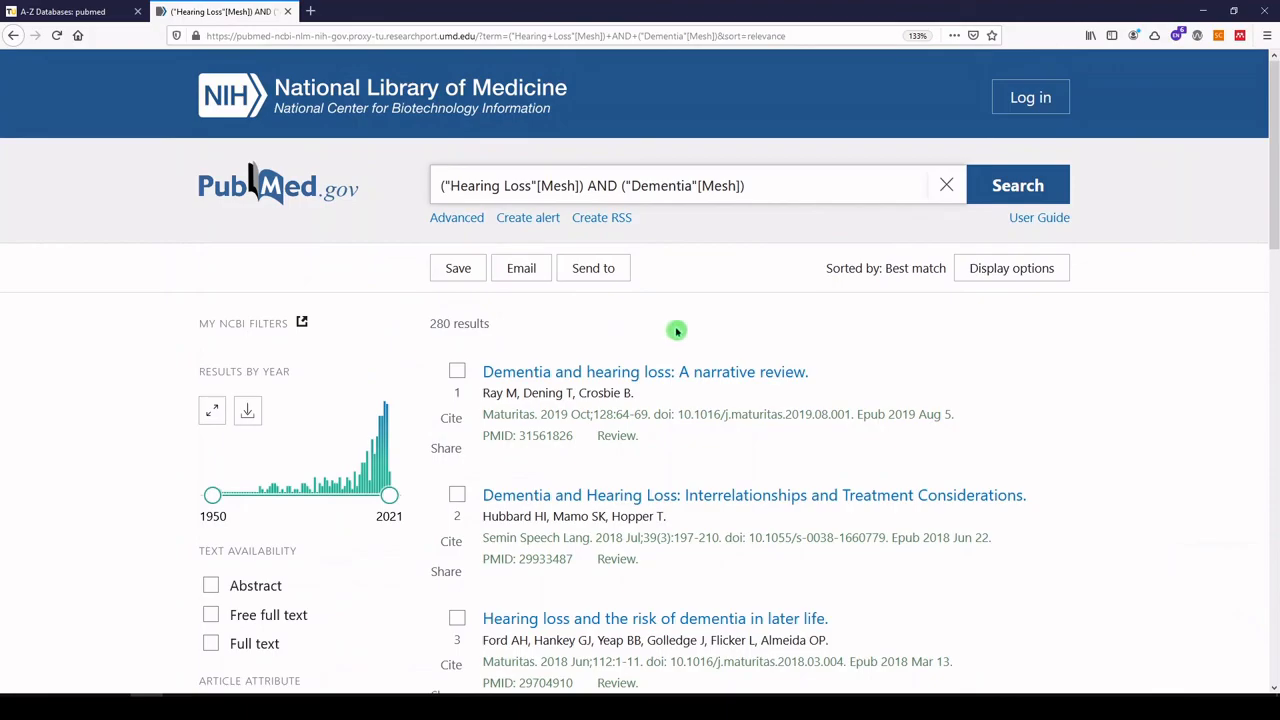